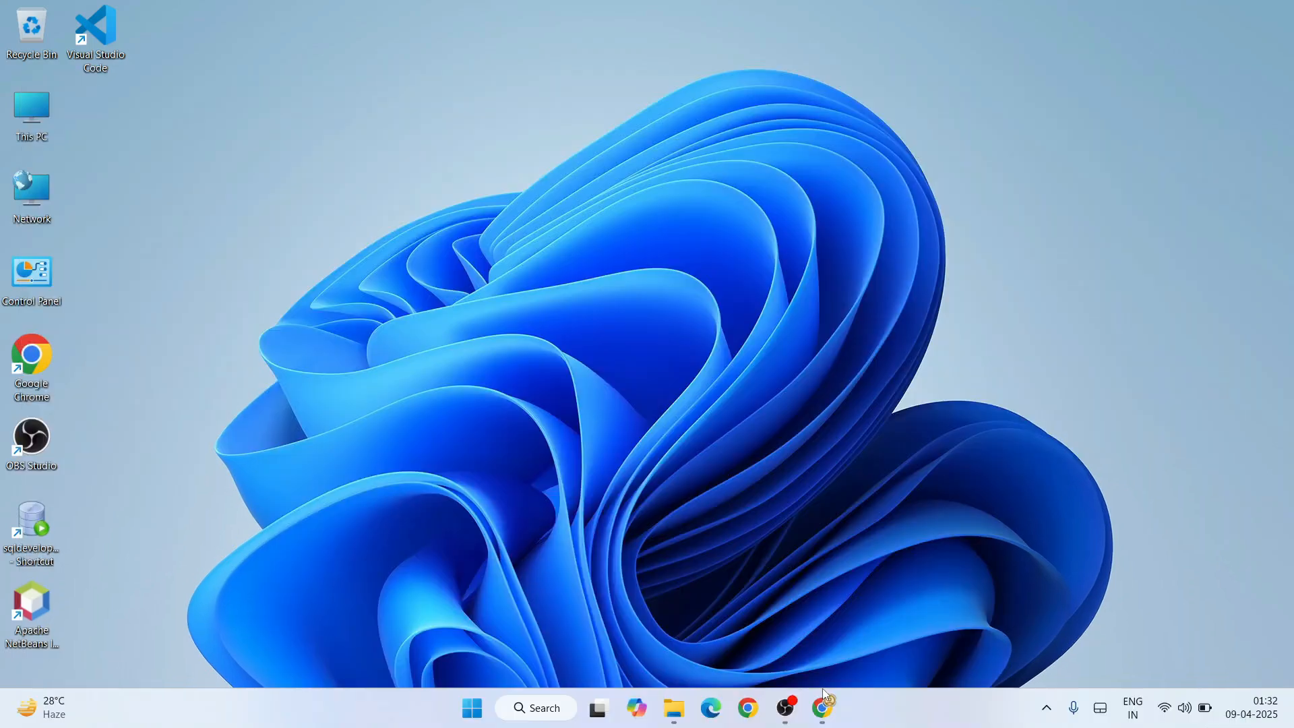
Step: Search Google for 'python download' in Chrome
{"action": "left_click", "coordinate": [822, 708]}
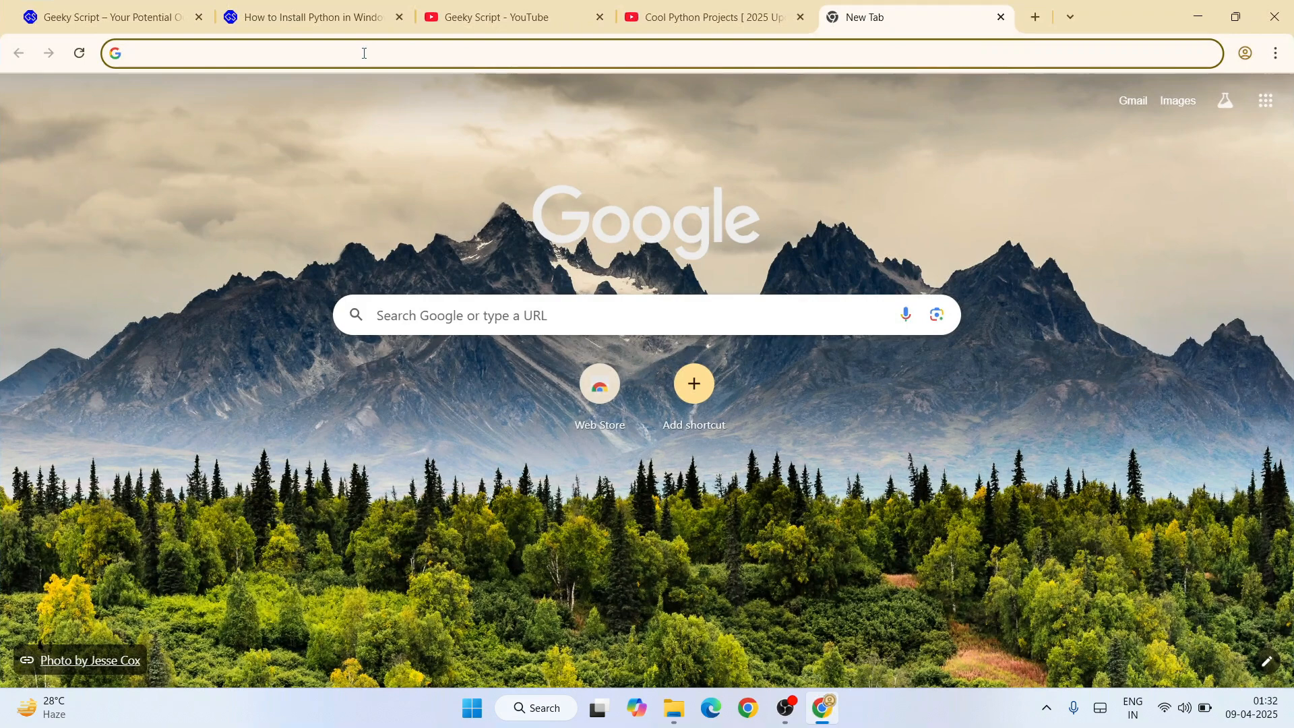
{"action": "type", "text": "python"}
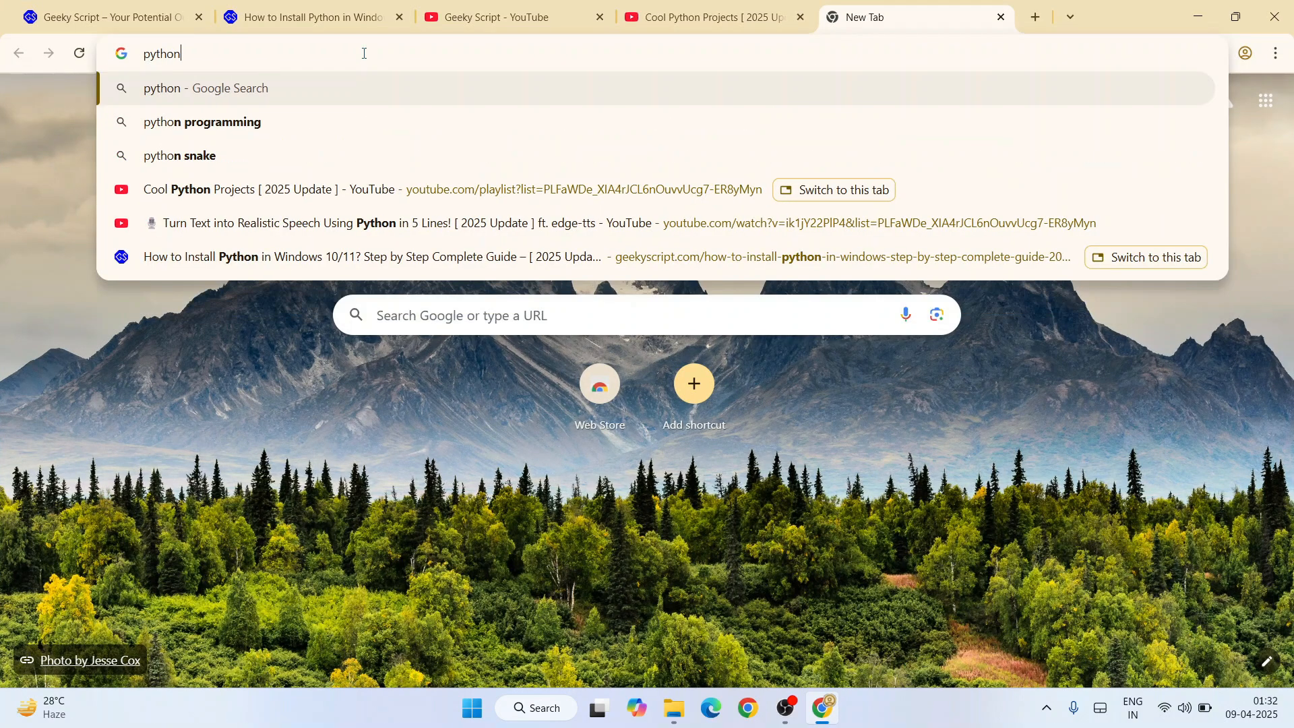
{"action": "key", "text": "Enter"}
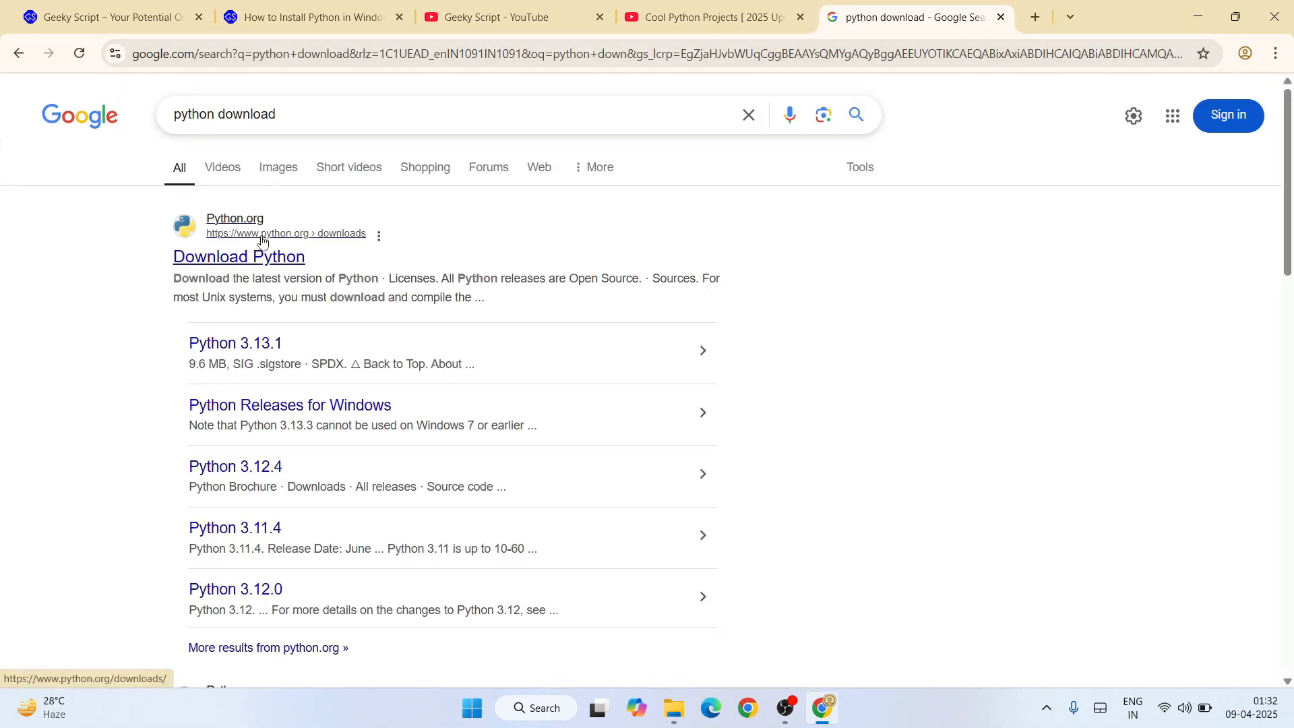
Step: Download python-3.13.3-amd64.exe from python.org and confirm it in the downloads list
{"action": "left_click", "coordinate": [238, 256]}
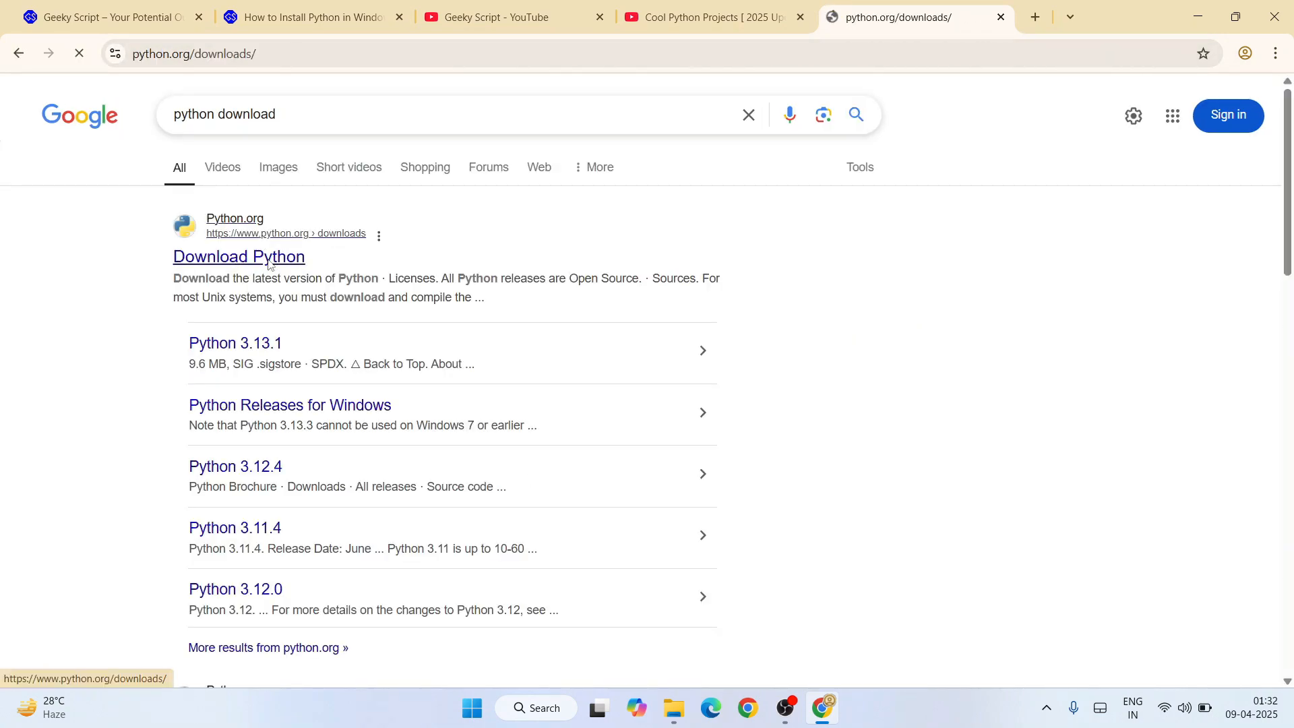
{"action": "left_click", "coordinate": [239, 256]}
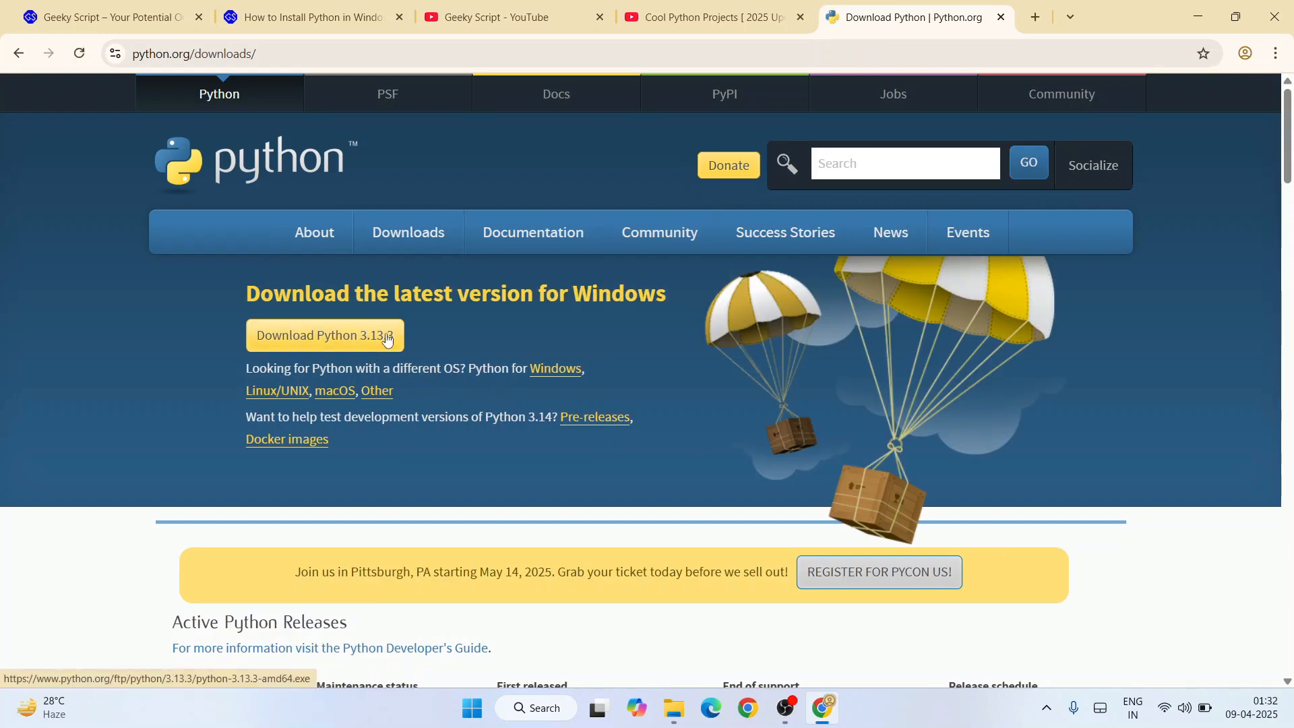
{"action": "mouse_move", "coordinate": [449, 342]}
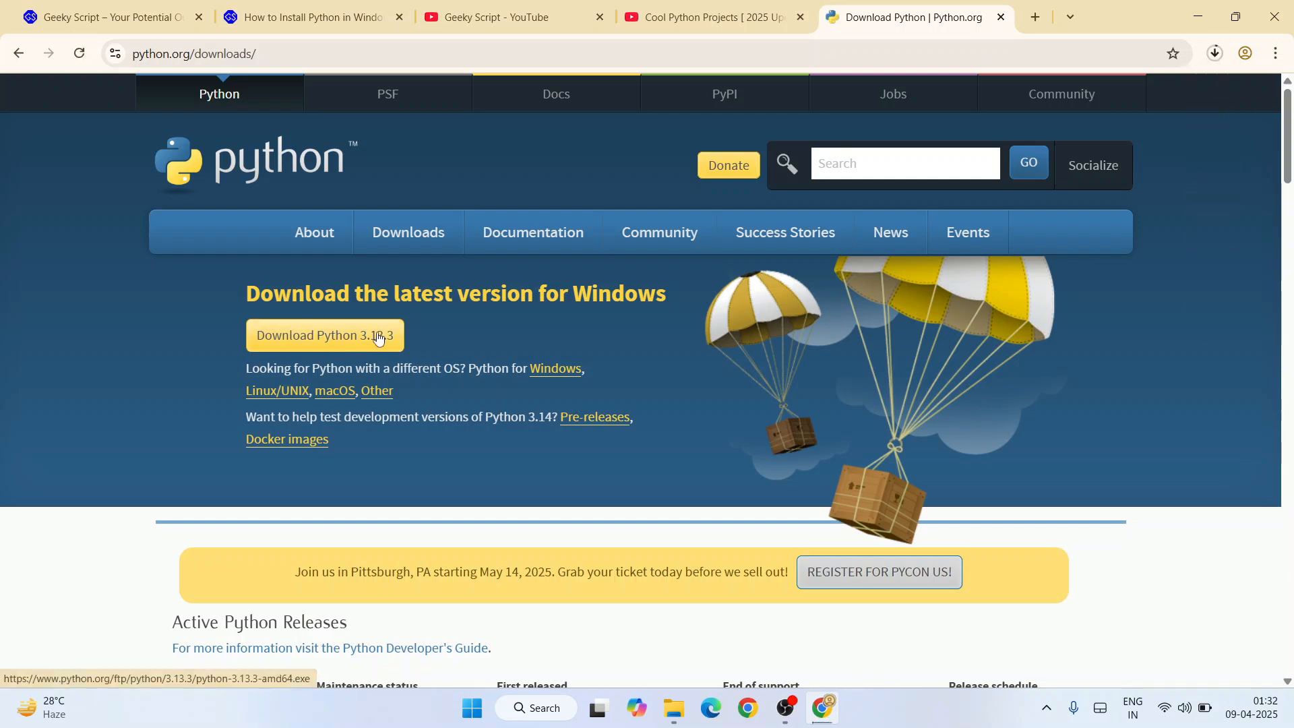
{"action": "mouse_move", "coordinate": [570, 412]}
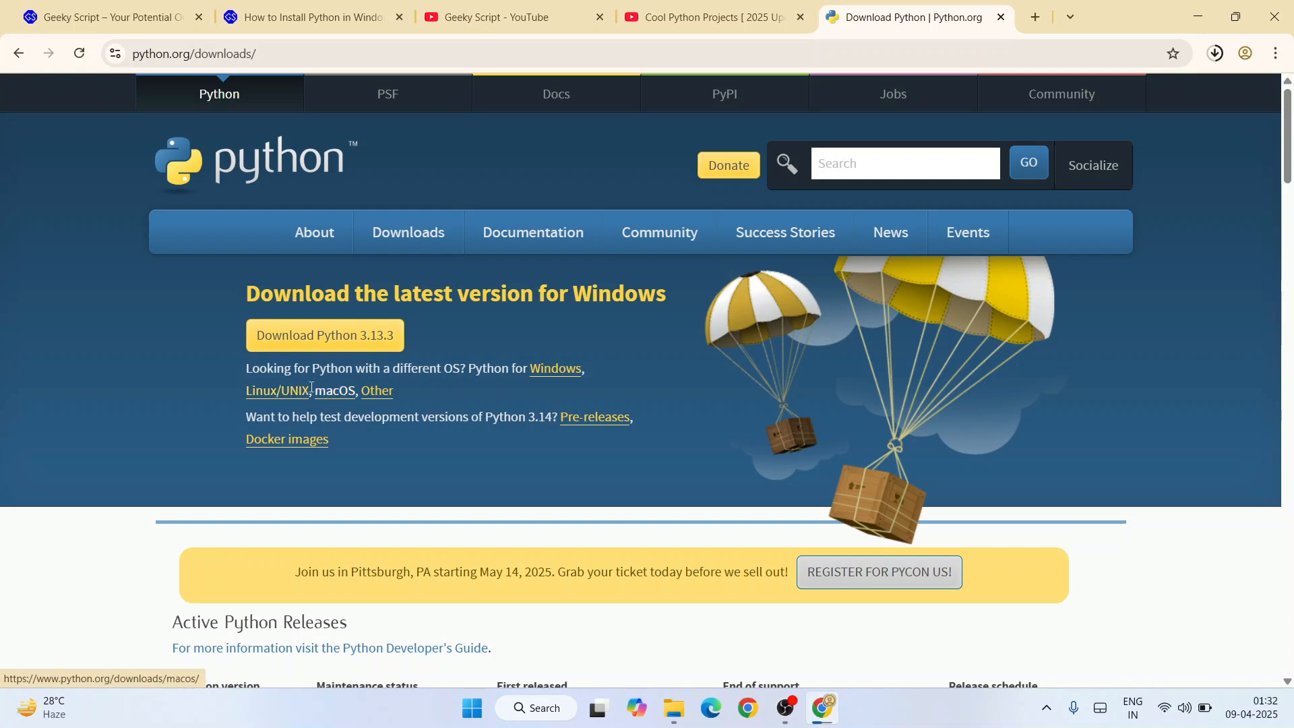
{"action": "mouse_move", "coordinate": [339, 401]}
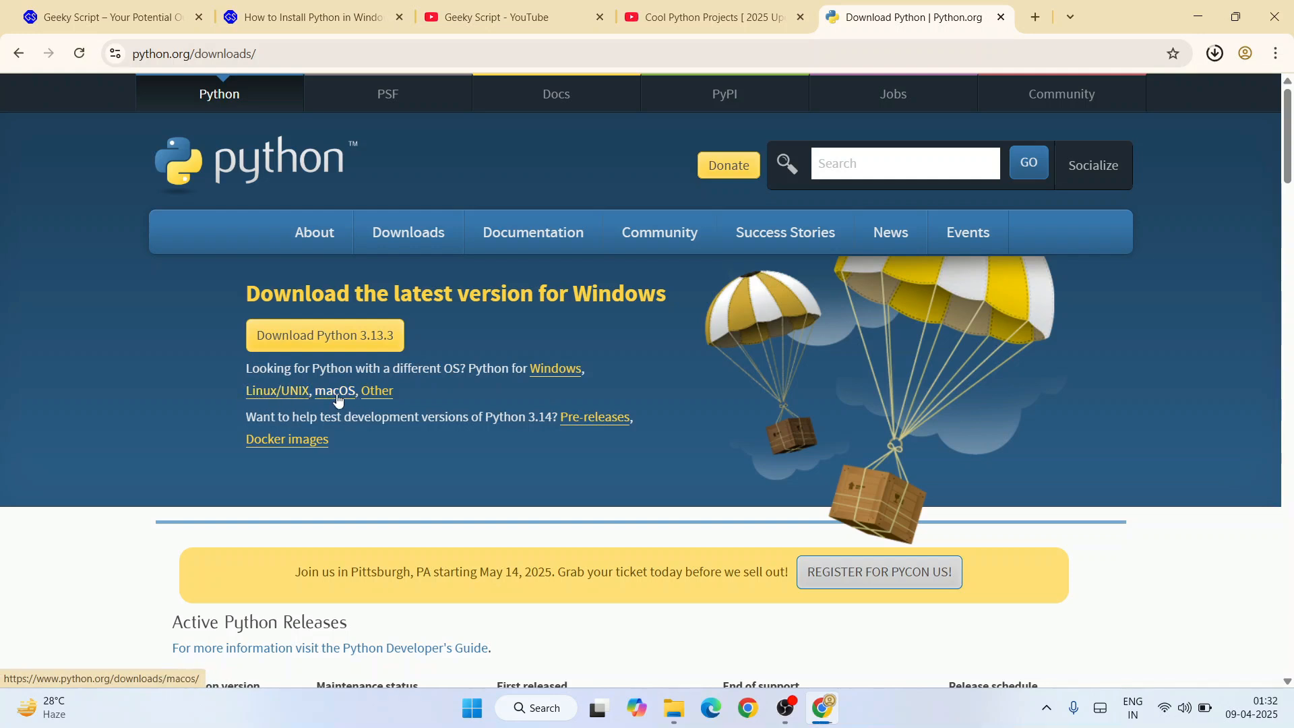
{"action": "left_click", "coordinate": [1214, 53]}
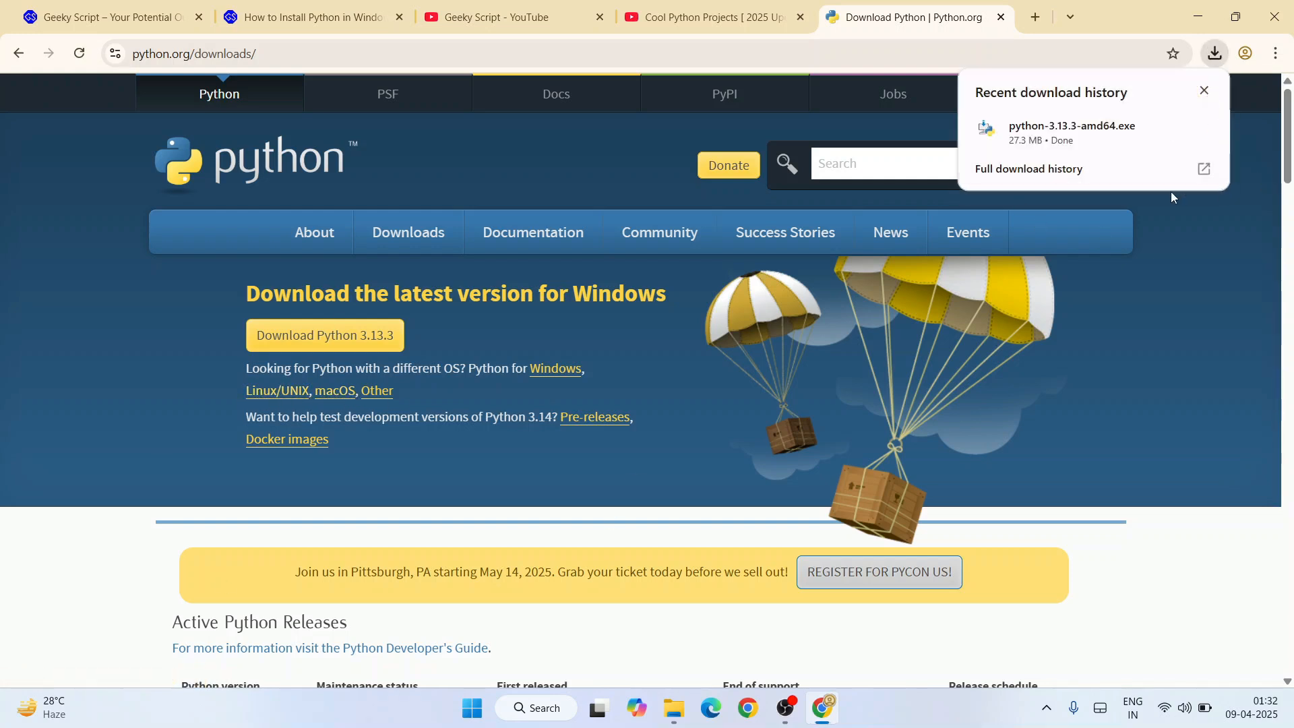
{"action": "mouse_move", "coordinate": [1171, 128]}
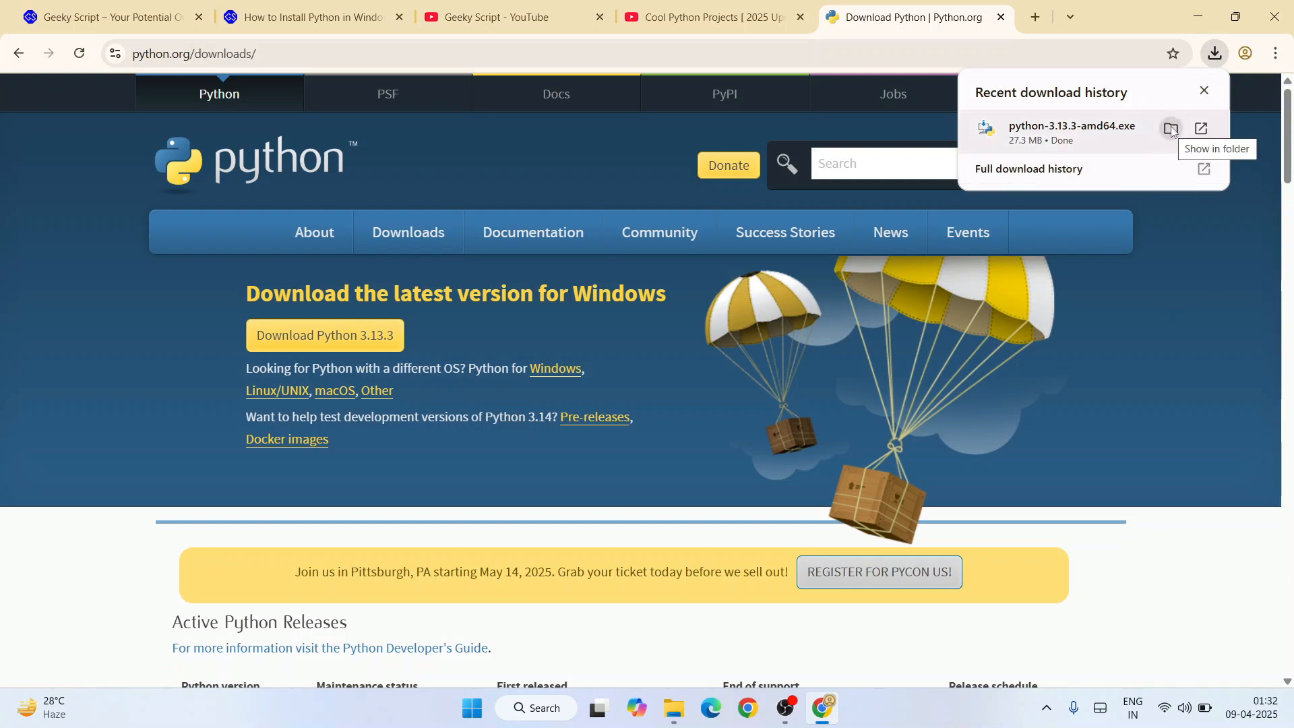
Step: Open python-3.13.3-amd64.exe from the Downloads folder to start Setup
{"action": "left_click", "coordinate": [1171, 128]}
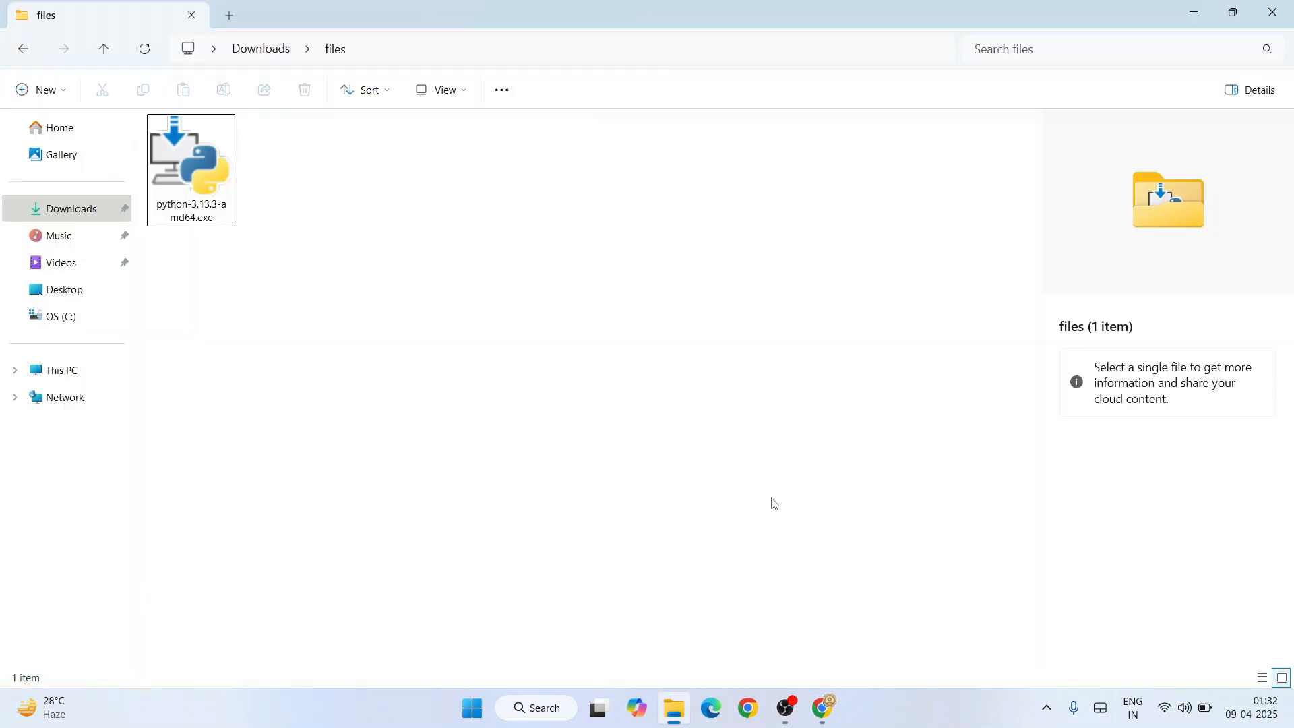
{"action": "left_click", "coordinate": [191, 166]}
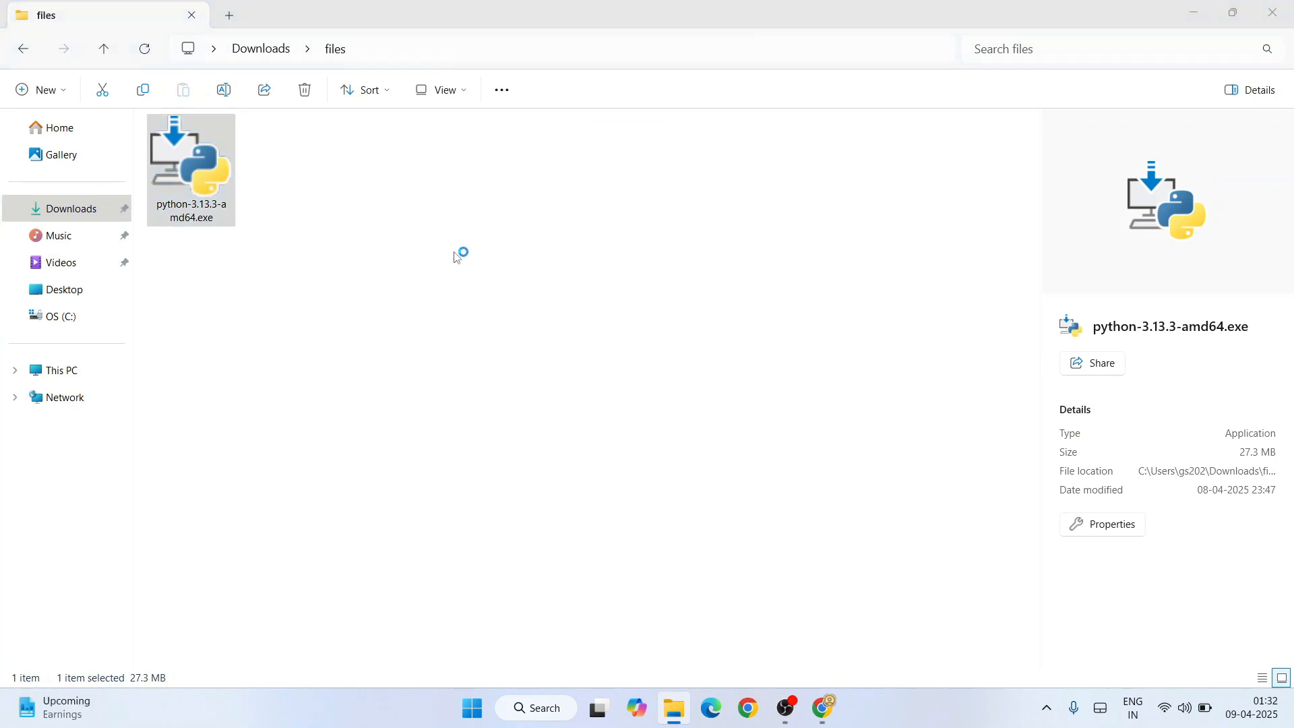
{"action": "double_click", "coordinate": [191, 162]}
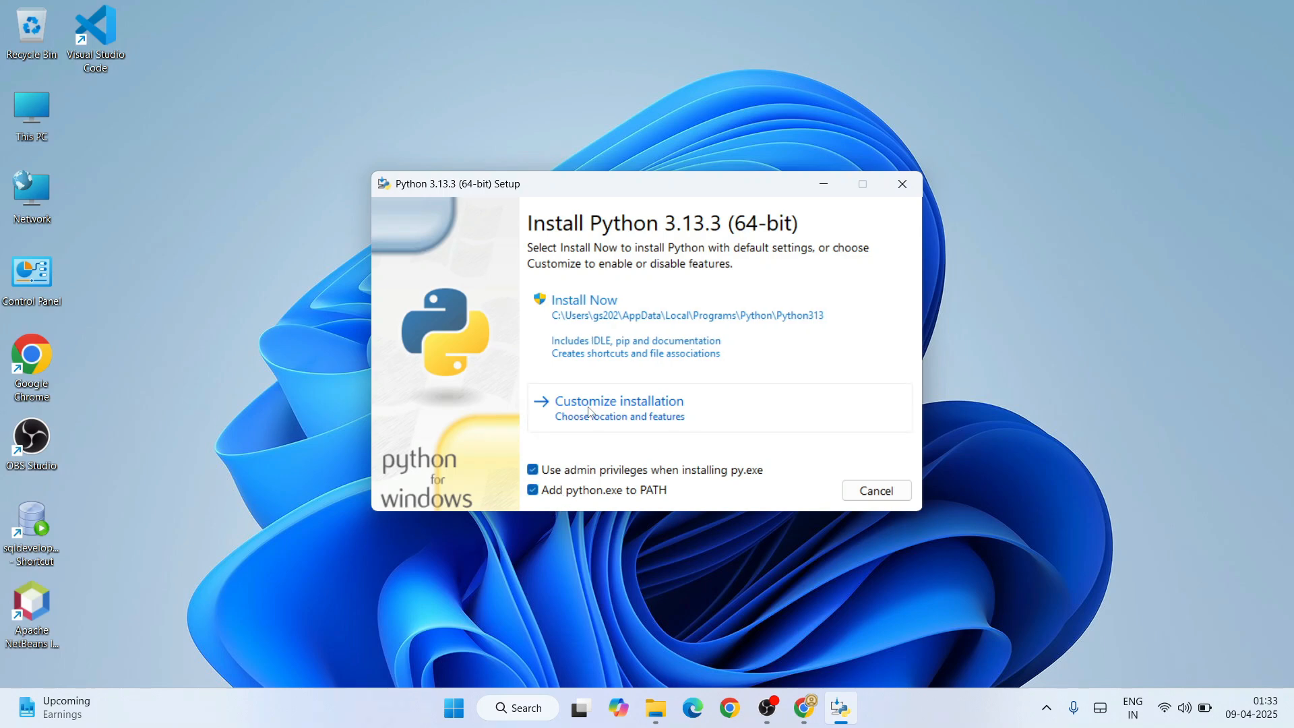
Step: Choose Customize installation, keeping all optional features ticked
{"action": "left_click", "coordinate": [619, 401]}
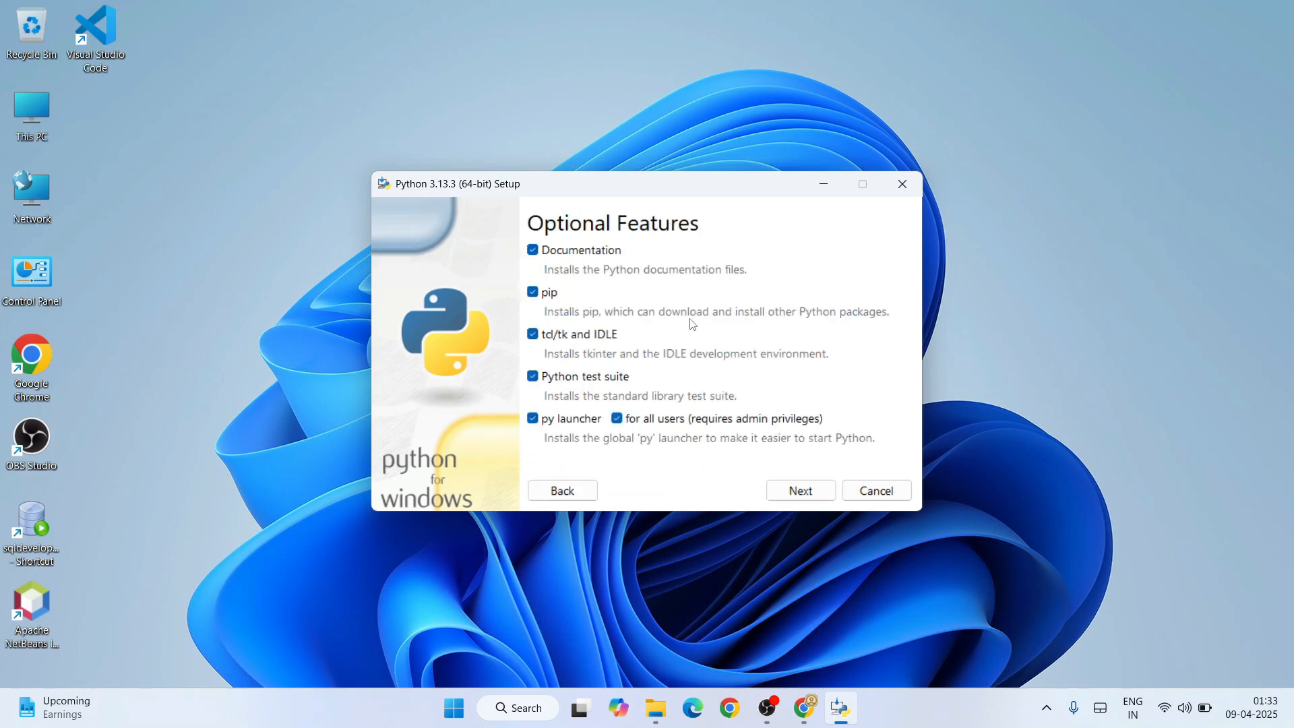
{"action": "mouse_move", "coordinate": [507, 294]}
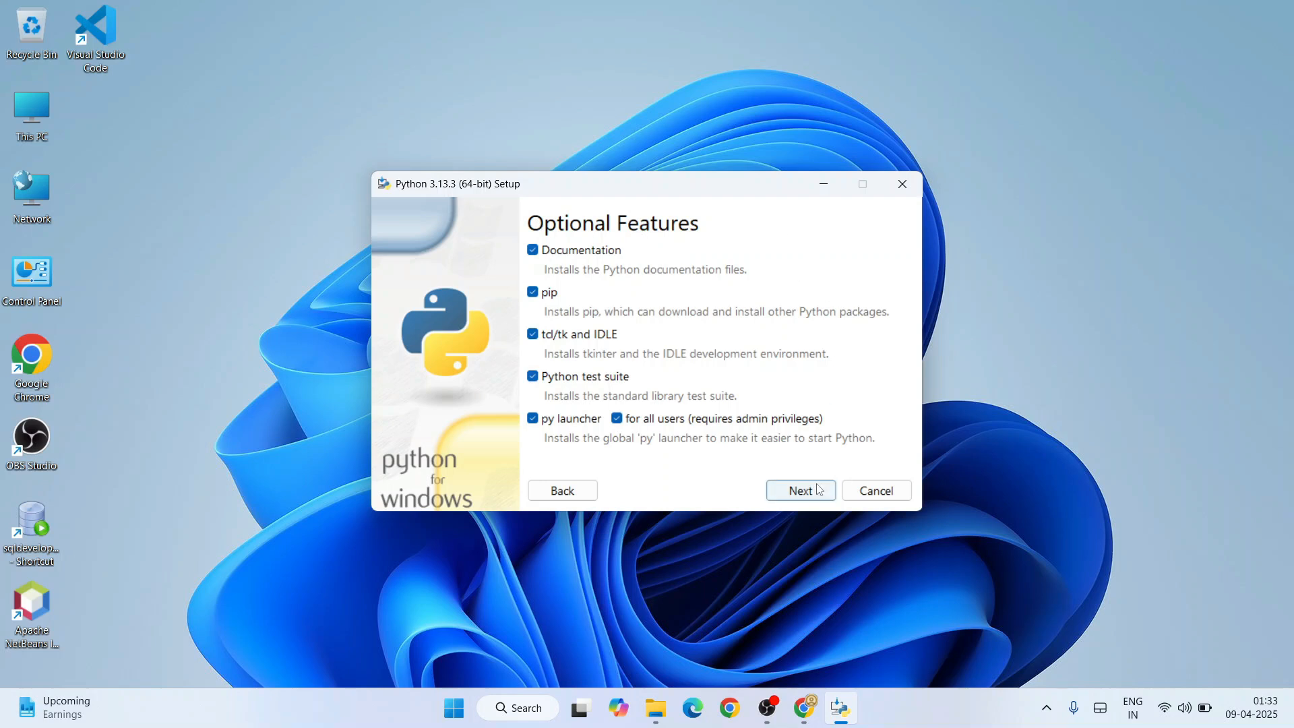
Step: Enable 'Install Python 3.13 for all users' and start the installation
{"action": "left_click", "coordinate": [801, 490]}
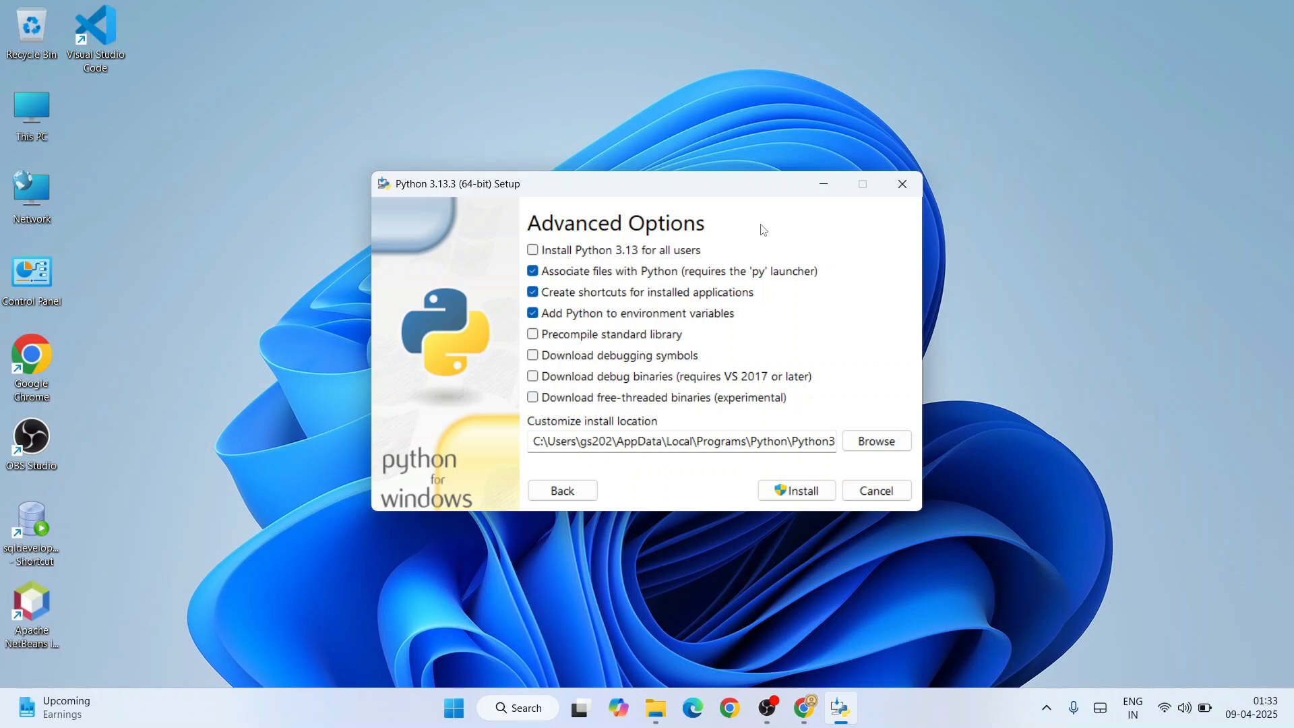
{"action": "left_click", "coordinate": [533, 250]}
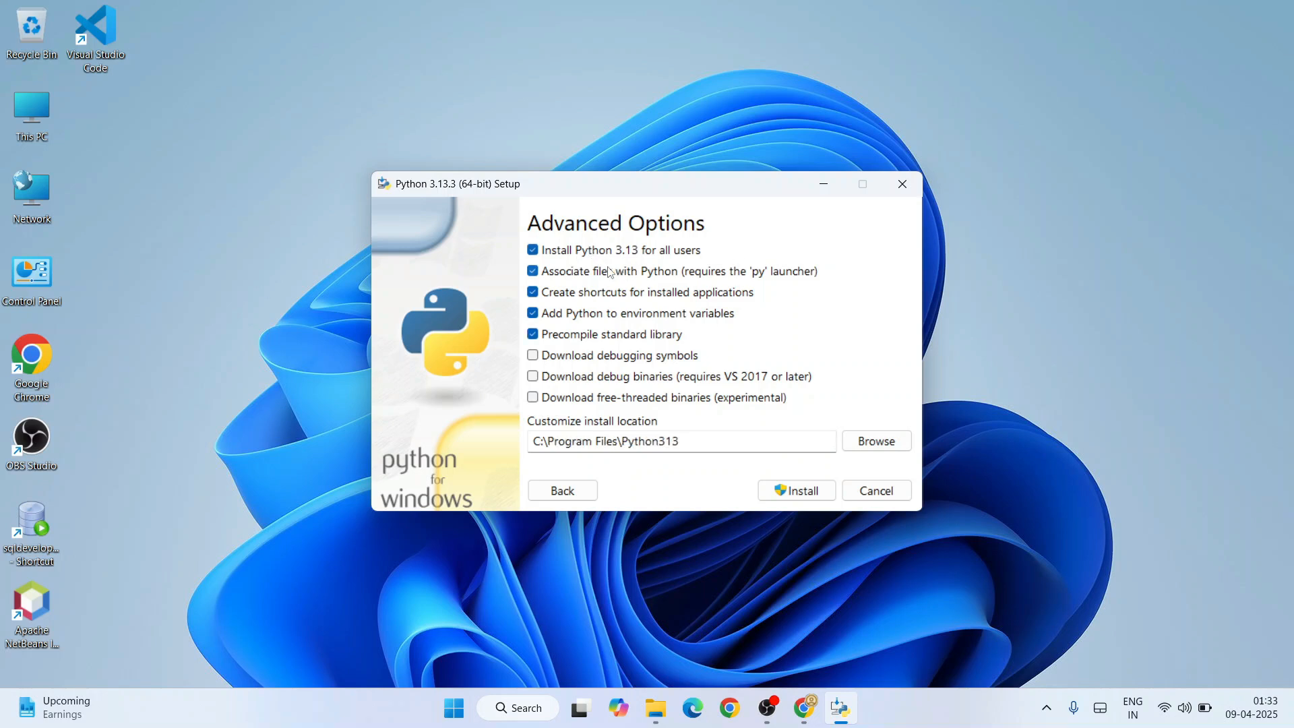
{"action": "mouse_move", "coordinate": [615, 265]}
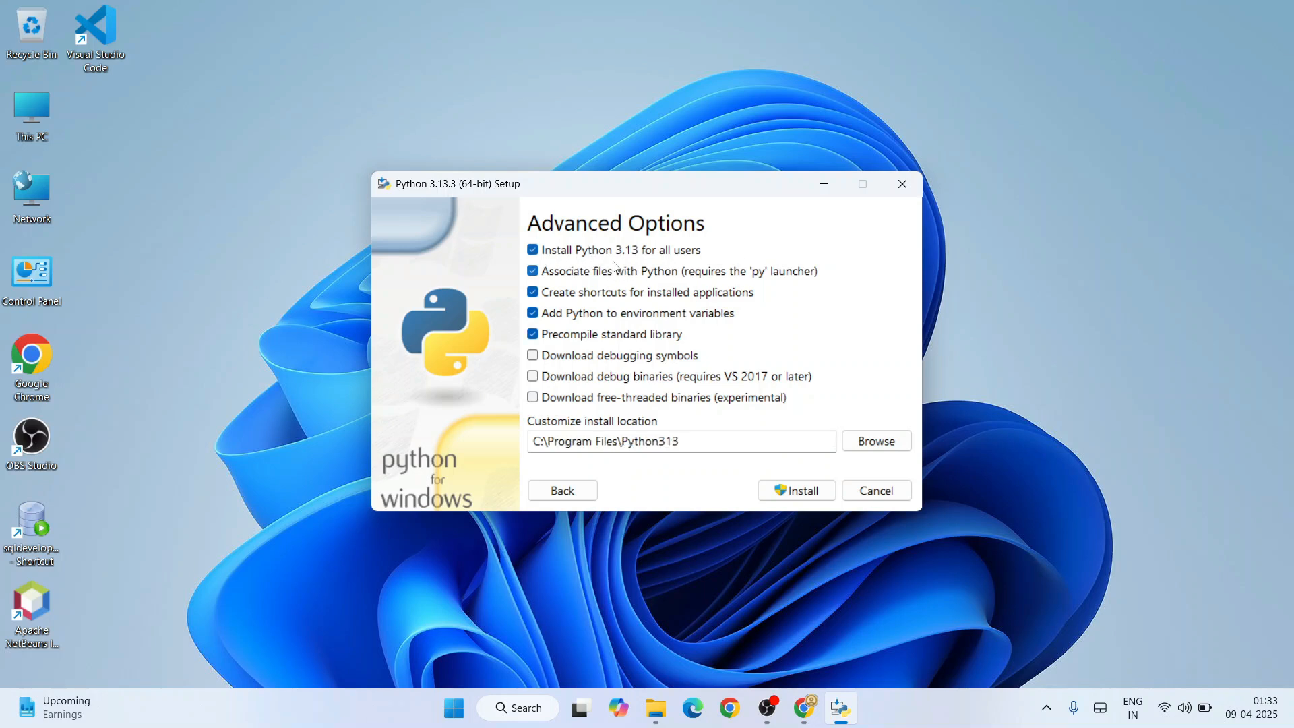
{"action": "mouse_move", "coordinate": [718, 502]}
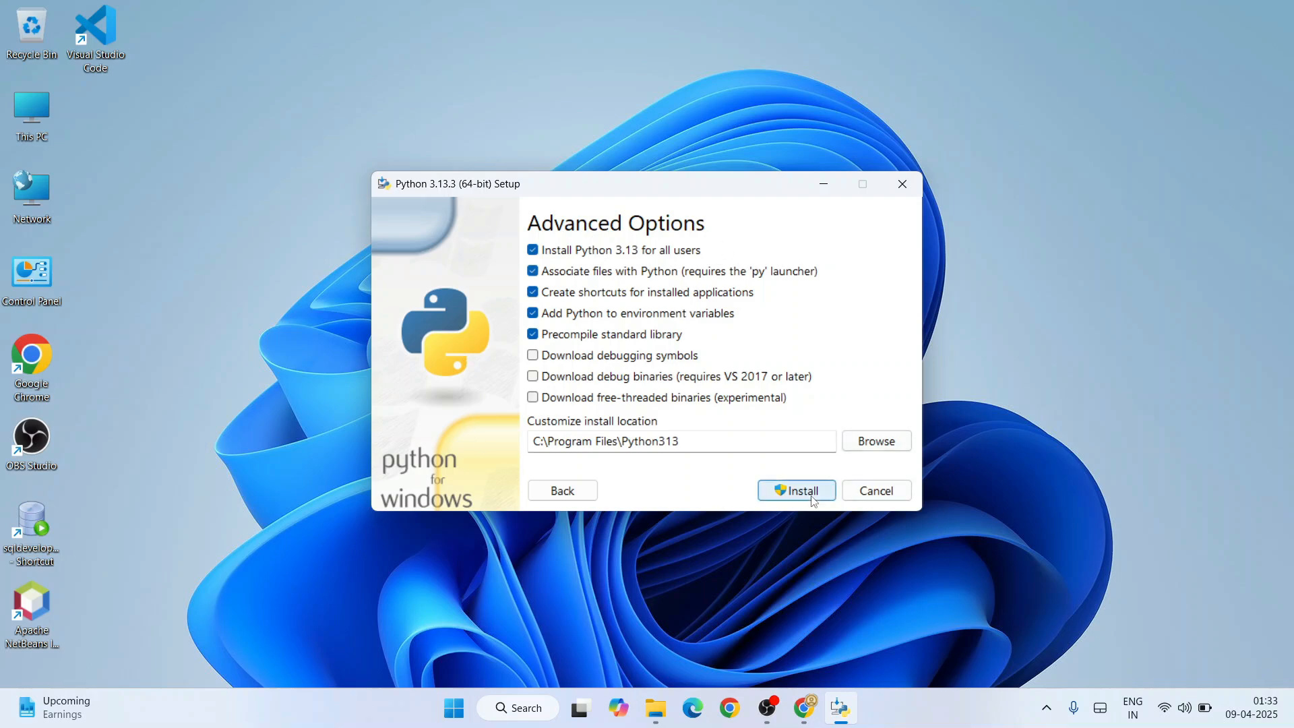
{"action": "left_click", "coordinate": [796, 490]}
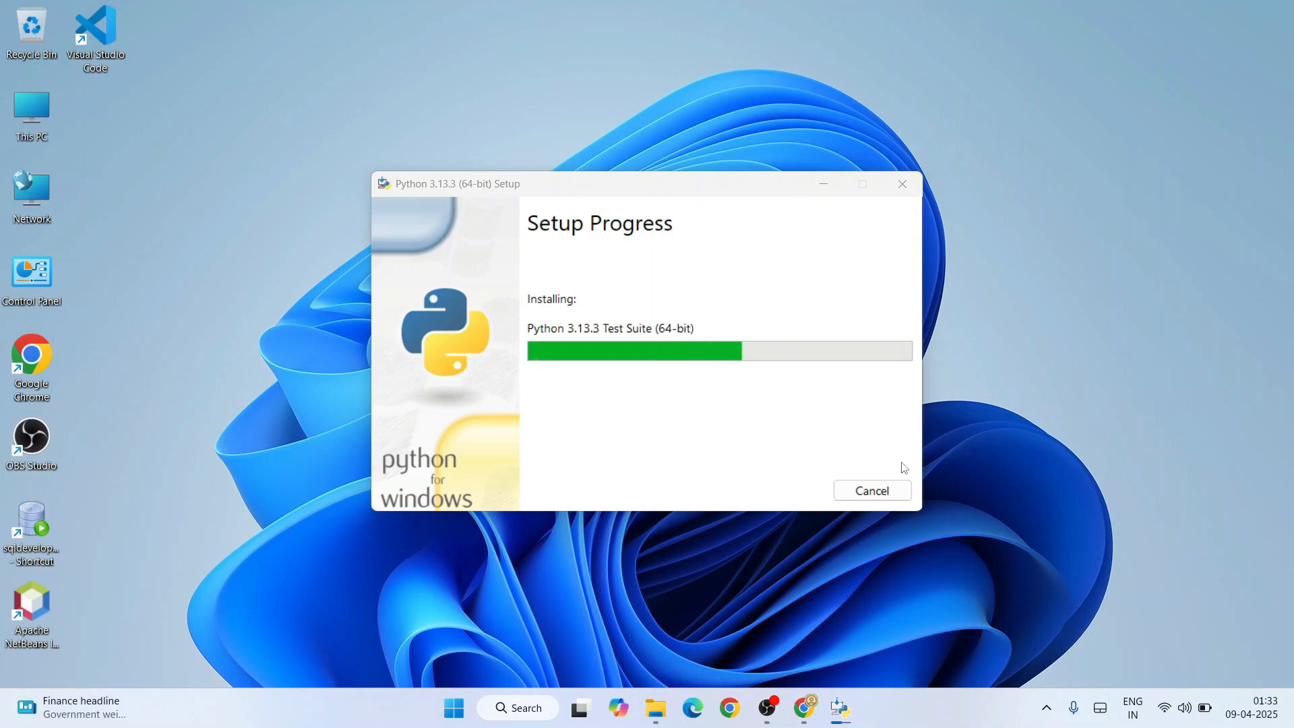
{"action": "mouse_move", "coordinate": [617, 399]}
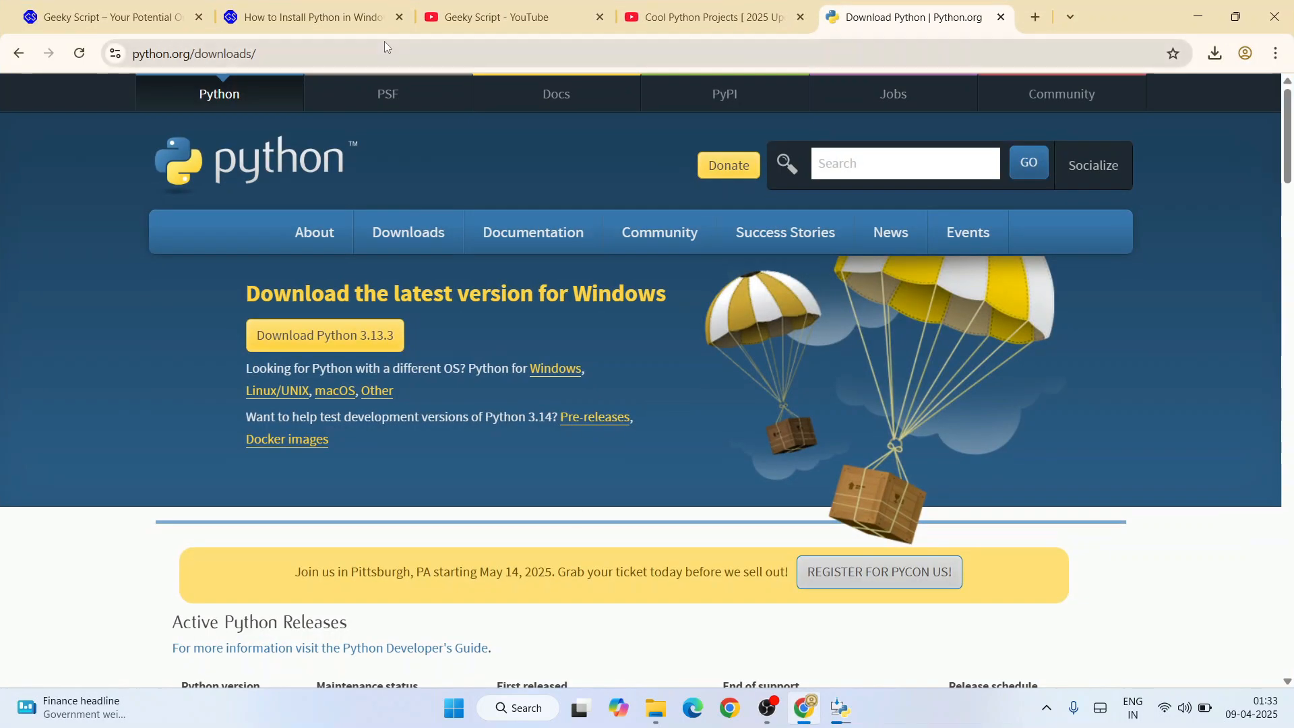
Step: Scroll the Geeky Script install guide down to 'Test Python with a Simple Script'
{"action": "left_click", "coordinate": [309, 17]}
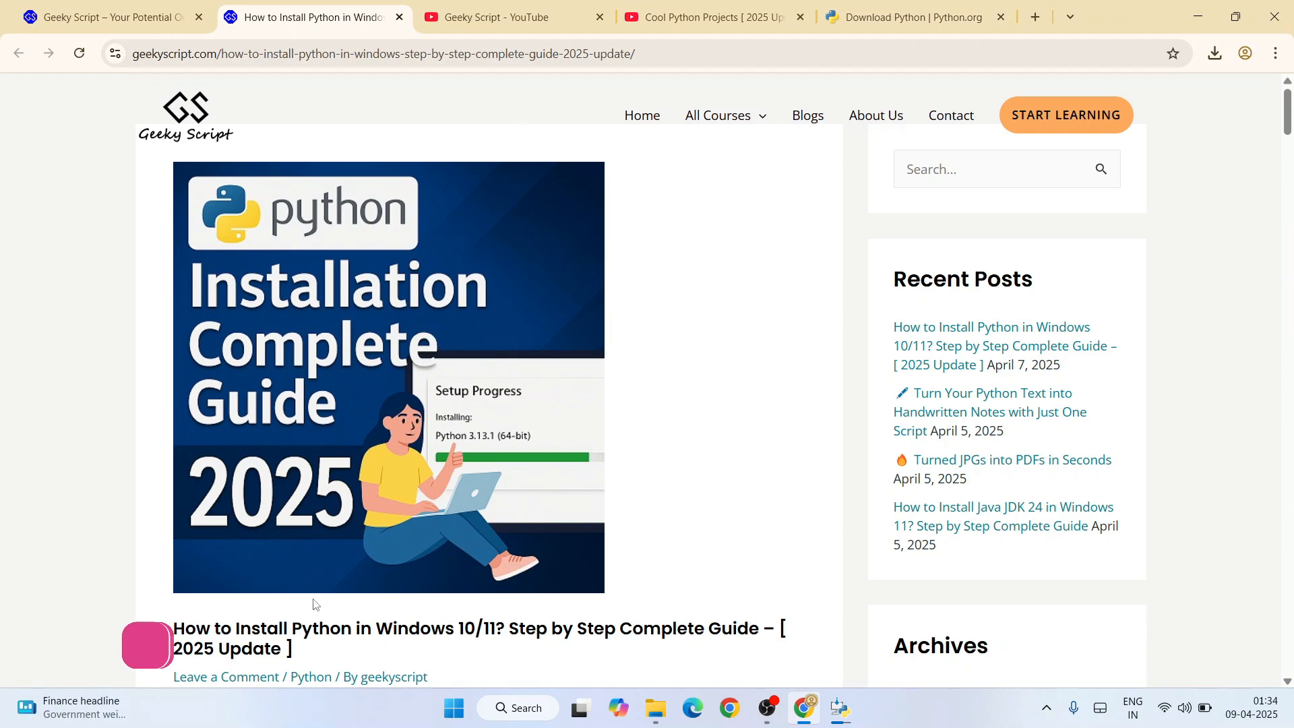
{"action": "scroll", "scroll_direction": "down", "scroll_amount": 3}
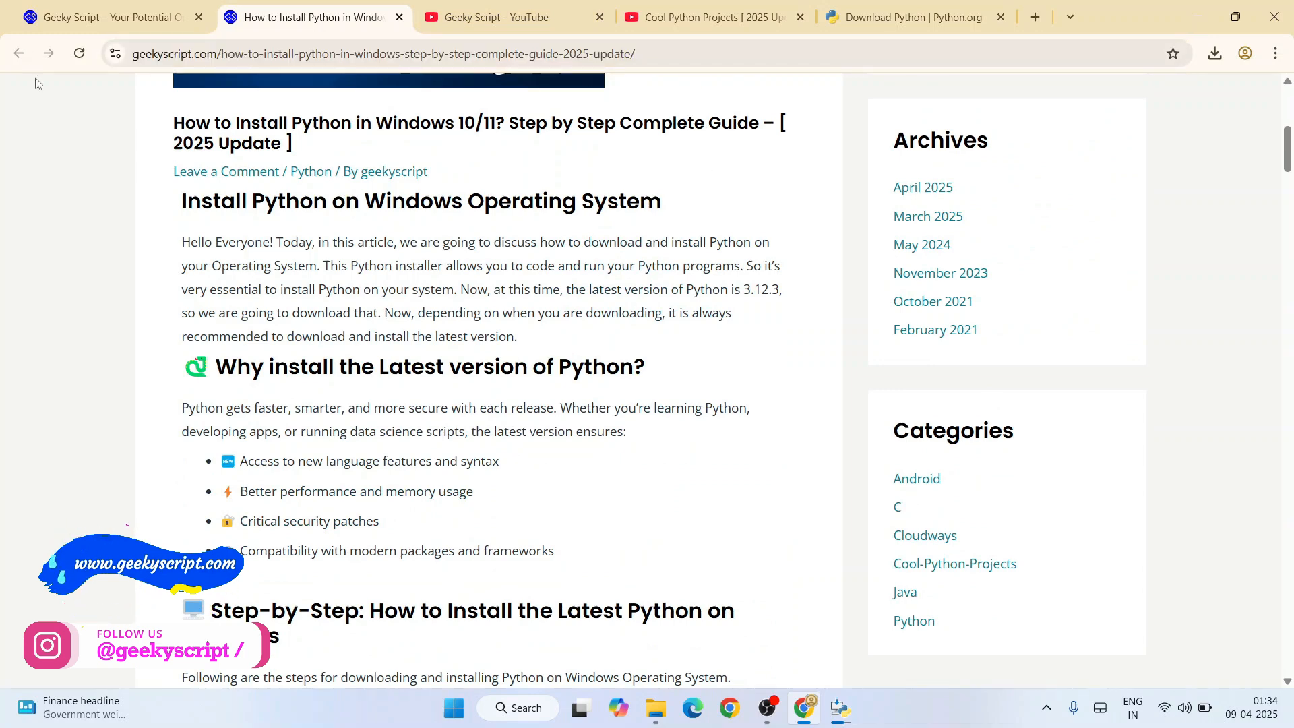
{"action": "scroll", "scroll_direction": "down", "scroll_amount": 3}
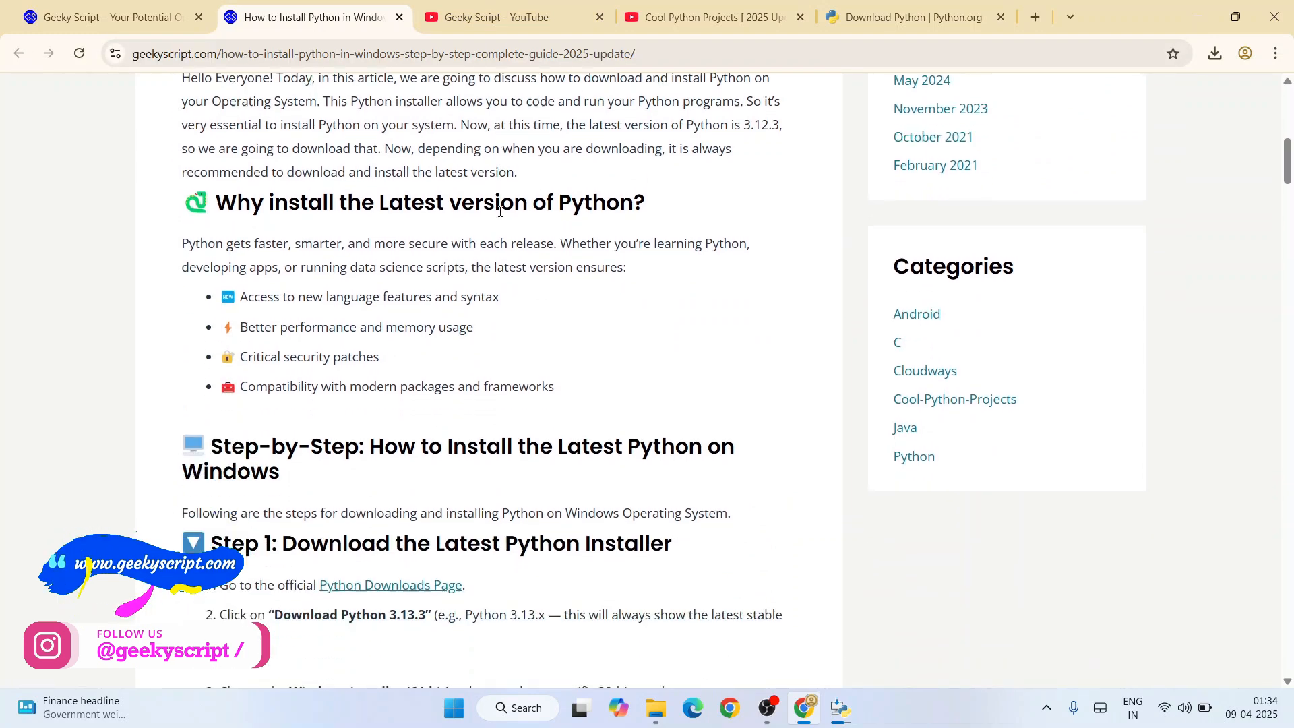
{"action": "scroll", "scroll_direction": "down", "scroll_amount": 3}
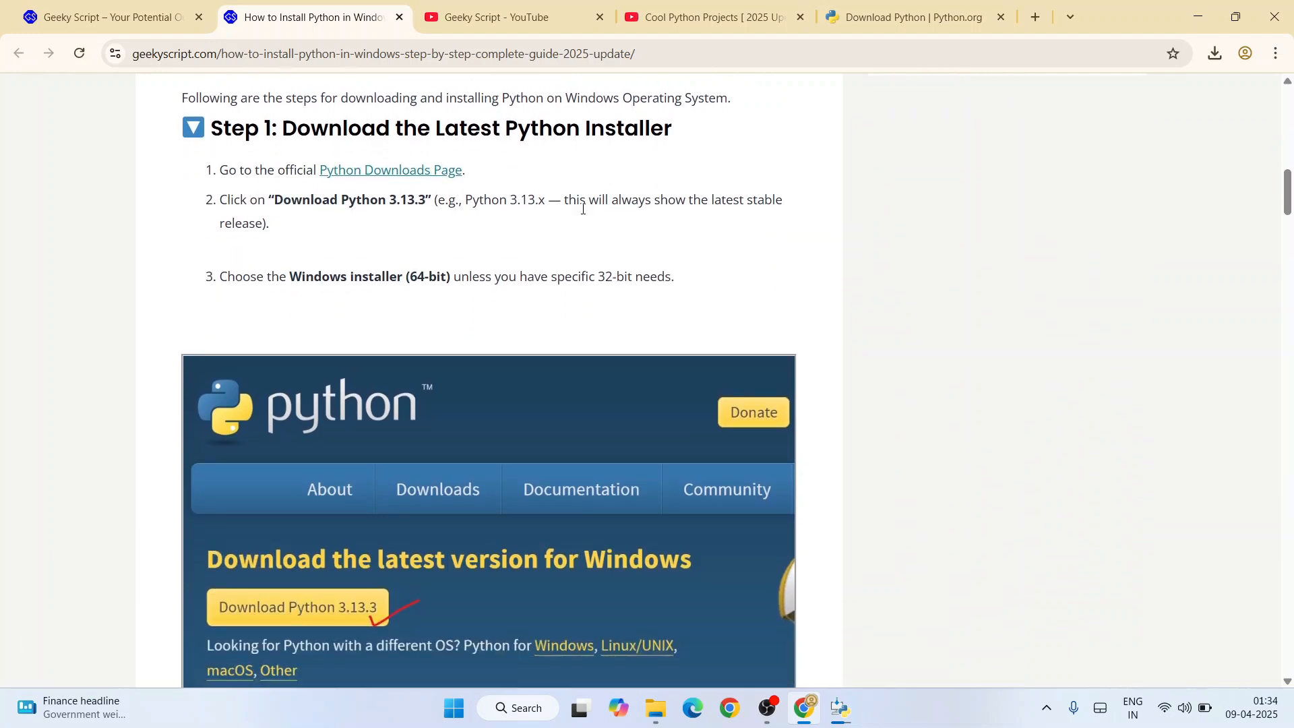
{"action": "scroll", "scroll_direction": "down", "scroll_amount": 3}
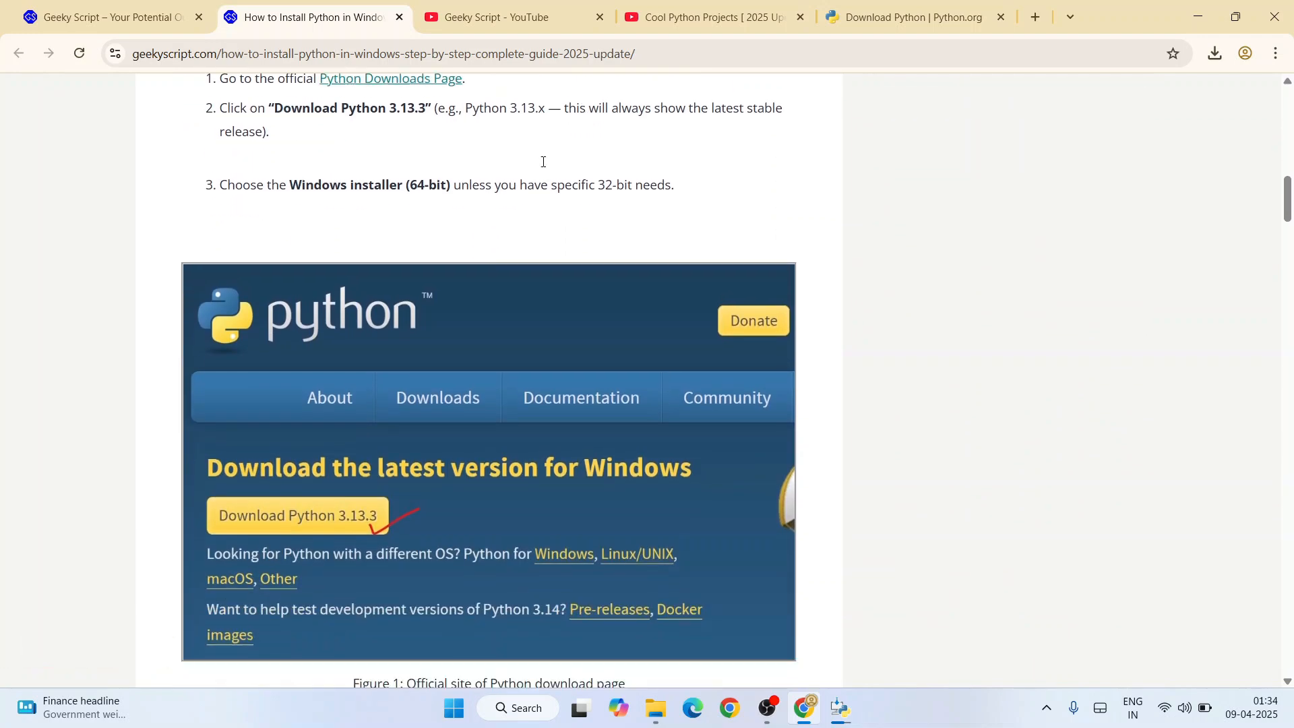
{"action": "scroll", "scroll_direction": "down", "scroll_amount": 3}
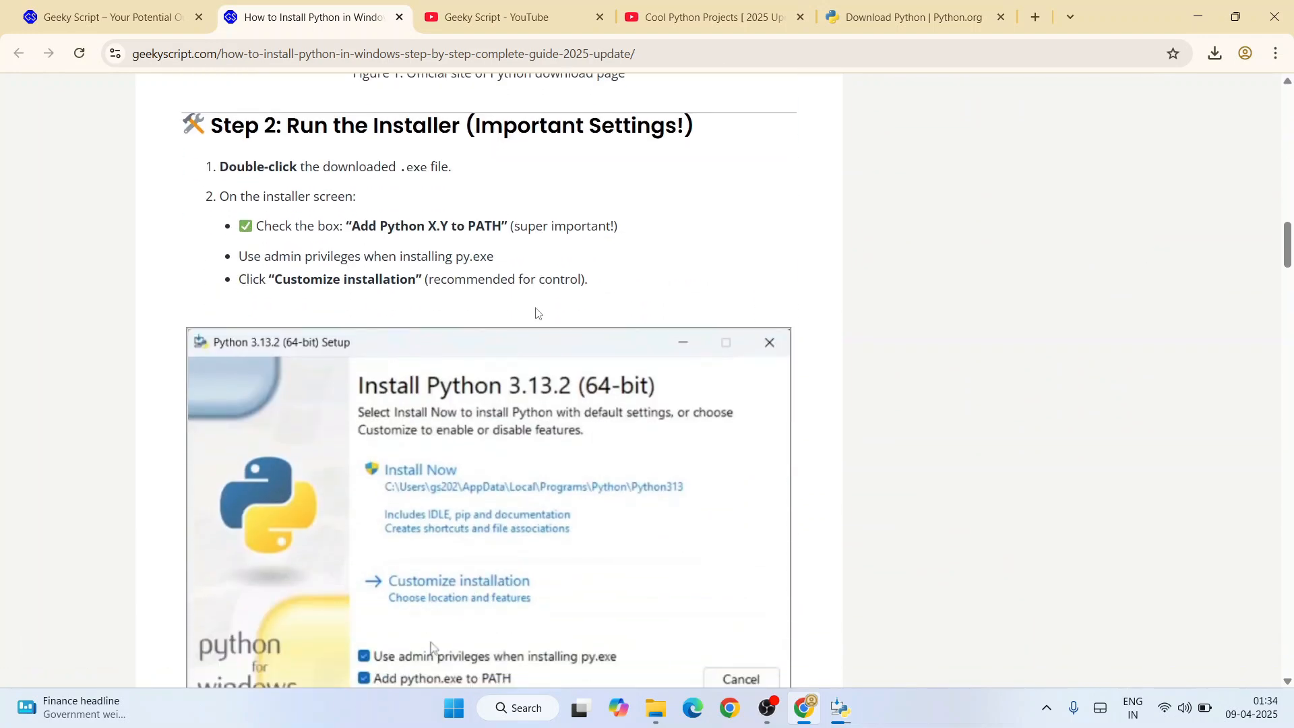
{"action": "scroll", "scroll_direction": "down", "scroll_amount": 3}
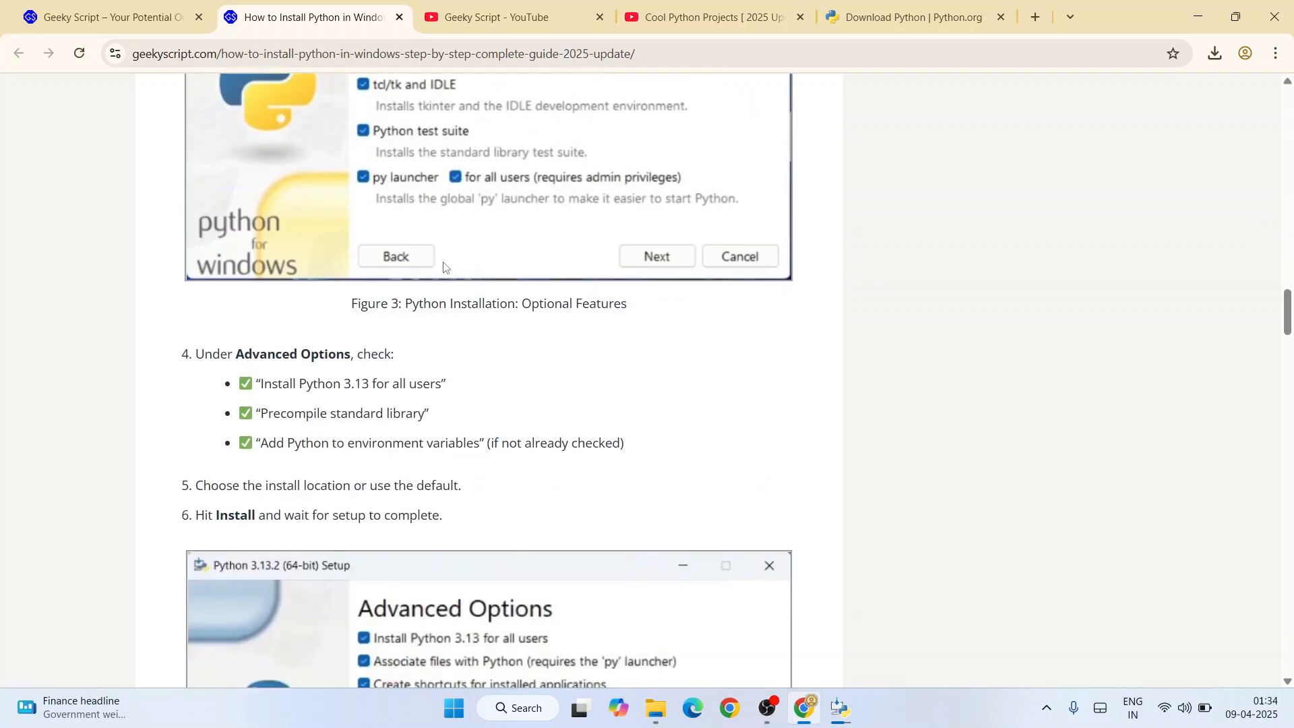
{"action": "scroll", "scroll_direction": "down", "scroll_amount": 3}
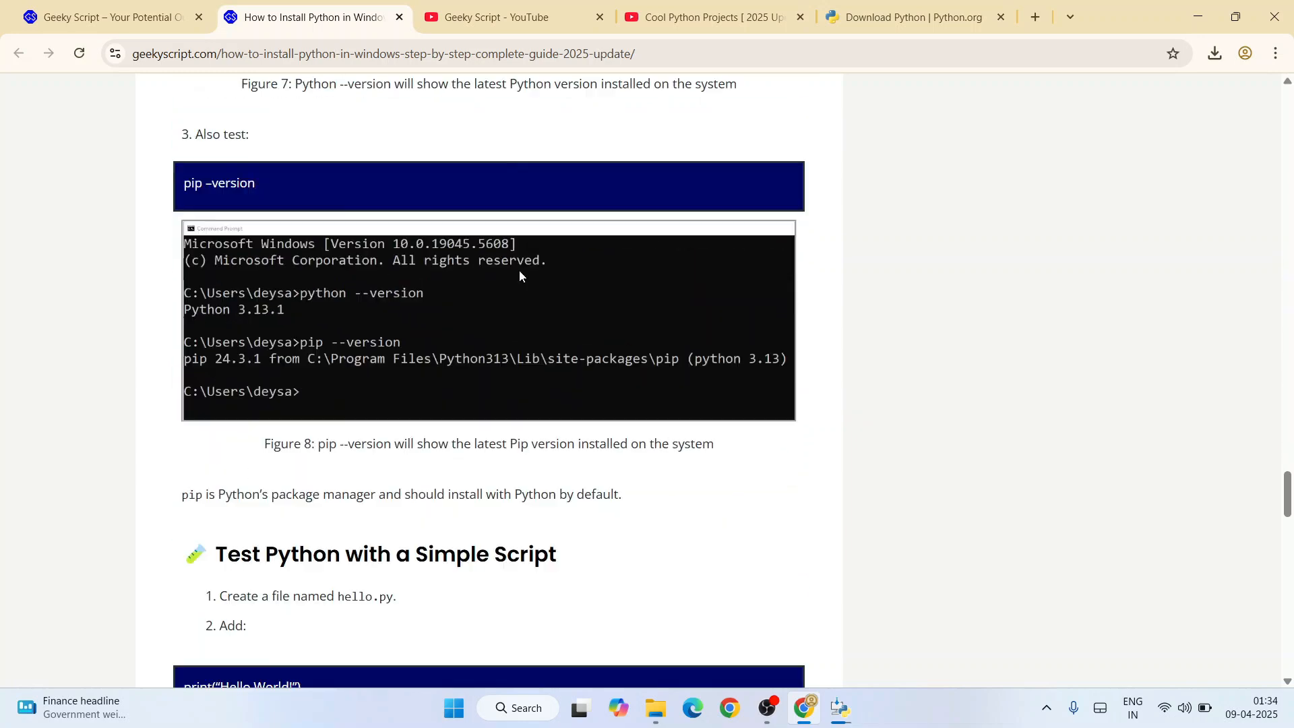
{"action": "scroll", "scroll_direction": "down", "scroll_amount": 3}
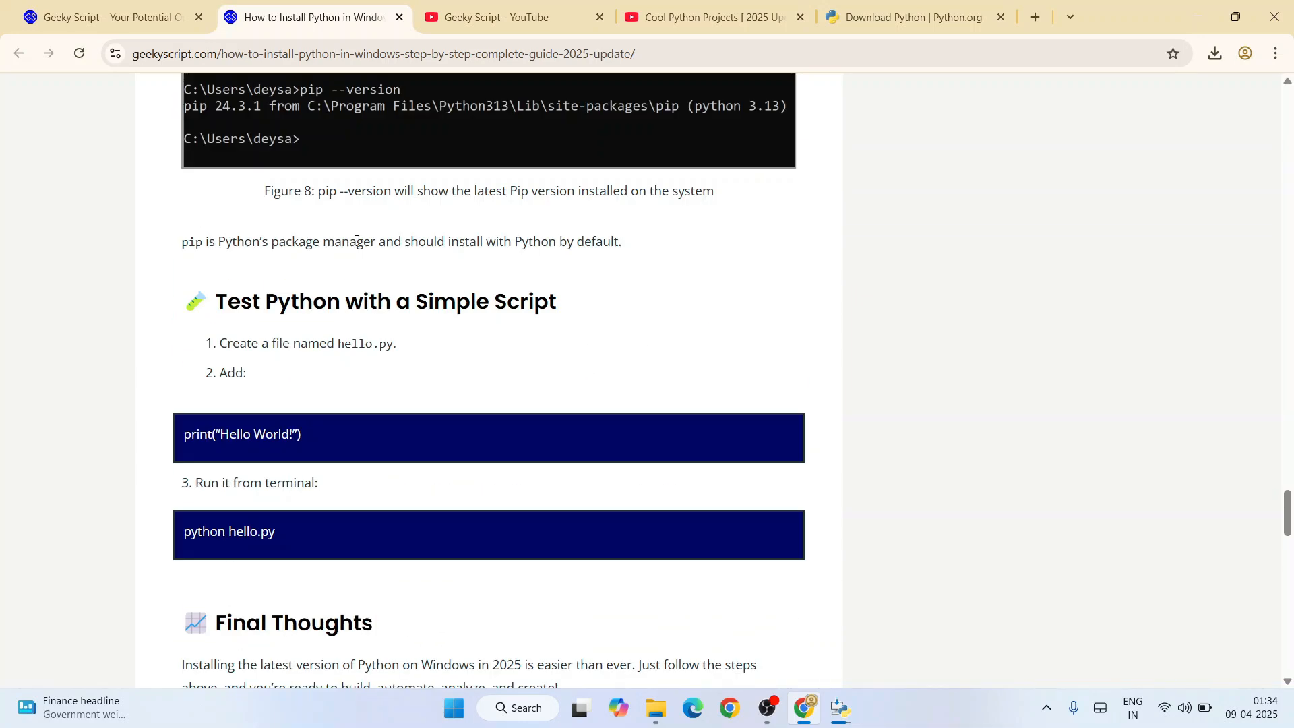
Step: Open the handwritten notes article from Geeky Script's Popular Blogs and scroll through it
{"action": "left_click", "coordinate": [107, 18]}
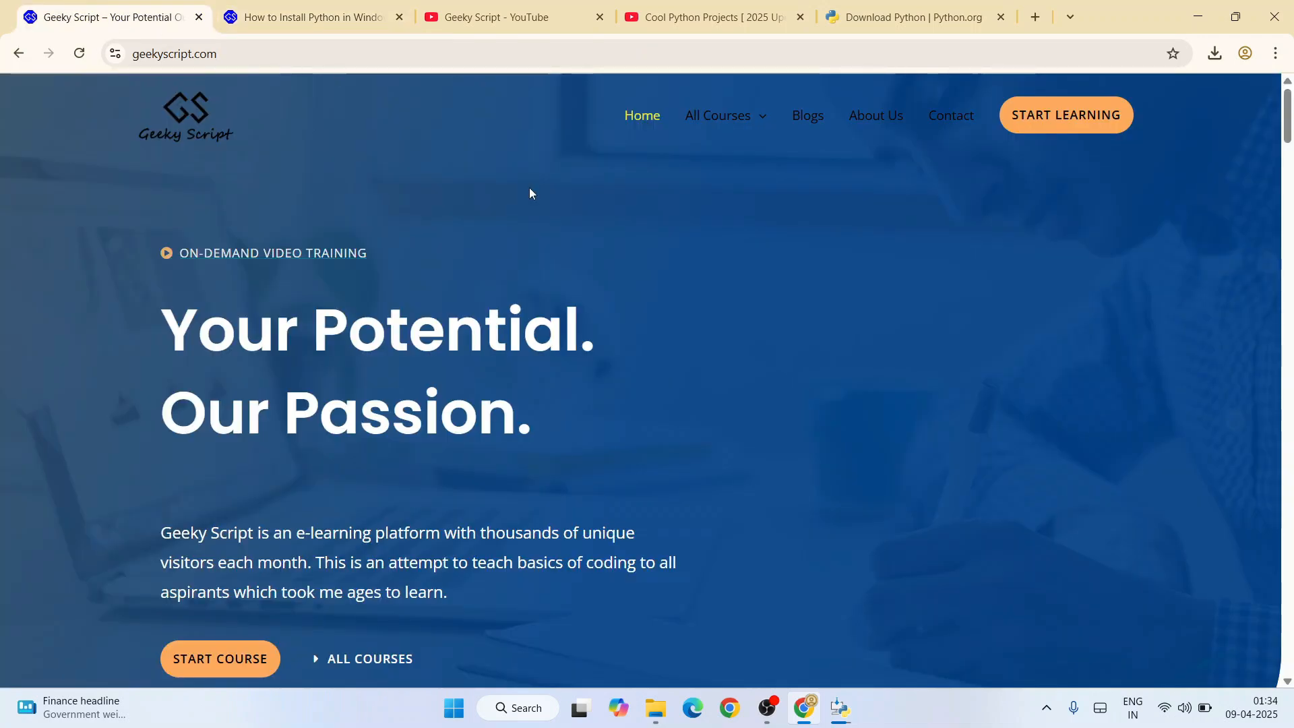
{"action": "scroll", "scroll_direction": "down", "scroll_amount": 3}
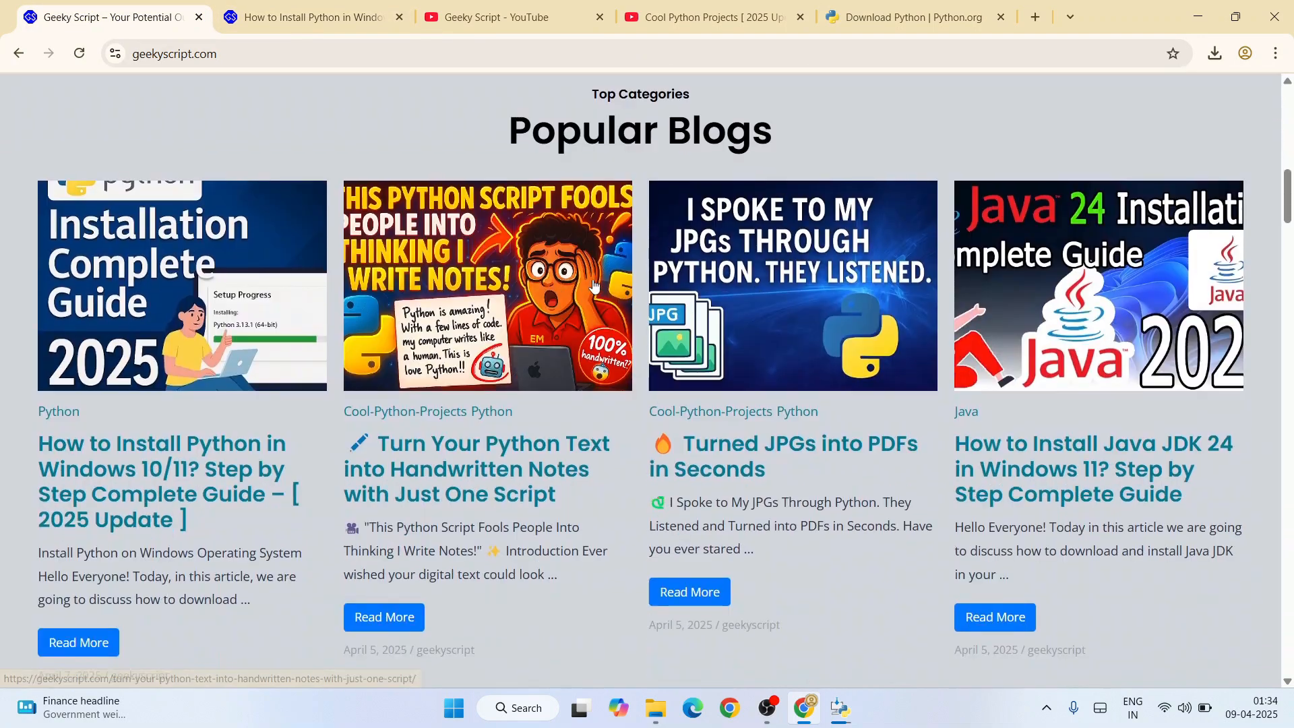
{"action": "scroll", "scroll_direction": "down", "scroll_amount": 3}
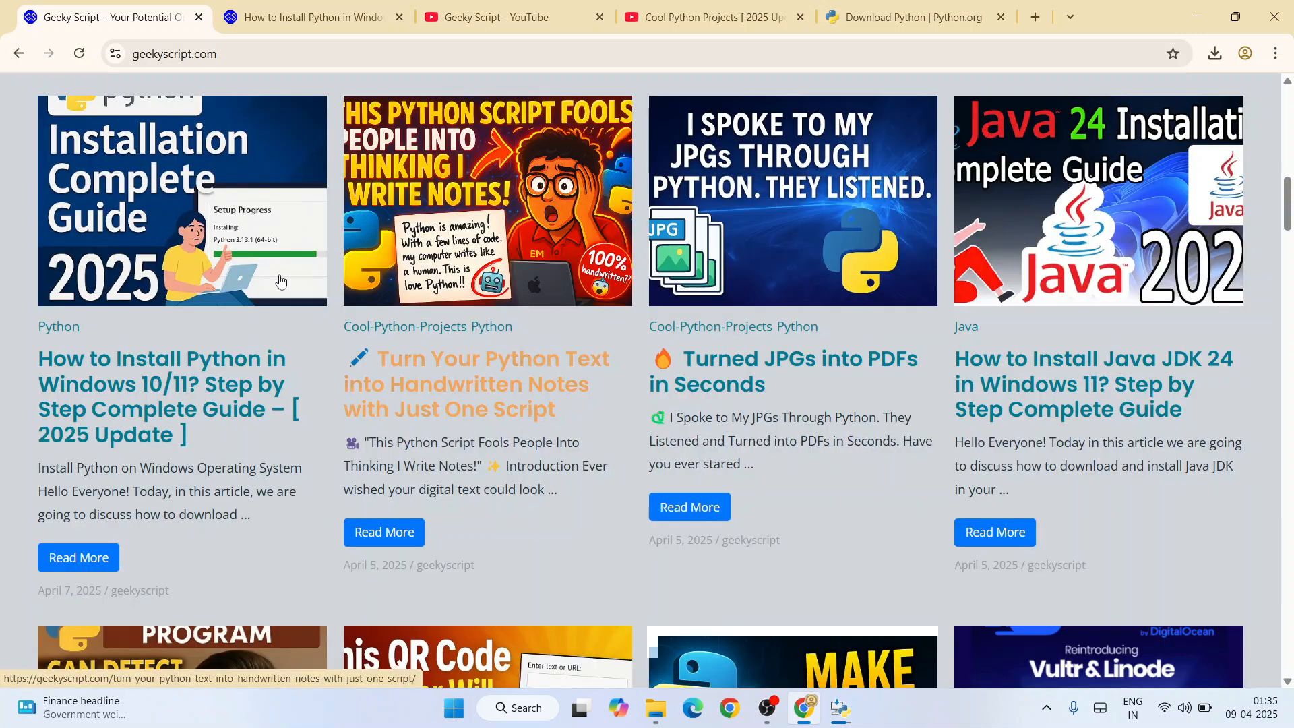
{"action": "mouse_move", "coordinate": [425, 379]}
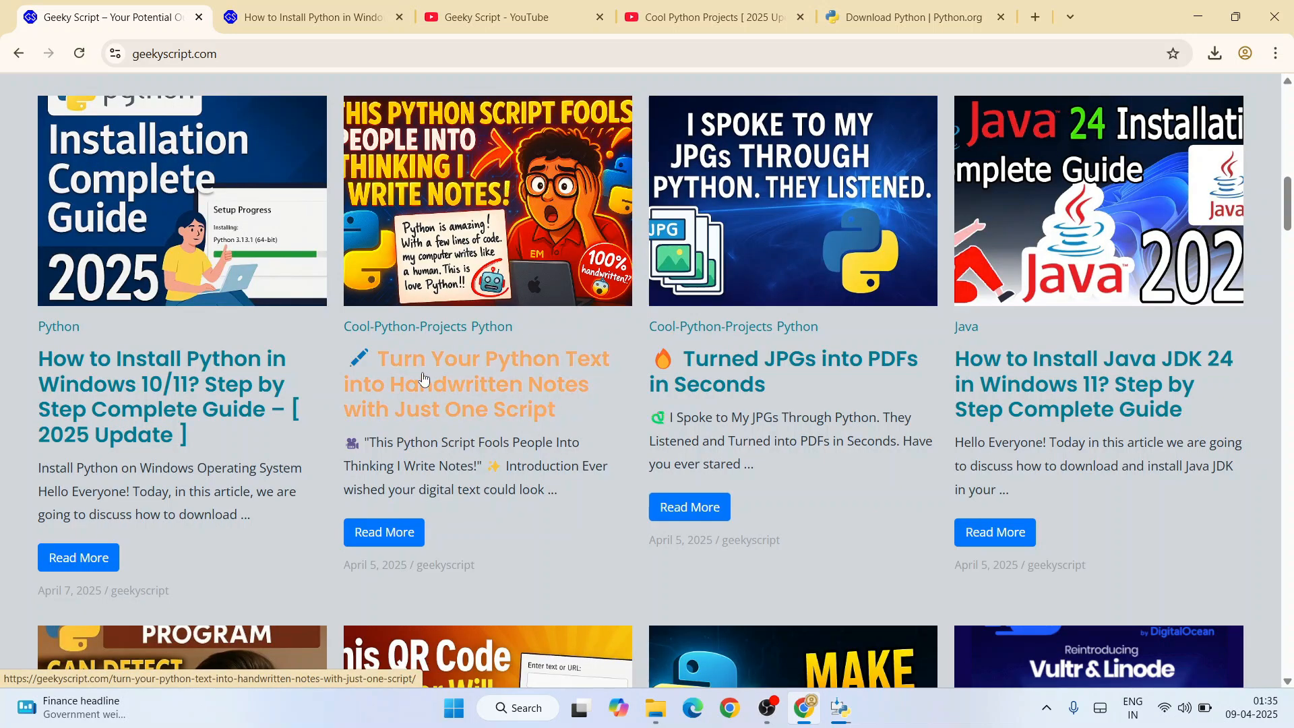
{"action": "mouse_move", "coordinate": [526, 394]}
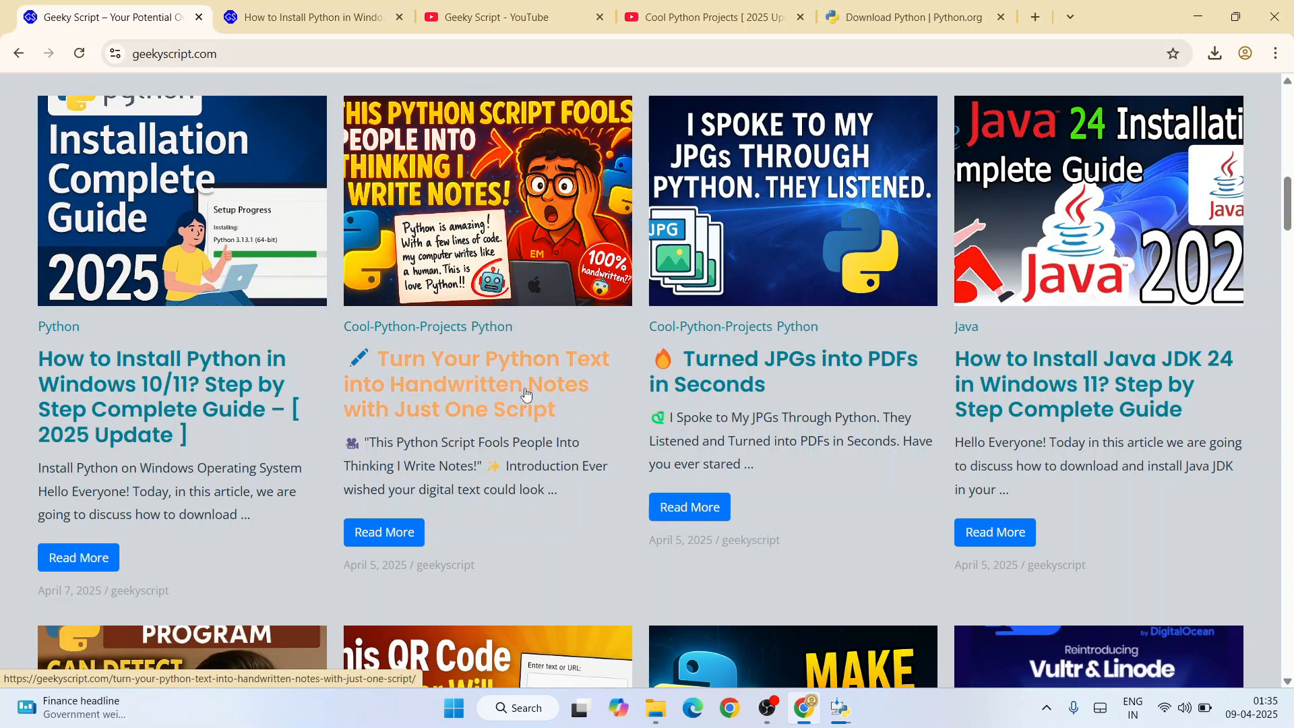
{"action": "left_click", "coordinate": [525, 394]}
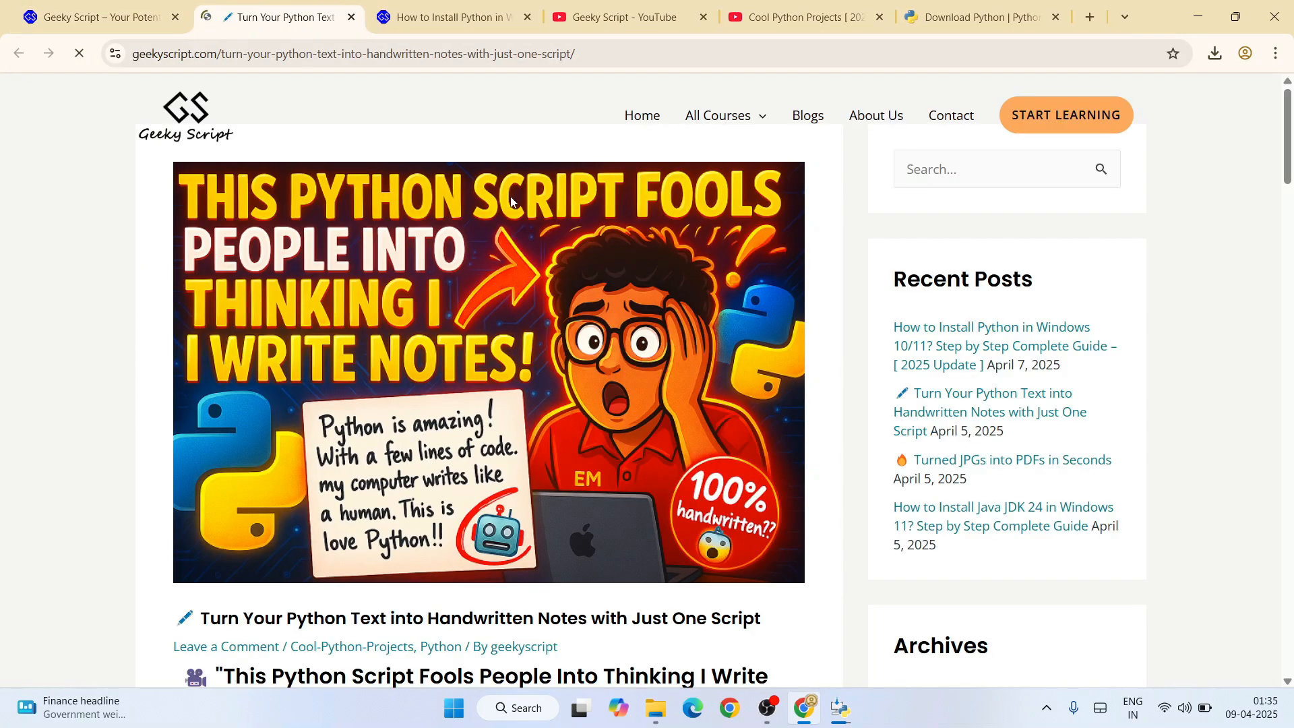
{"action": "scroll", "scroll_direction": "down", "scroll_amount": 3}
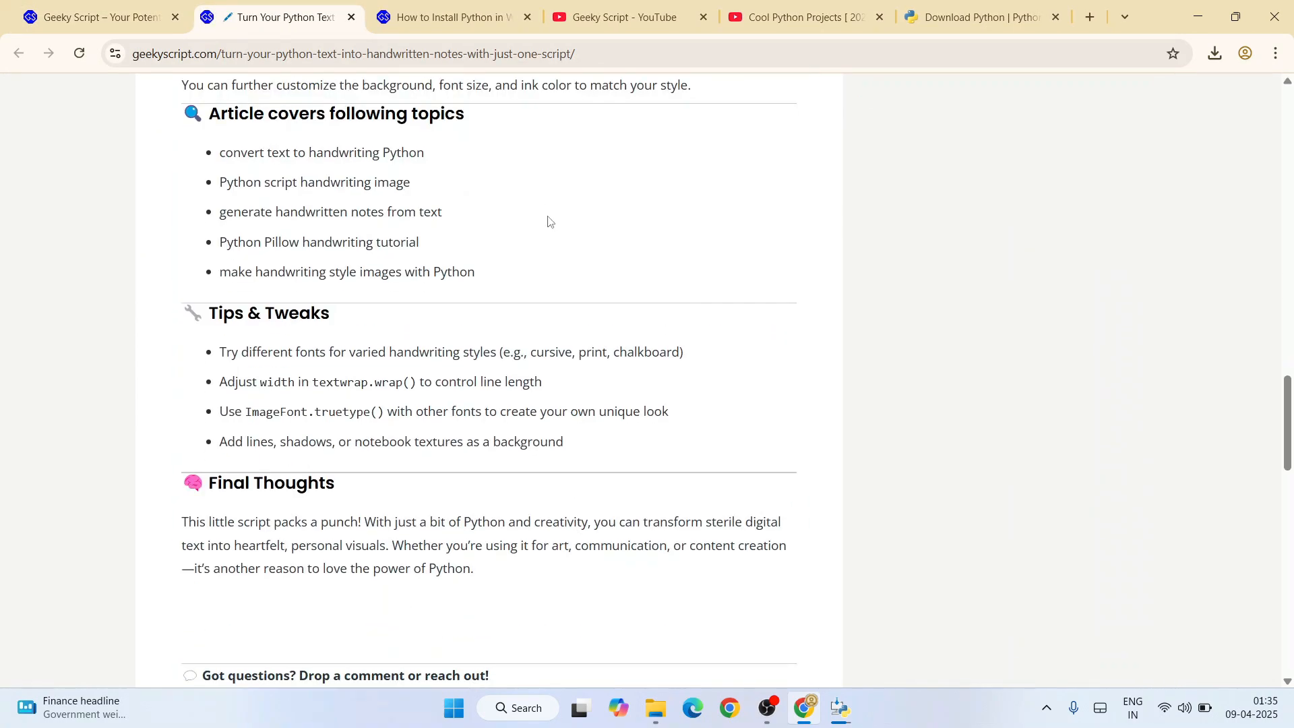
Step: View the Cool Python Projects [2025 Update] playlist after glancing at the channel tab
{"action": "left_click", "coordinate": [798, 16]}
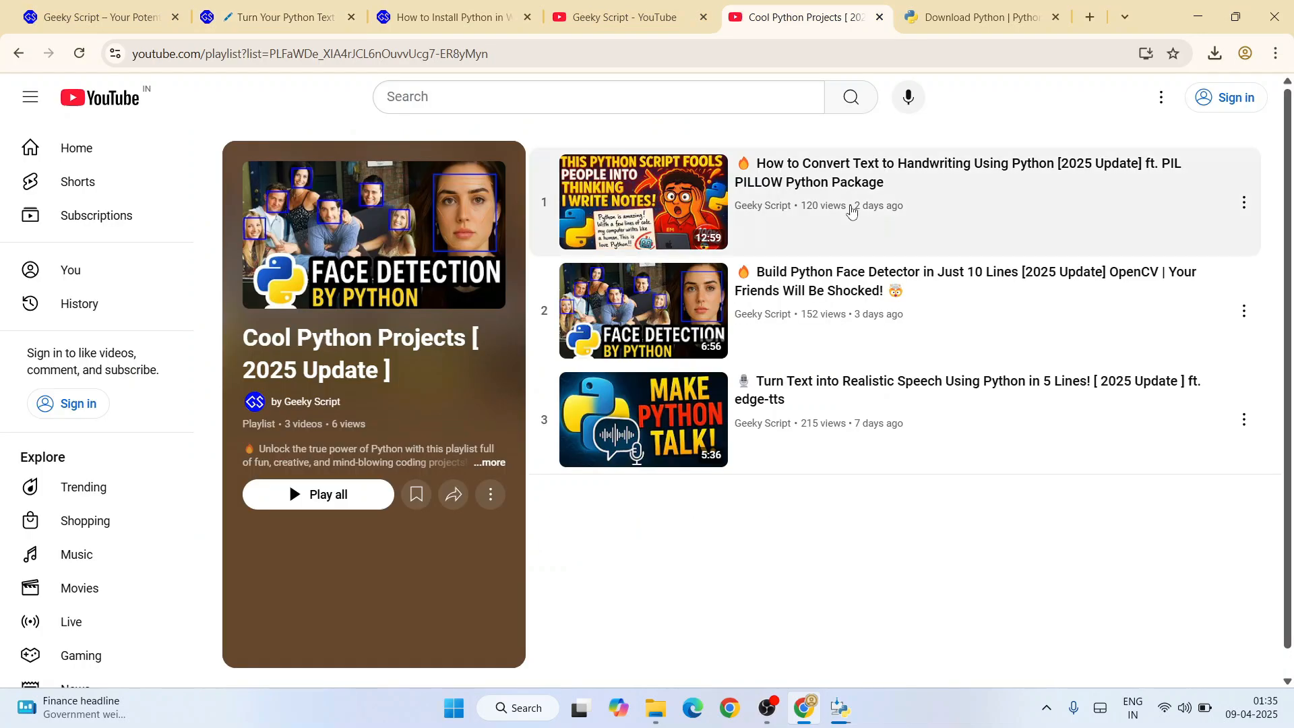
{"action": "mouse_move", "coordinate": [372, 397]}
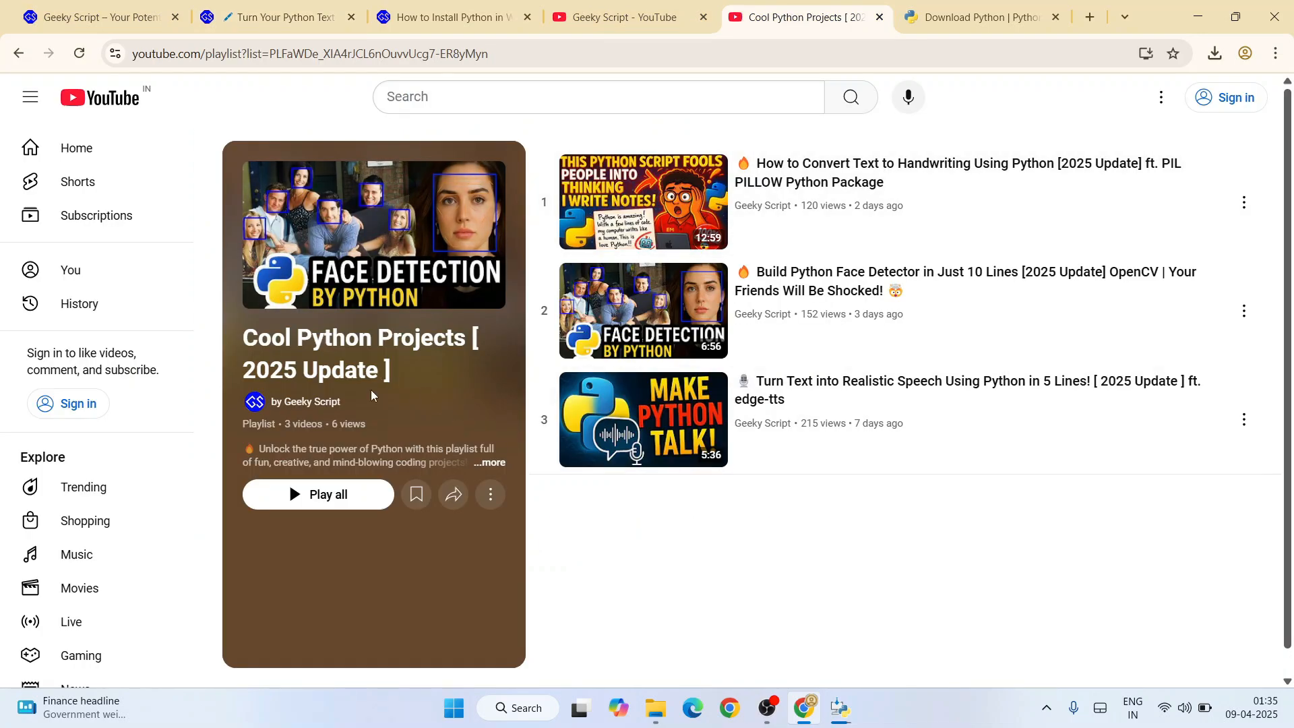
{"action": "mouse_move", "coordinate": [676, 491]}
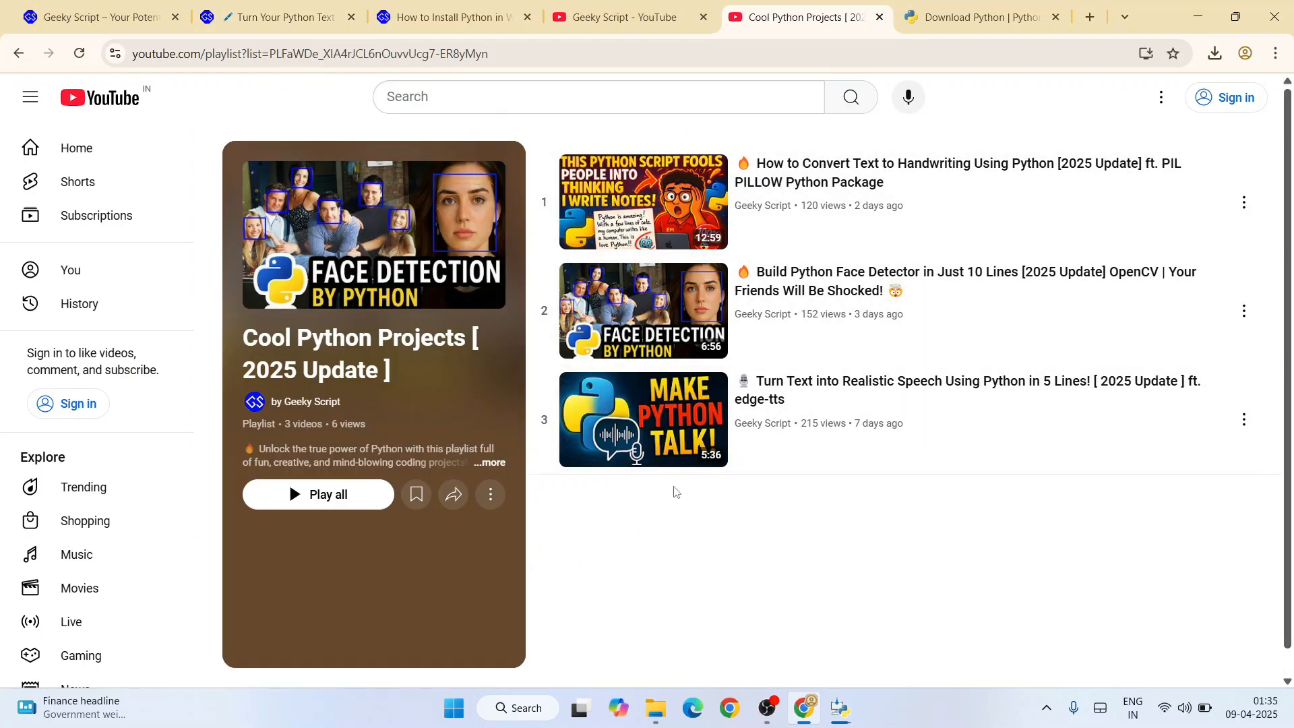
{"action": "mouse_move", "coordinate": [774, 559]}
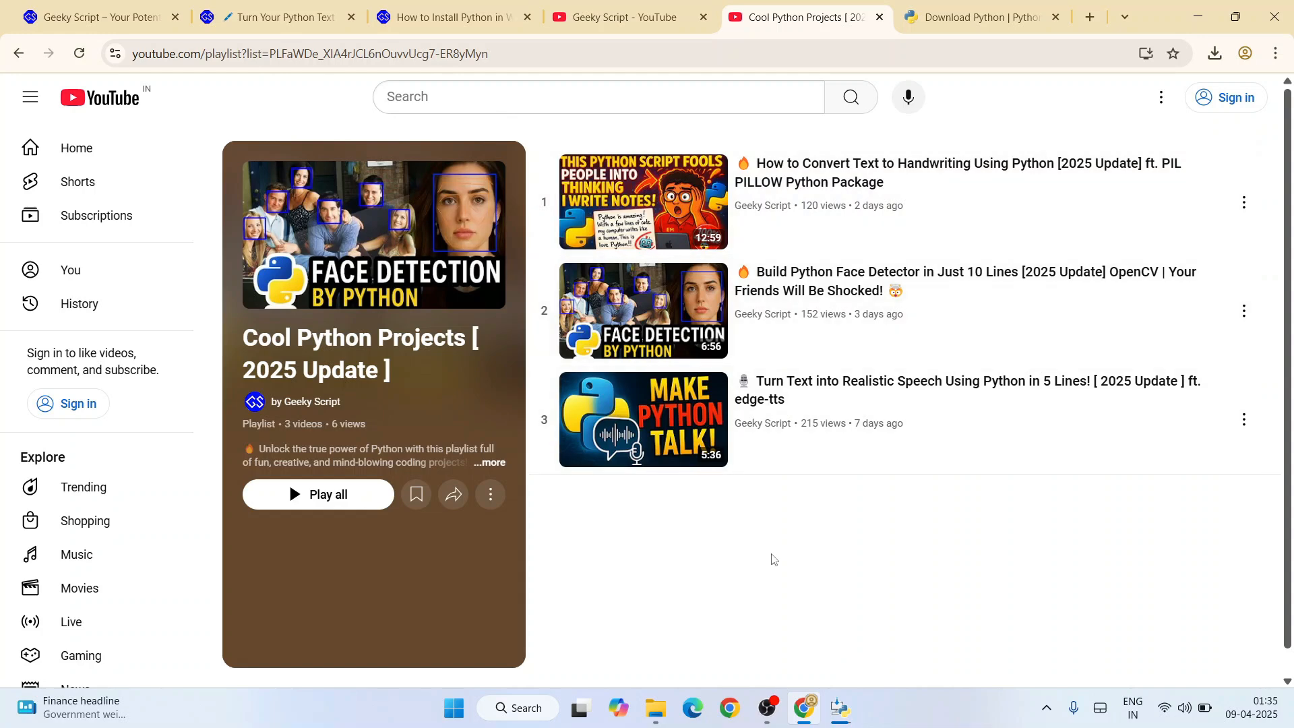
{"action": "left_click", "coordinate": [625, 17]}
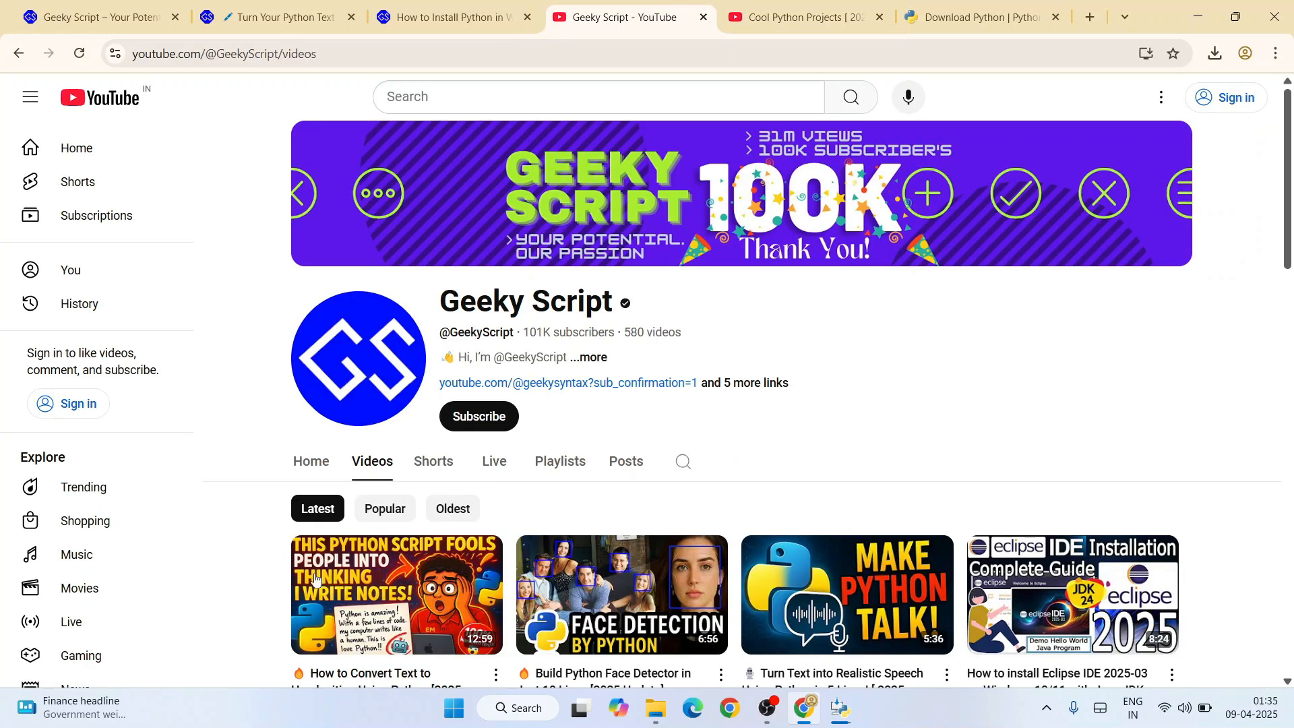
{"action": "left_click", "coordinate": [807, 17]}
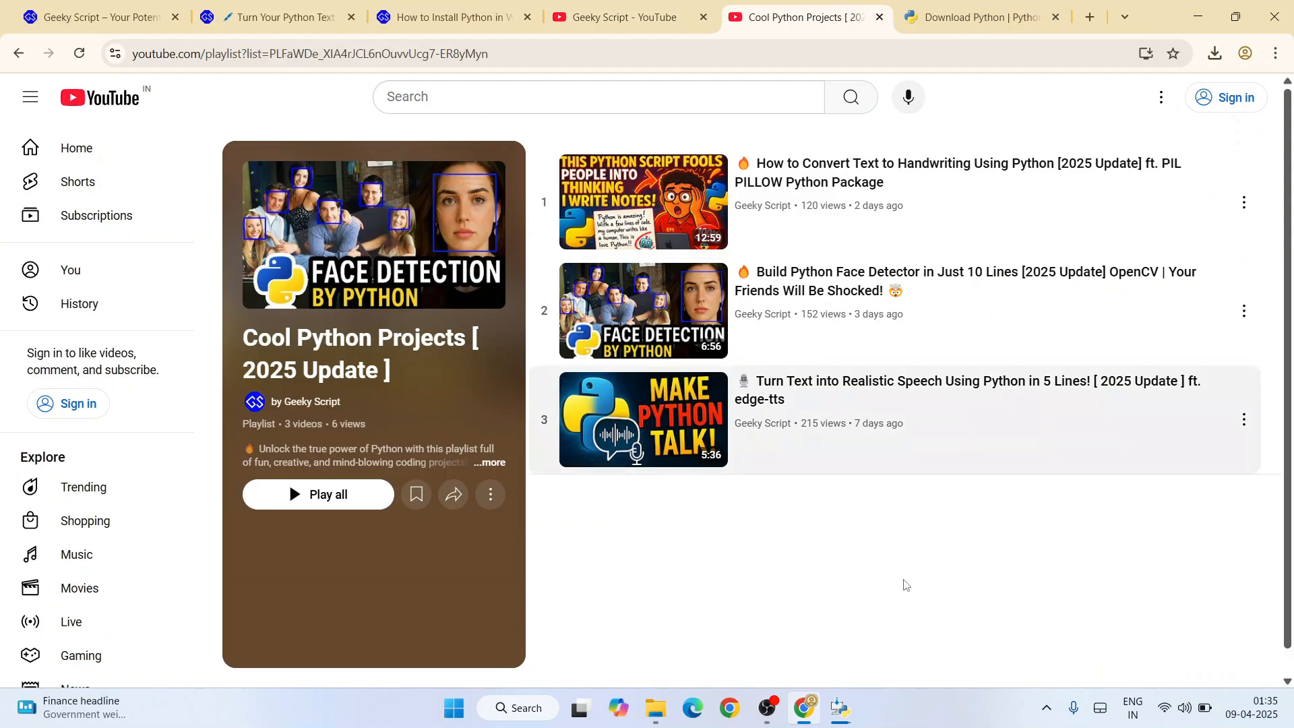
{"action": "mouse_move", "coordinate": [1098, 136]}
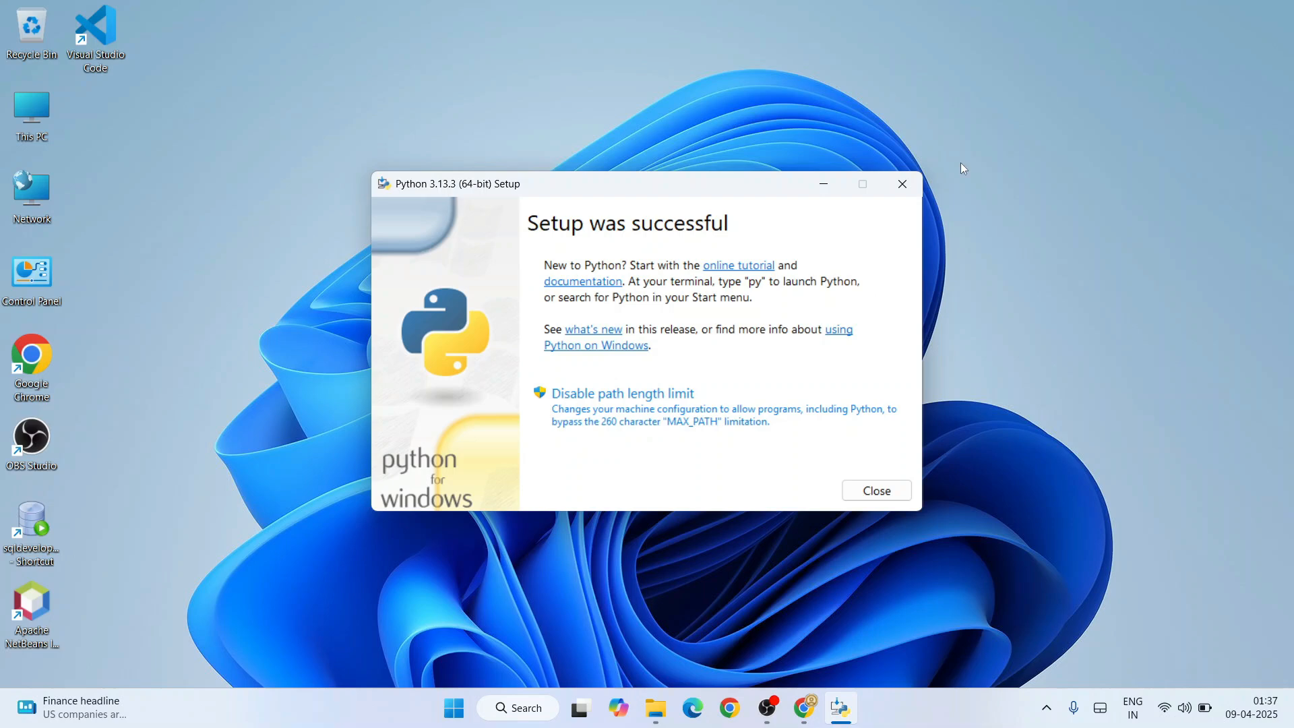
{"action": "mouse_move", "coordinate": [872, 235]}
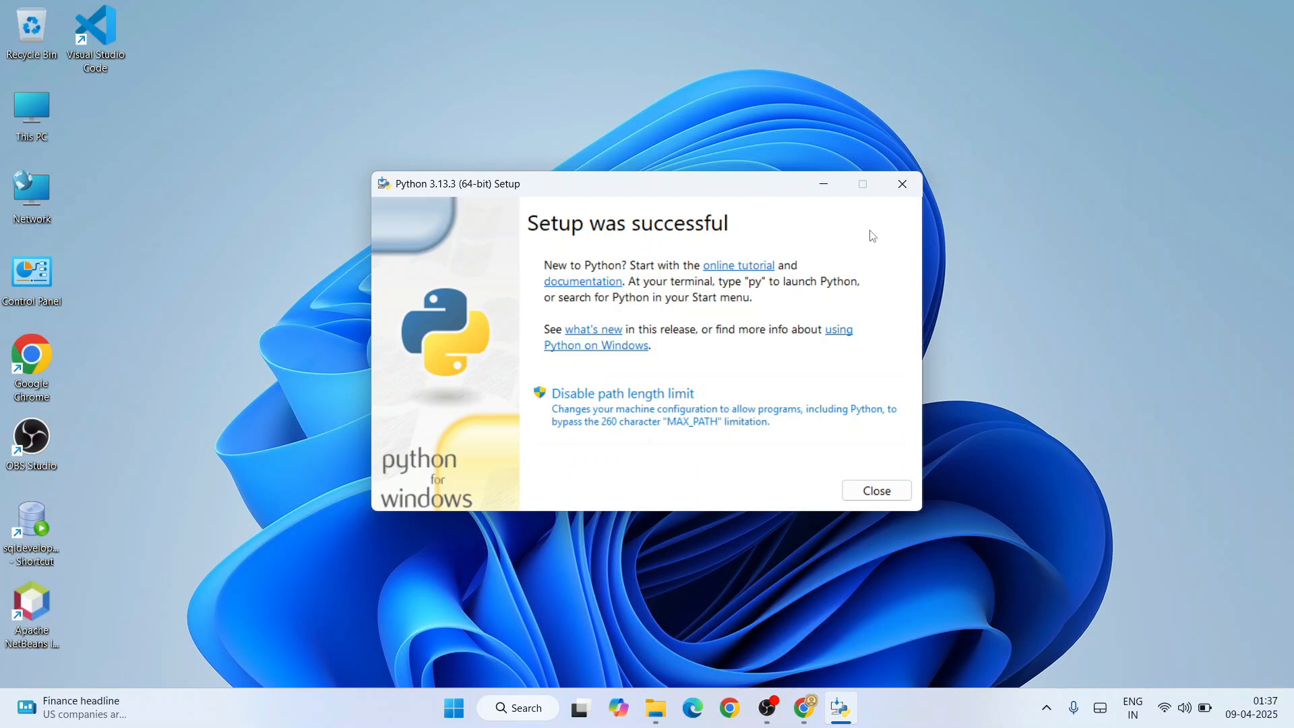
{"action": "mouse_move", "coordinate": [879, 493]}
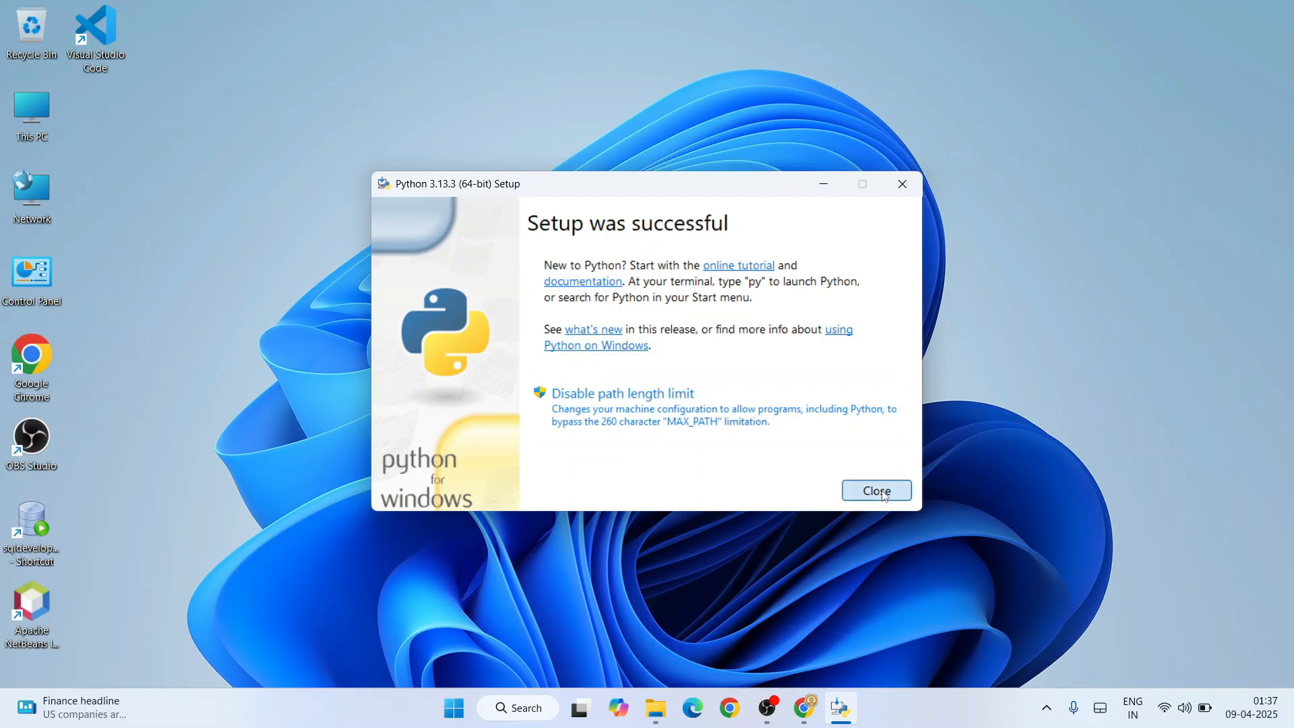
Step: Close the 'Setup was successful' dialog
{"action": "left_click", "coordinate": [876, 491]}
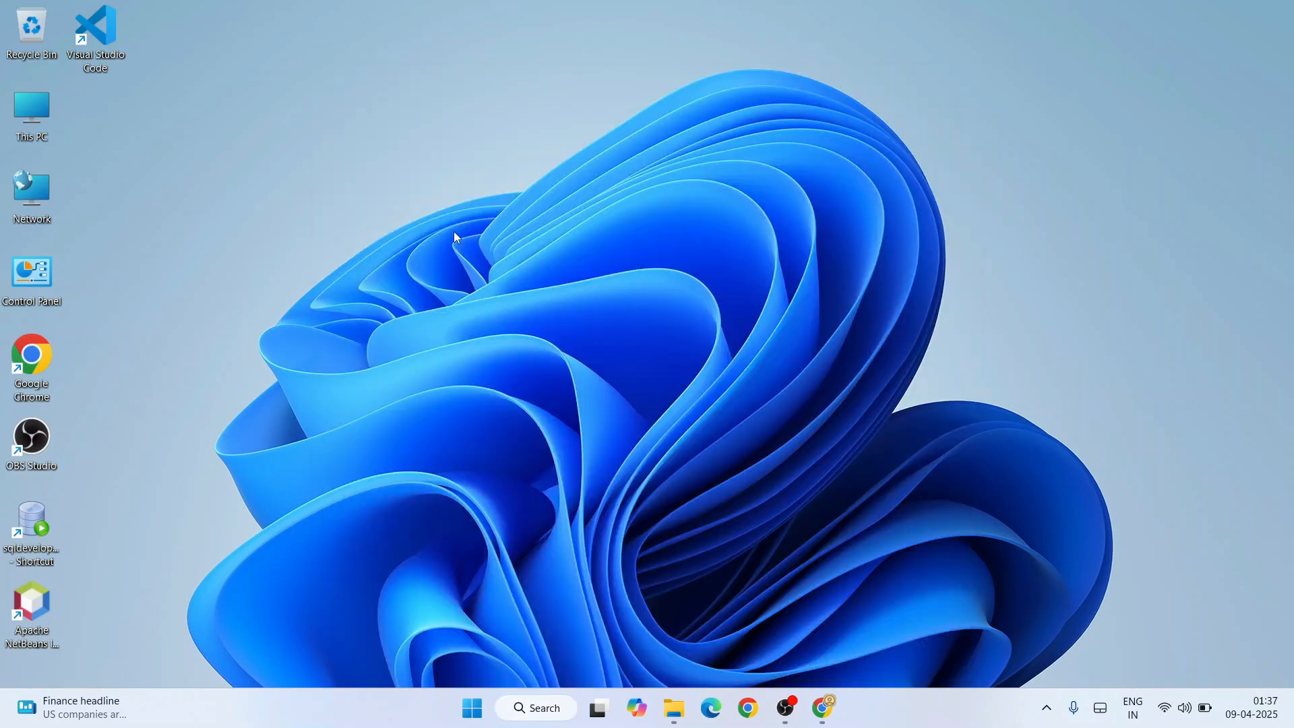
Step: Run python --version in Command Prompt, confirm 3.13.3, and close the window
{"action": "left_click", "coordinate": [840, 708]}
{"action": "type", "text": "python --ve"}
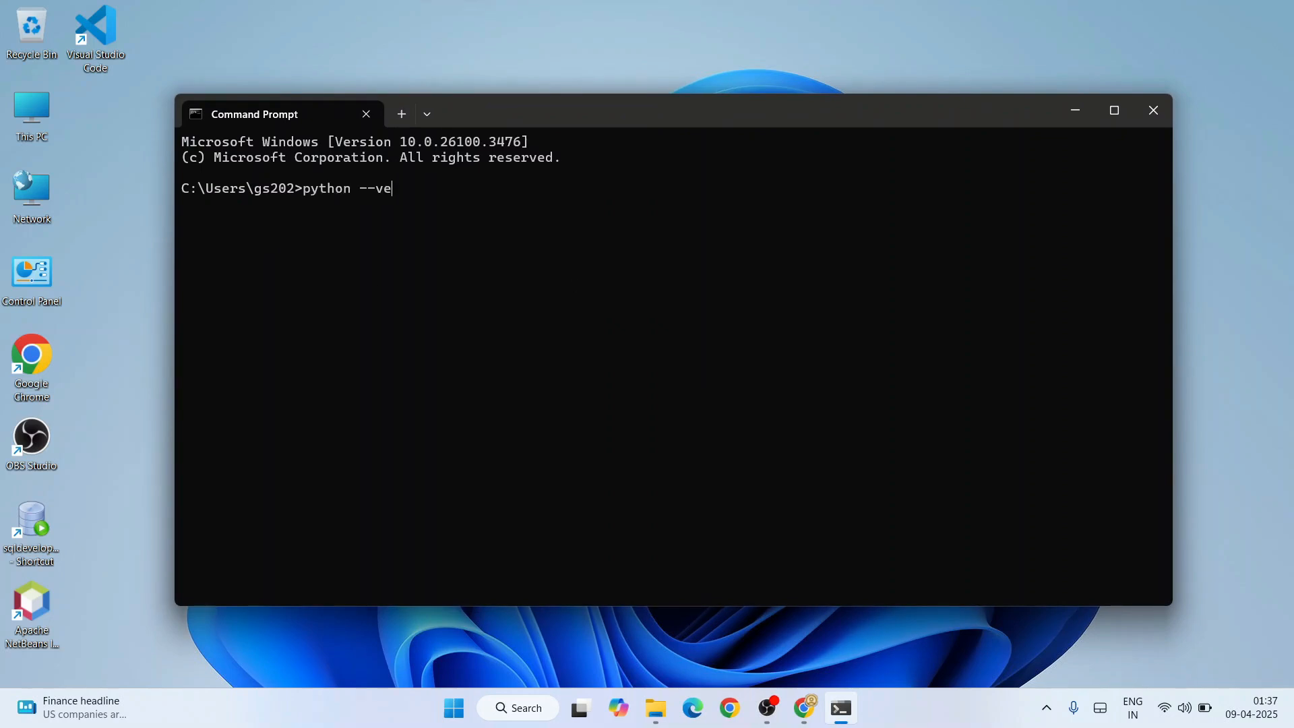
{"action": "key", "text": "Enter"}
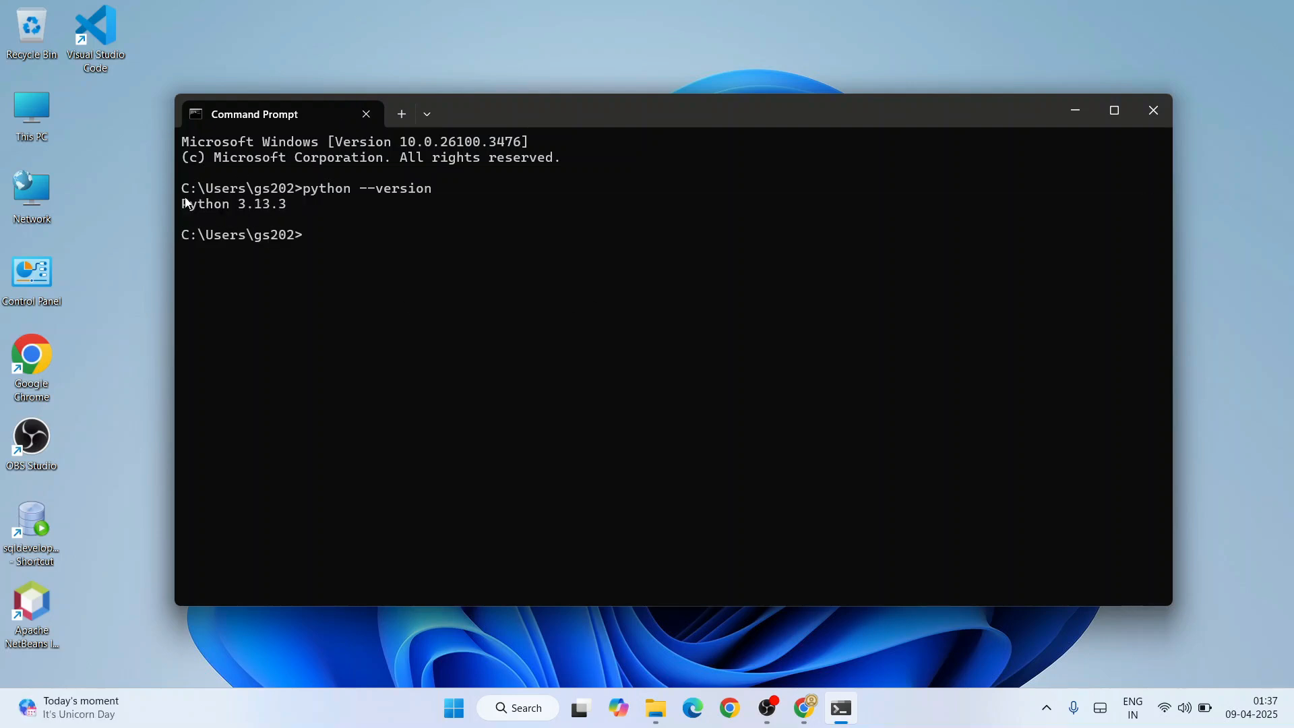
{"action": "mouse_move", "coordinate": [300, 210]}
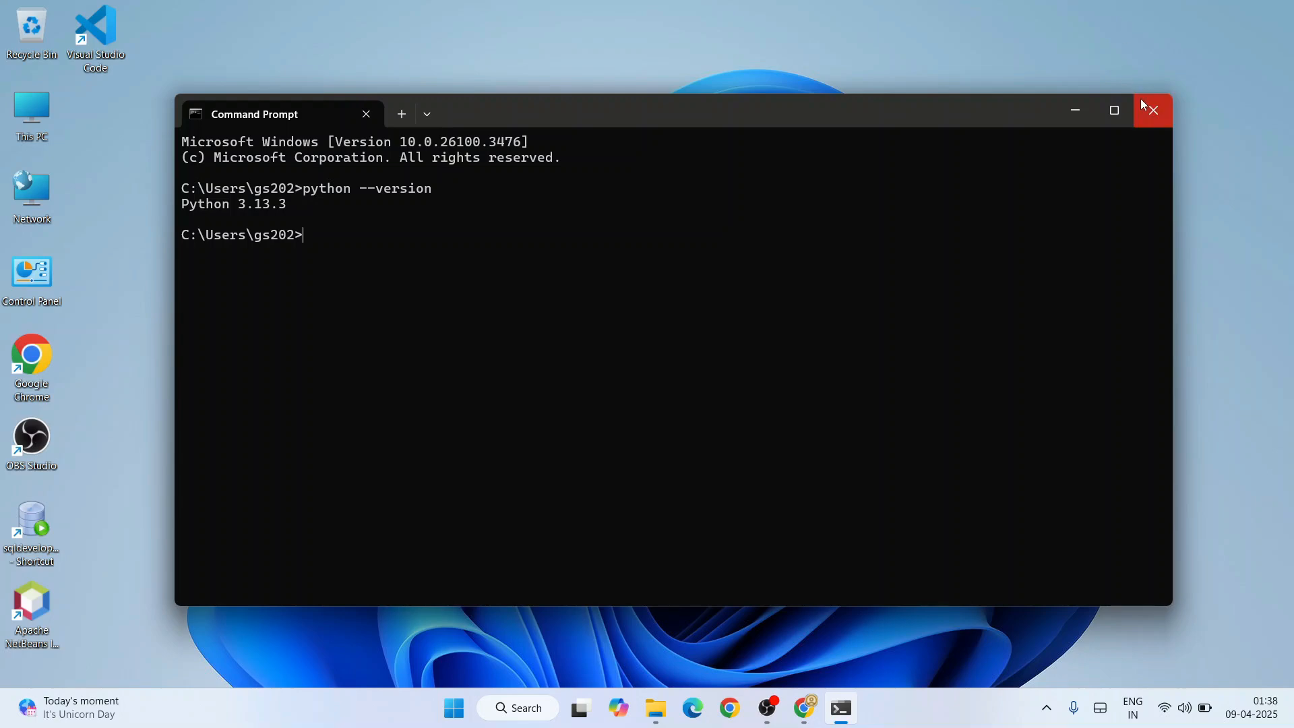
{"action": "left_click", "coordinate": [1152, 110]}
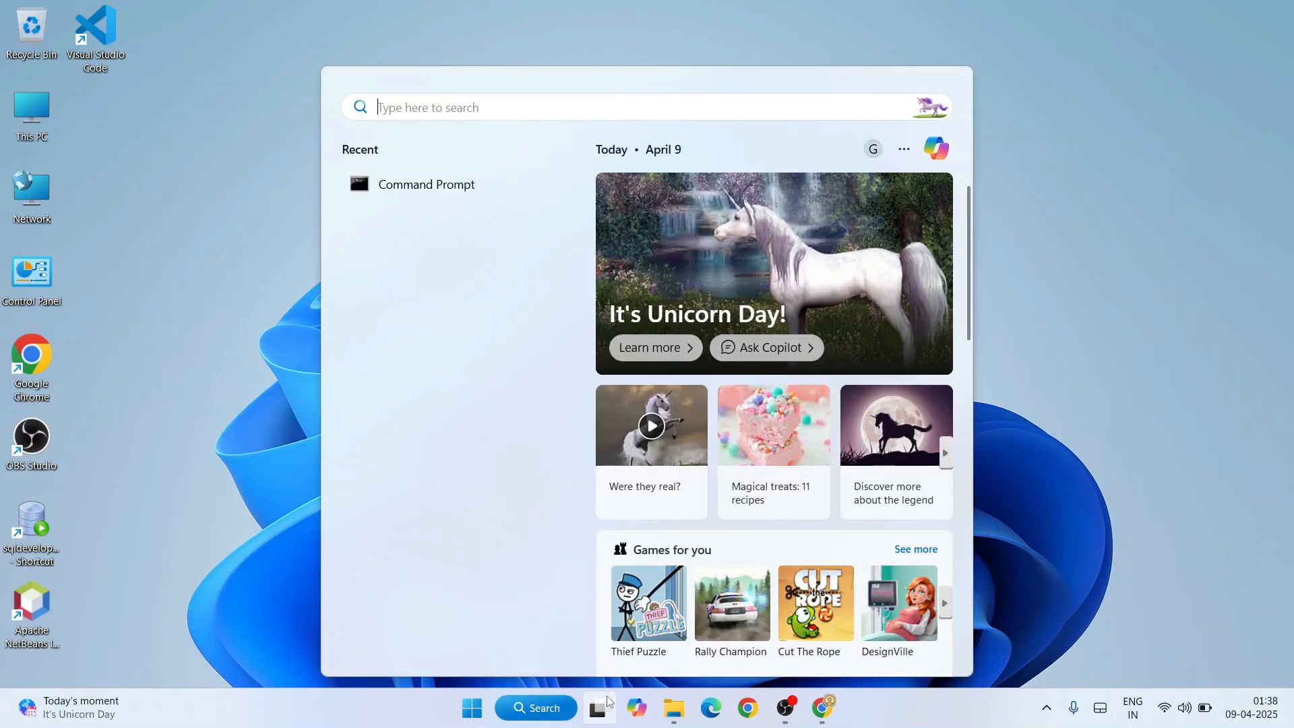
Step: Search Windows for 'idle' to list IDLE (Python 3.13 64-bit) in the results
{"action": "type", "text": "idle.bat"}
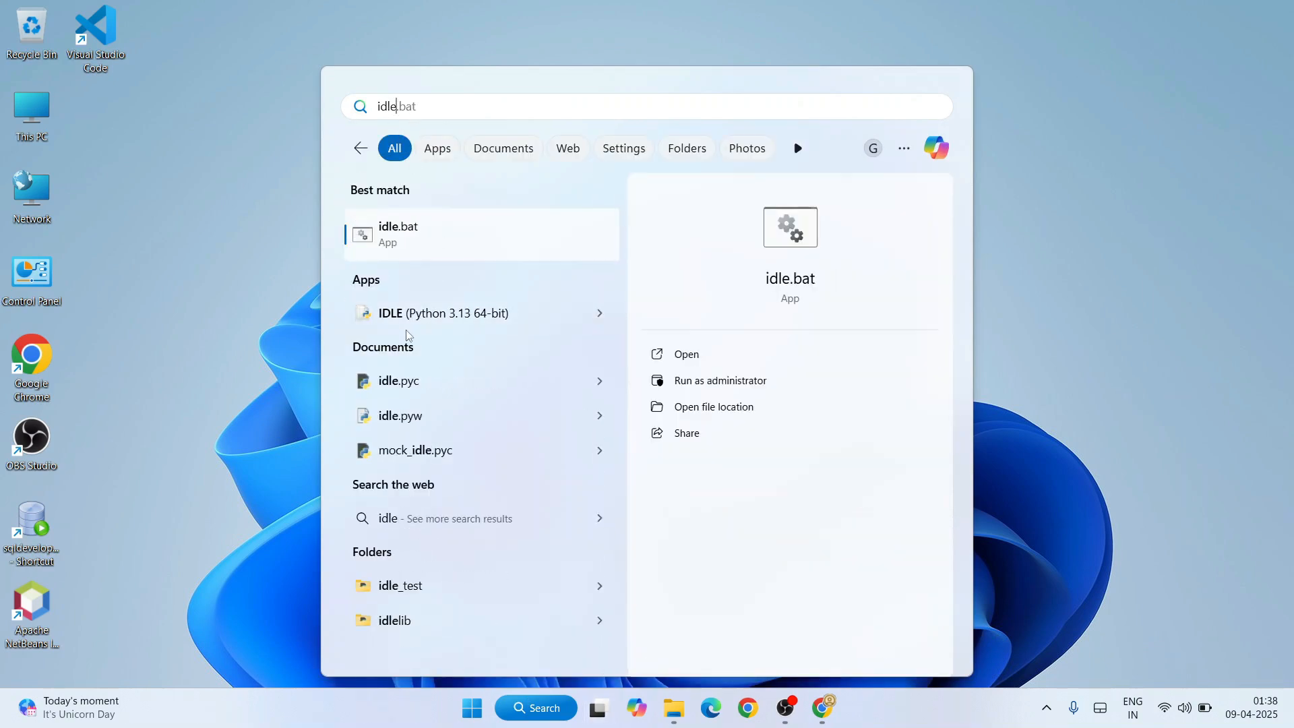
{"action": "mouse_move", "coordinate": [460, 316]}
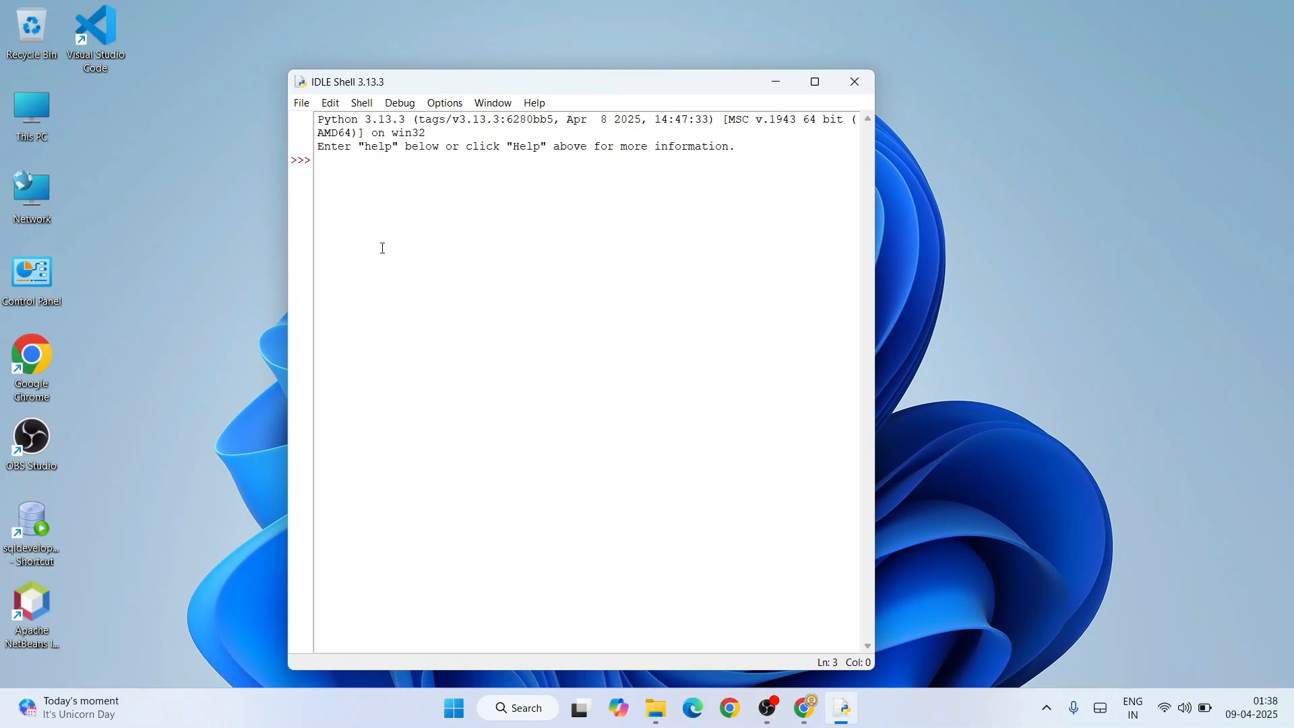
Step: Run print("hello") at the IDLE Shell prompt, printing hello
{"action": "type", "text": "print"}
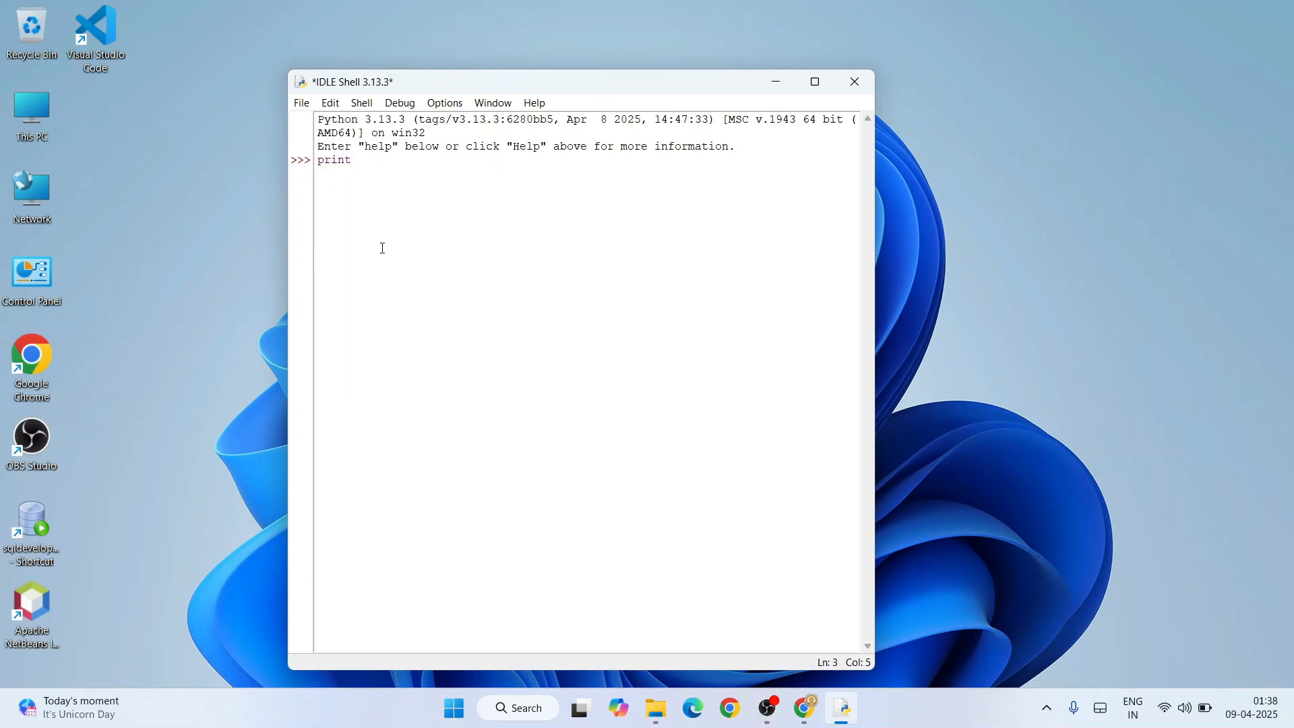
{"action": "type", "text": "(\"hello"}
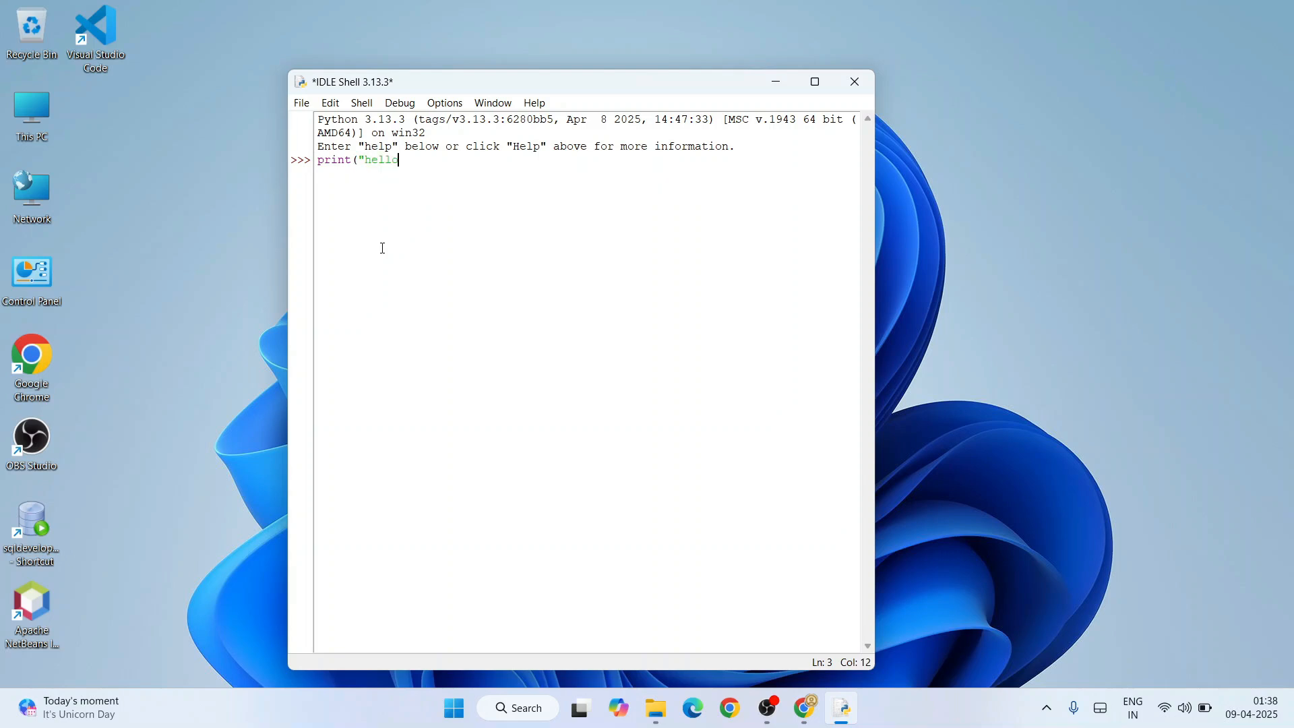
{"action": "type", "text": "\")"}
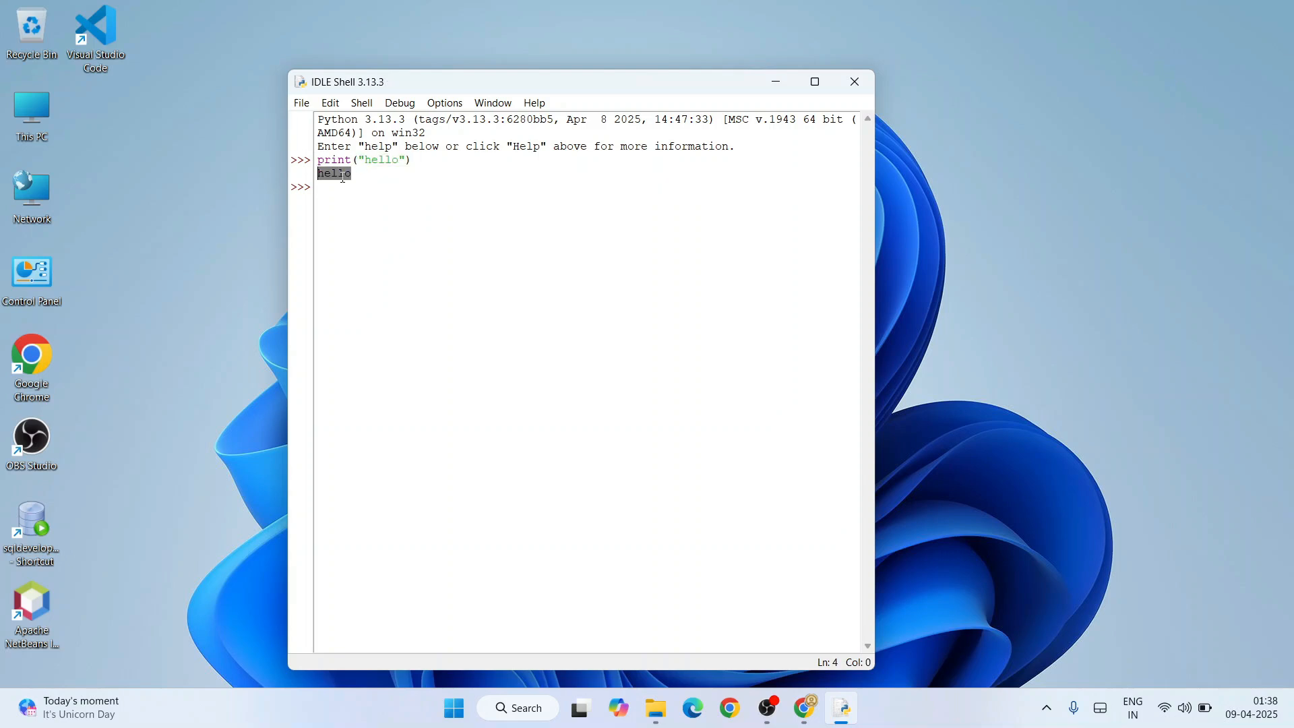
{"action": "left_click", "coordinate": [301, 103]}
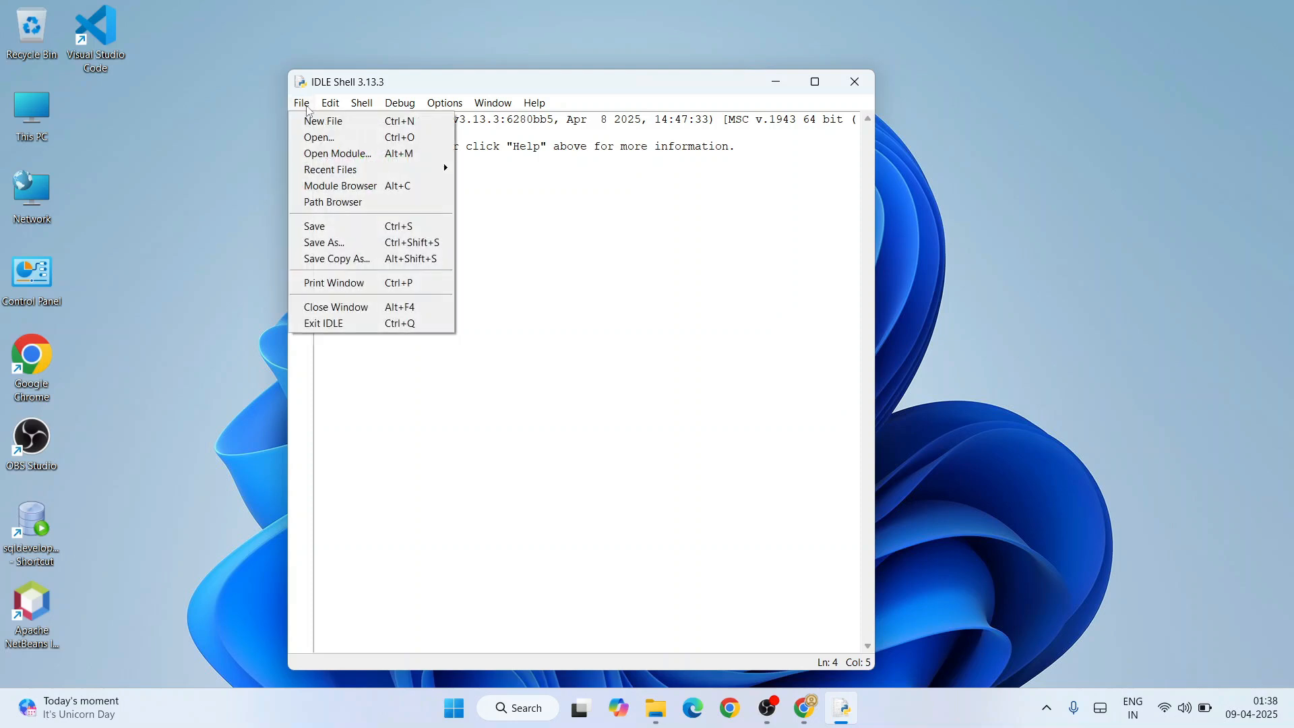
Step: Create a new IDLE file containing the lines a=6, b=5 and print(a+b)
{"action": "left_click", "coordinate": [323, 120]}
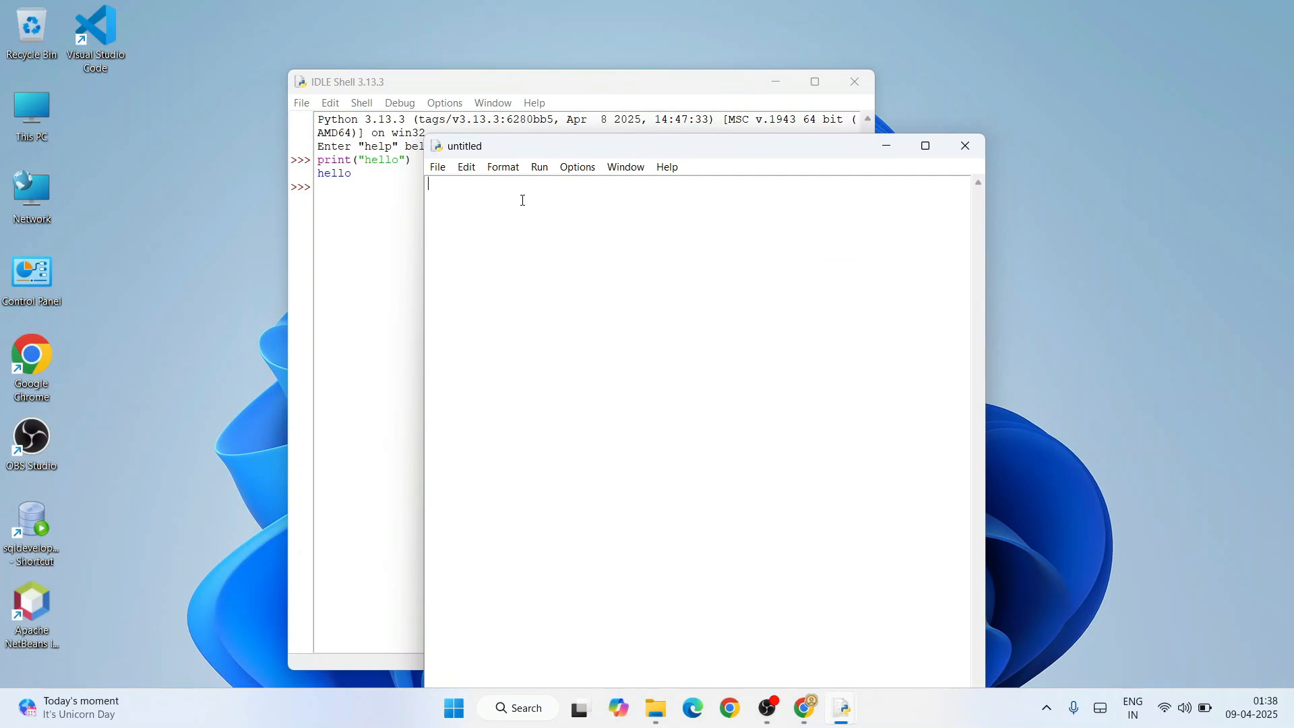
{"action": "type", "text": "a="}
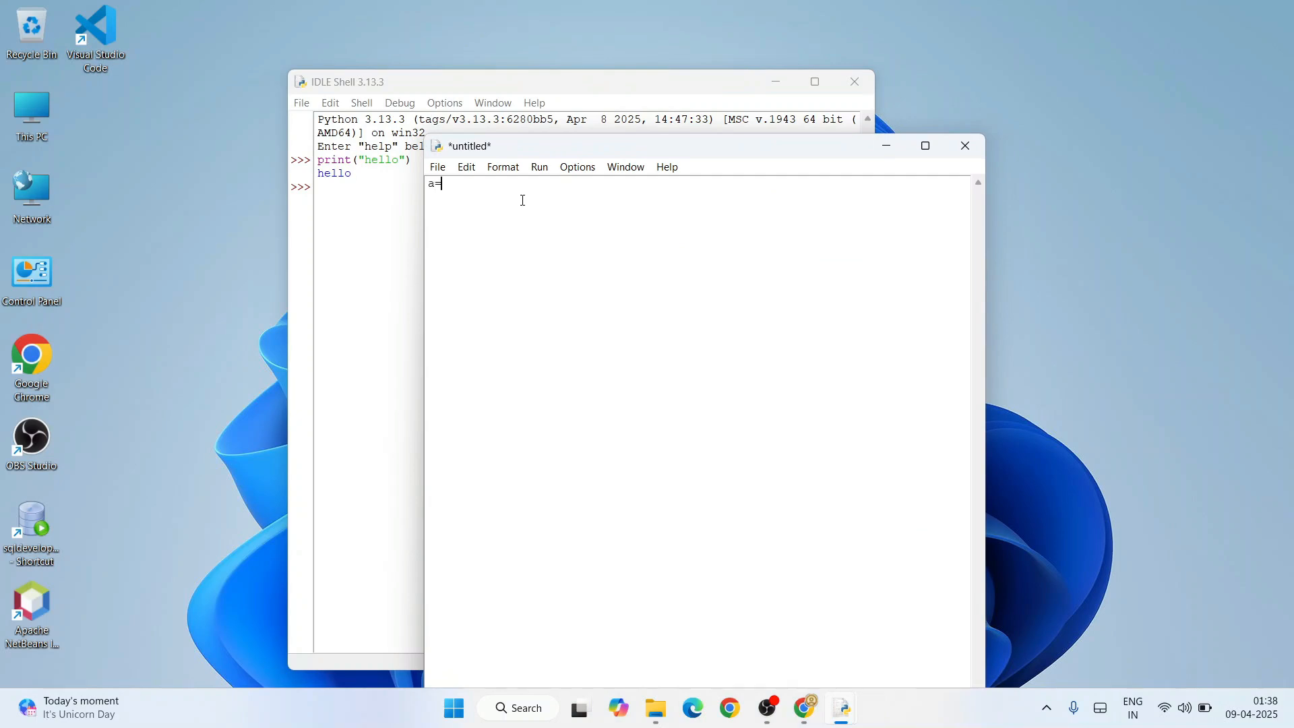
{"action": "type", "text": "6"}
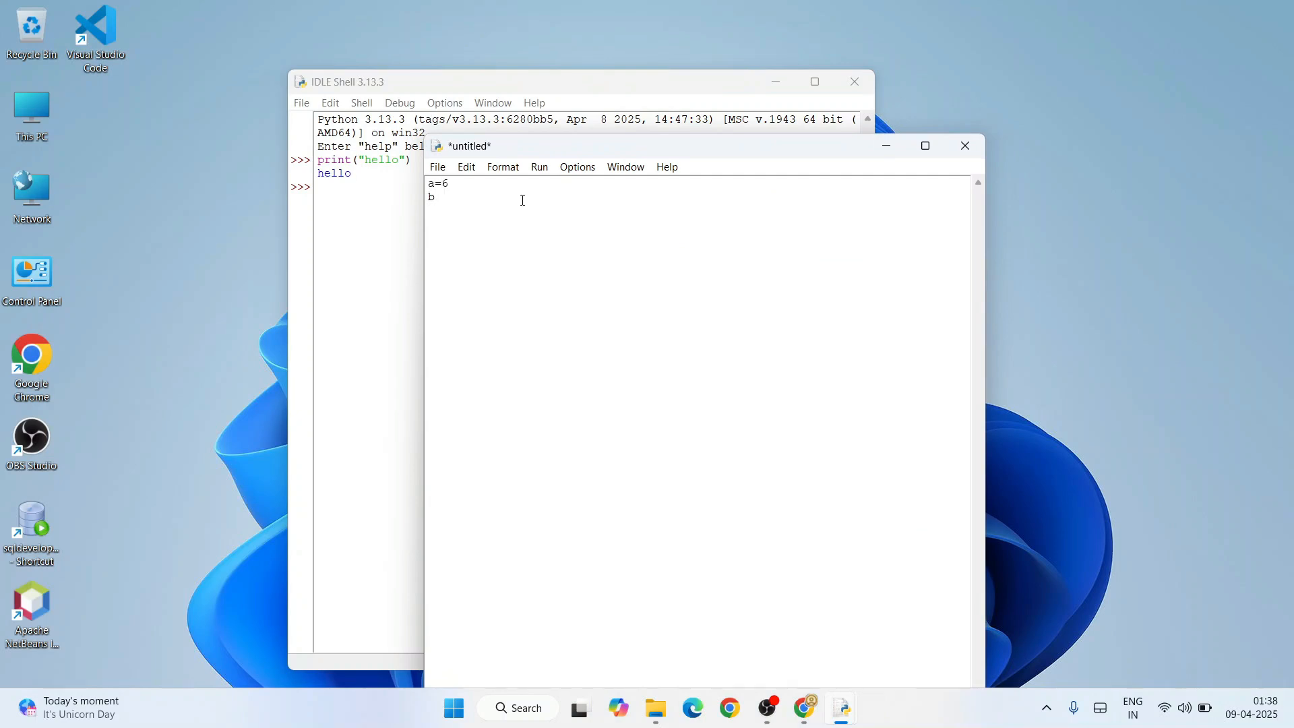
{"action": "type", "text": "=5"}
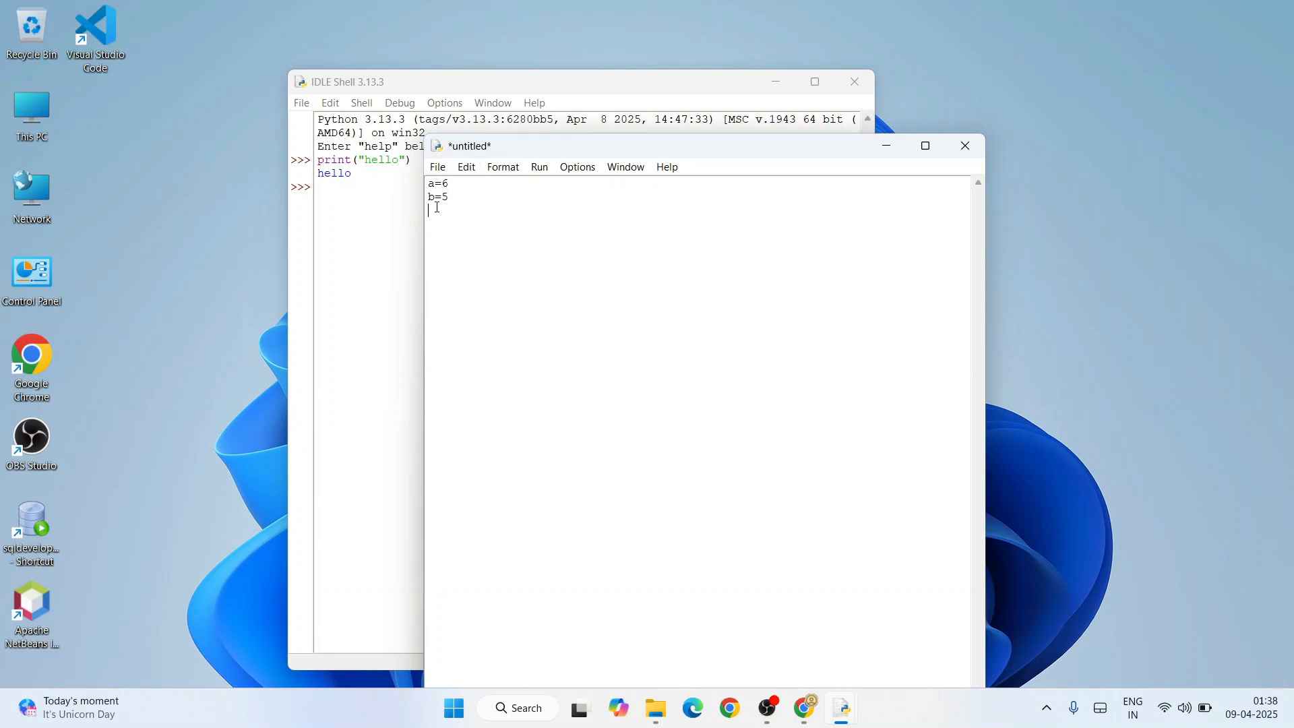
{"action": "double_click", "coordinate": [439, 184]}
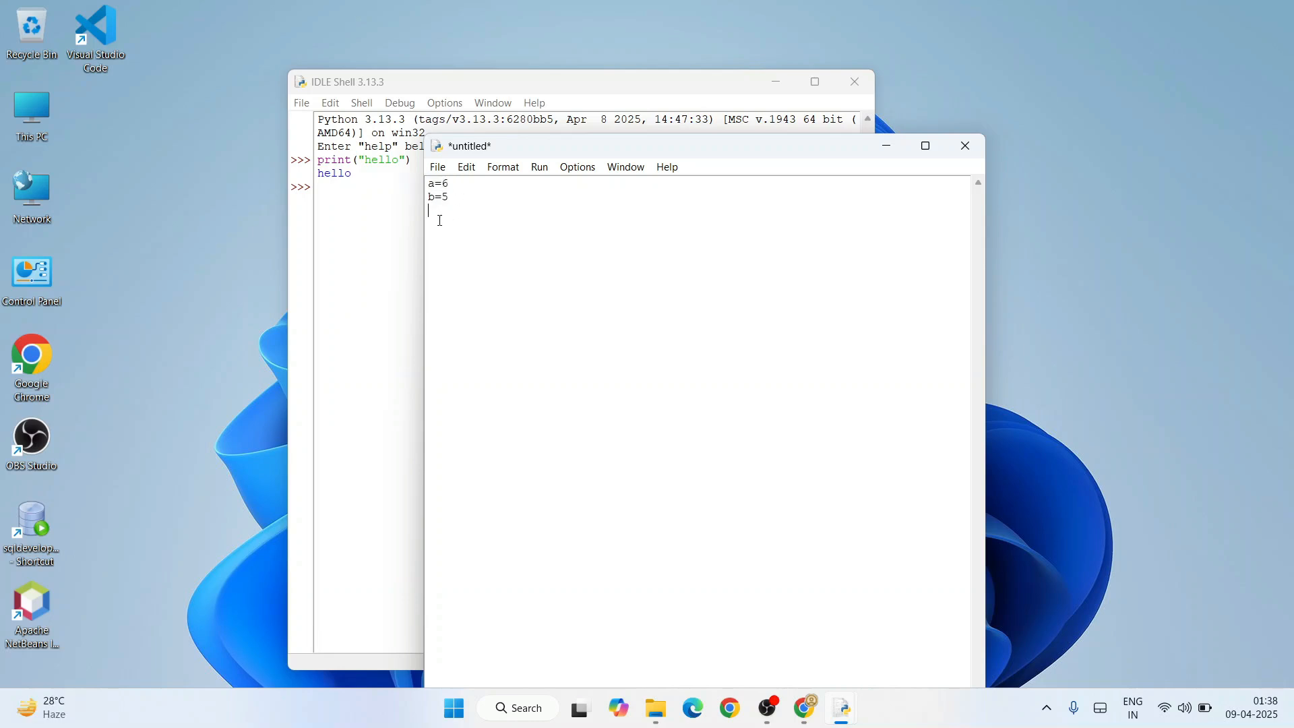
{"action": "type", "text": "print"}
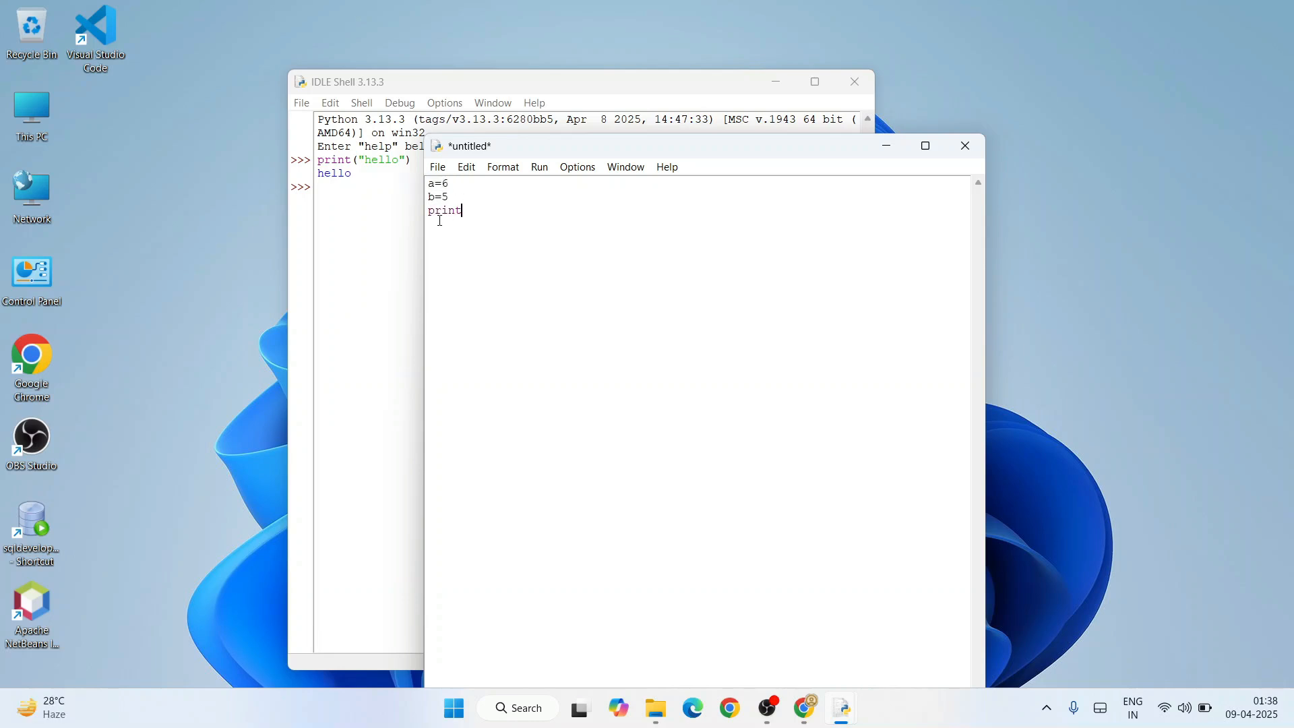
{"action": "type", "text": "(a"}
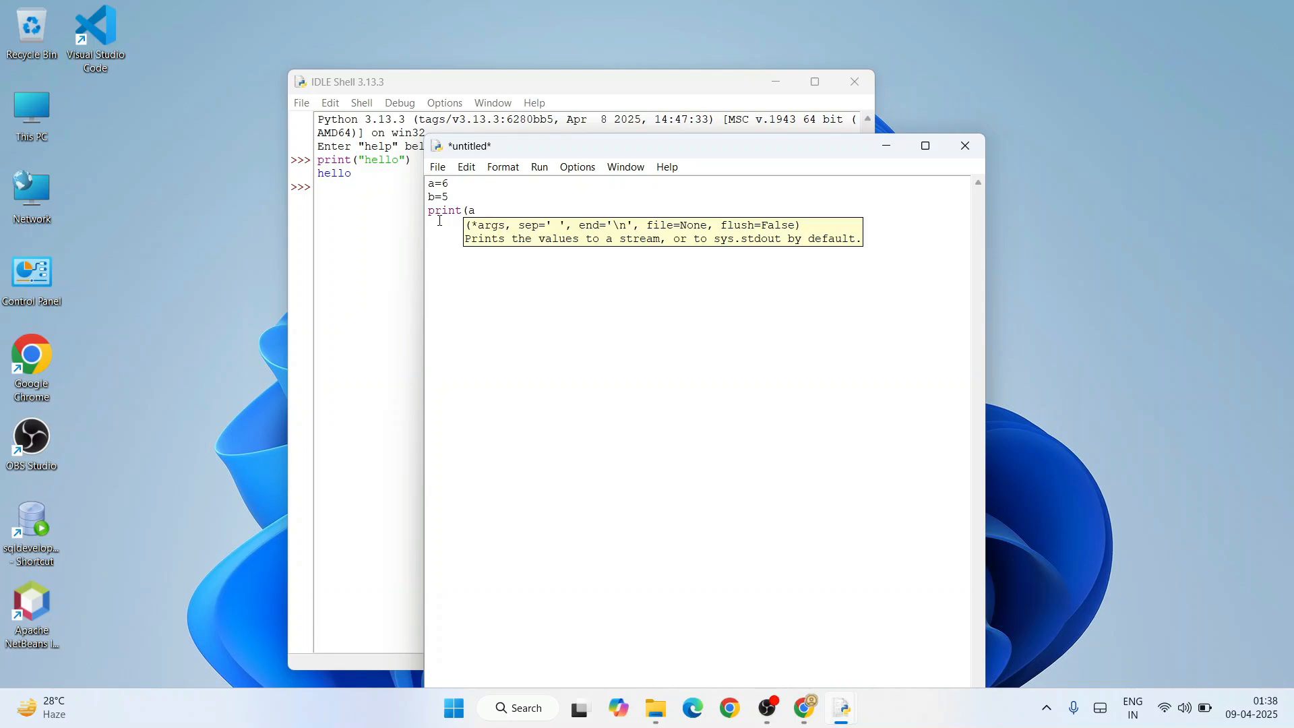
{"action": "type", "text": "+b)"}
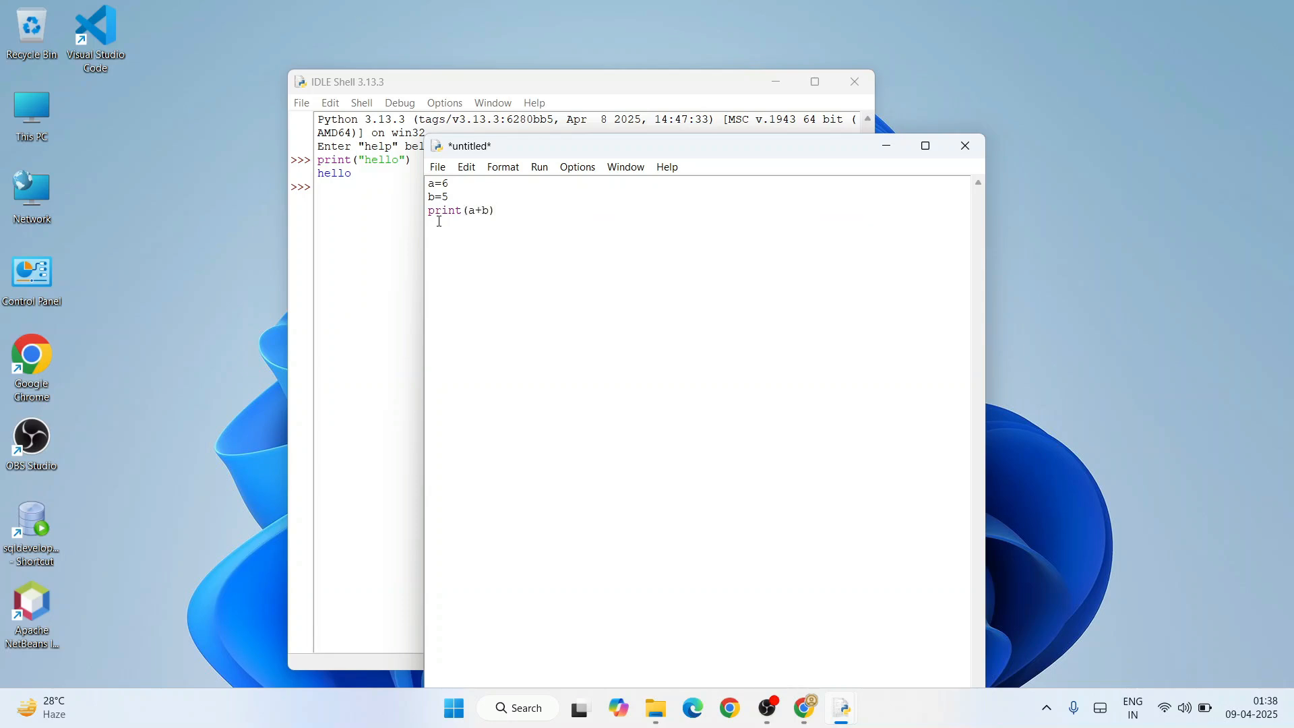
{"action": "left_click", "coordinate": [437, 167]}
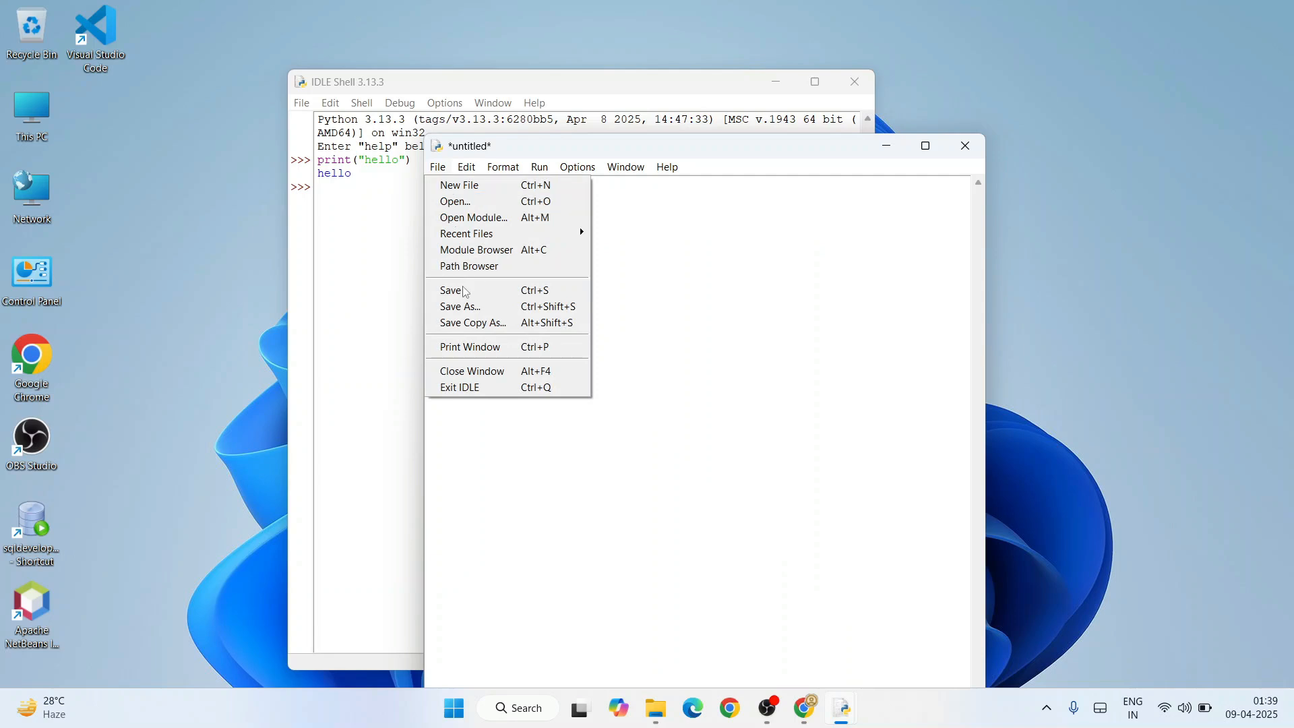
Step: Save the three-line script as sum.py in the Desktop folder
{"action": "left_click", "coordinate": [460, 306]}
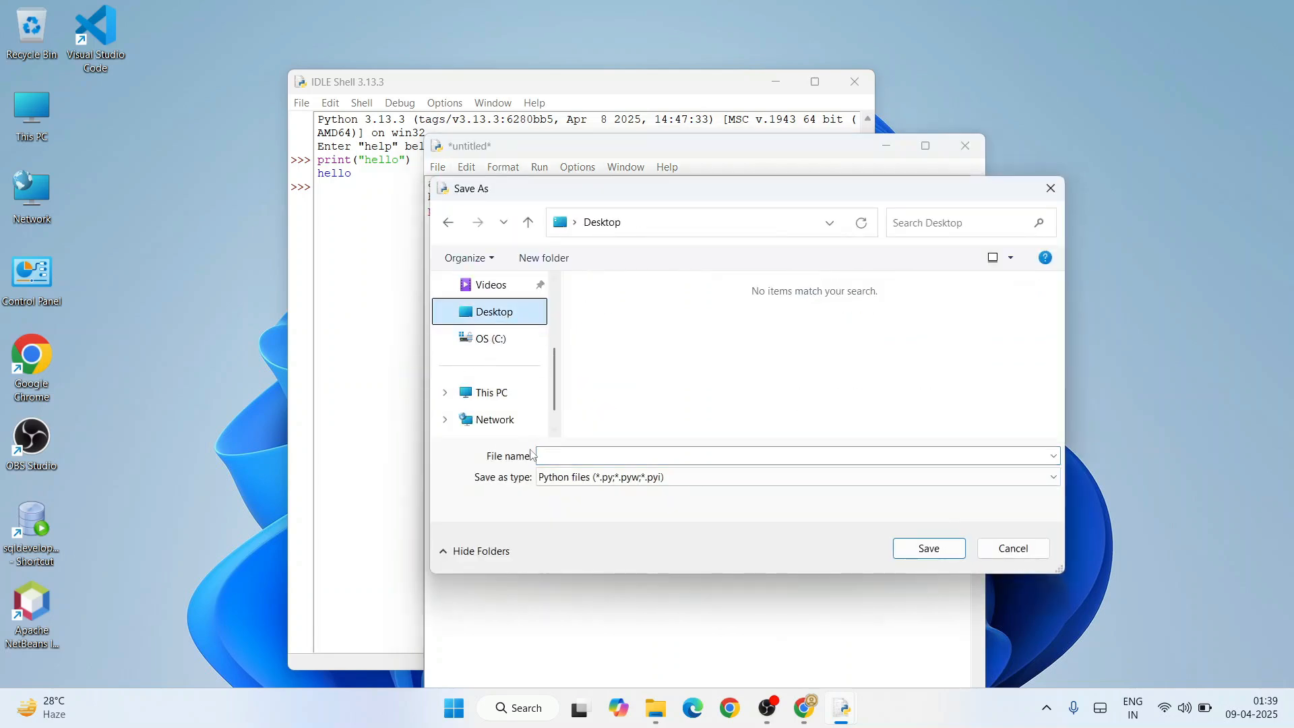
{"action": "type", "text": "sum"}
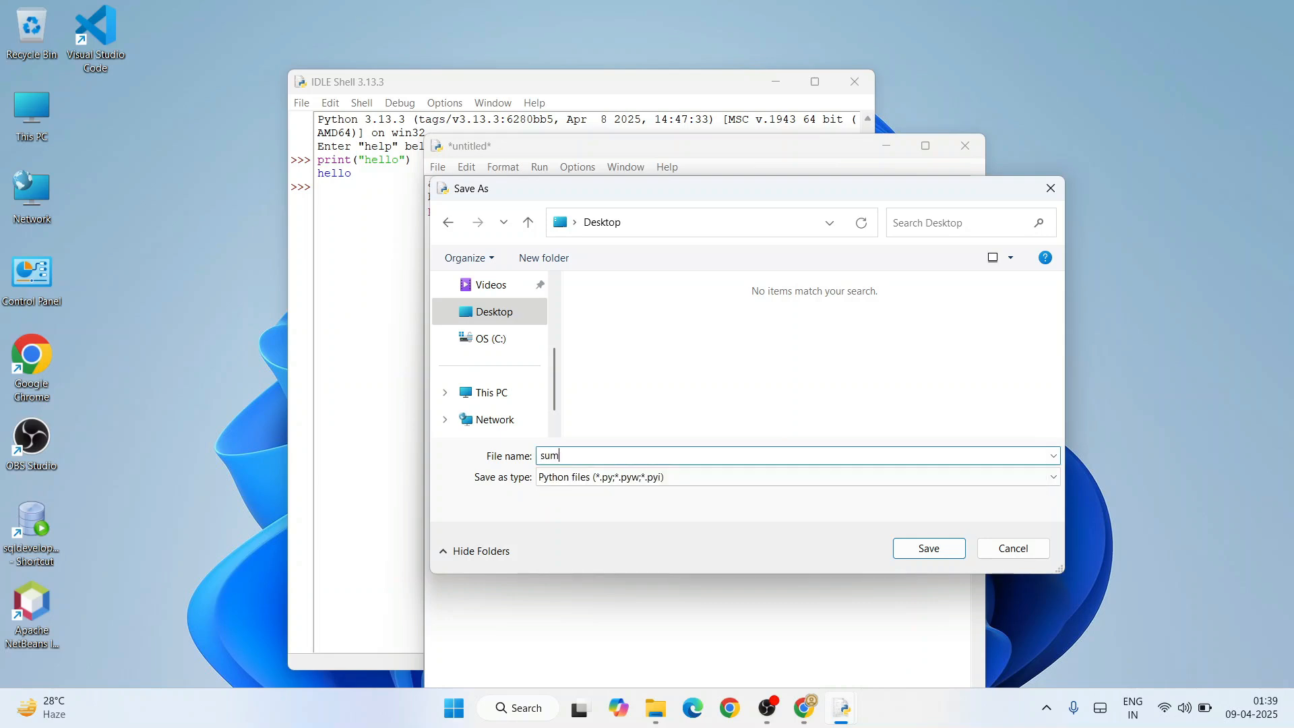
{"action": "type", "text": ".py"}
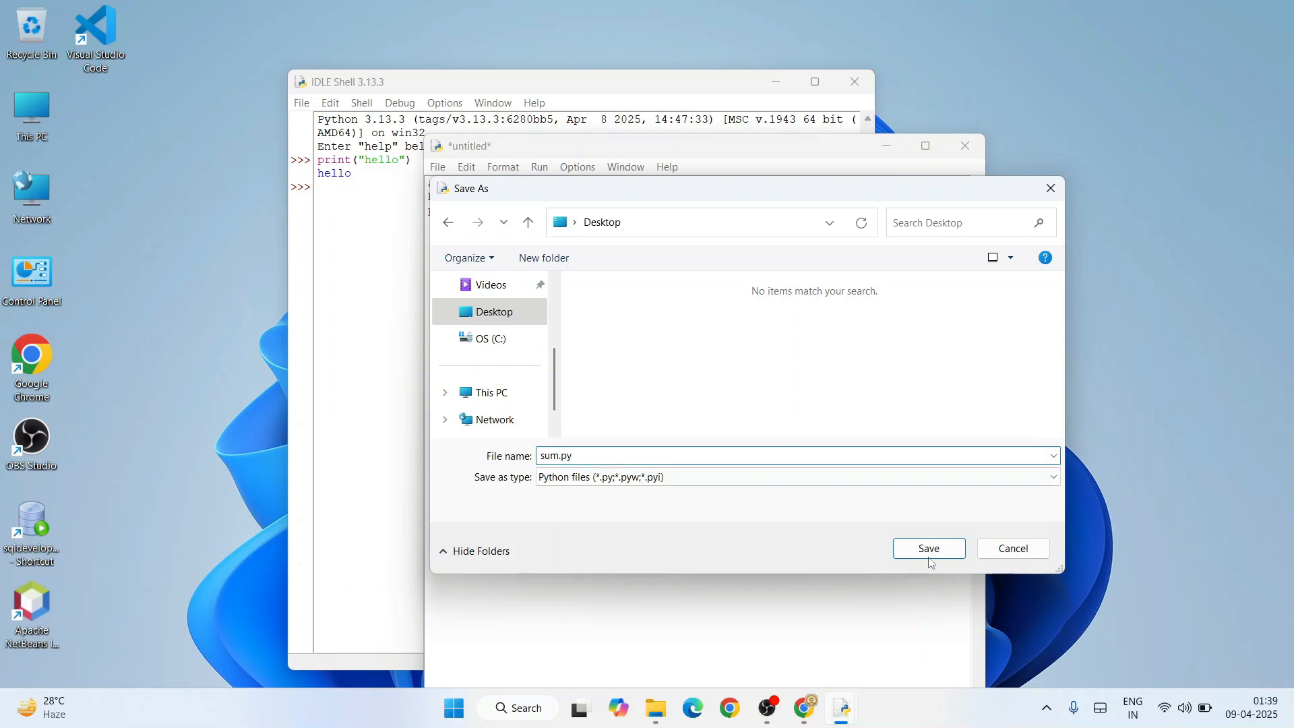
{"action": "left_click", "coordinate": [929, 548]}
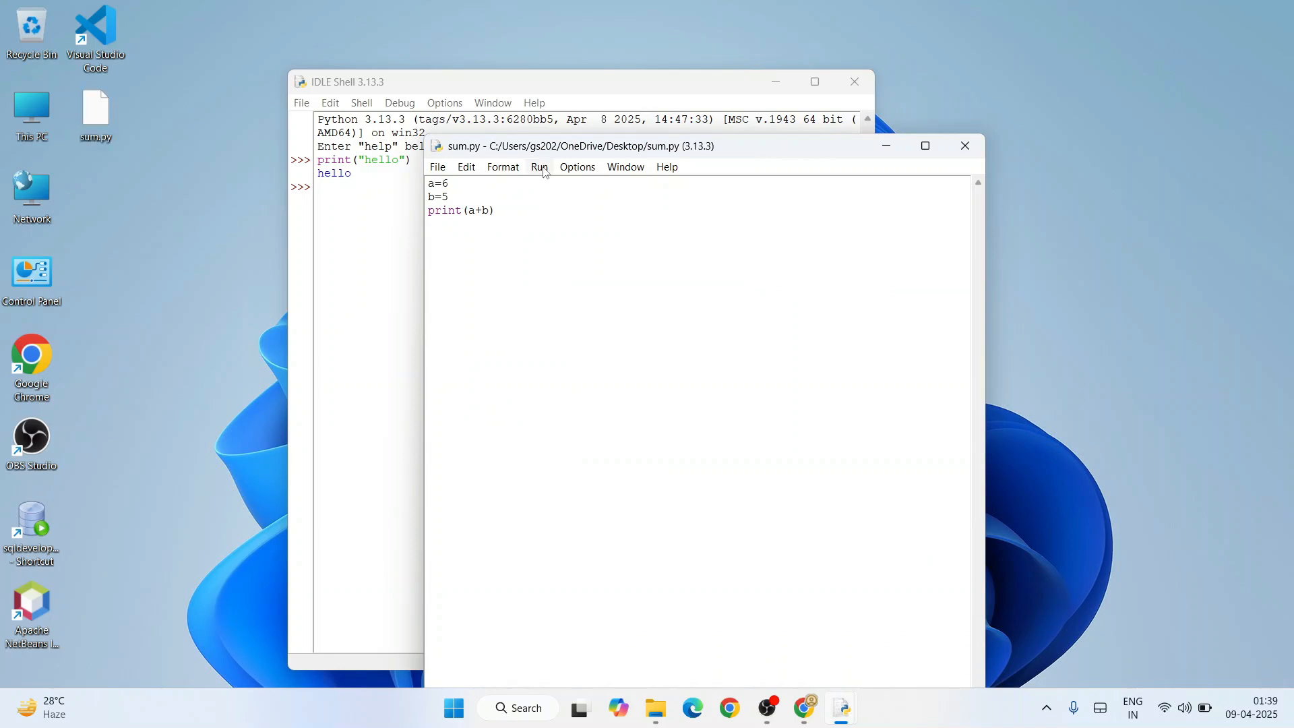
Step: Execute sum.py with Run Module, restarting the shell and printing 11
{"action": "left_click", "coordinate": [540, 167]}
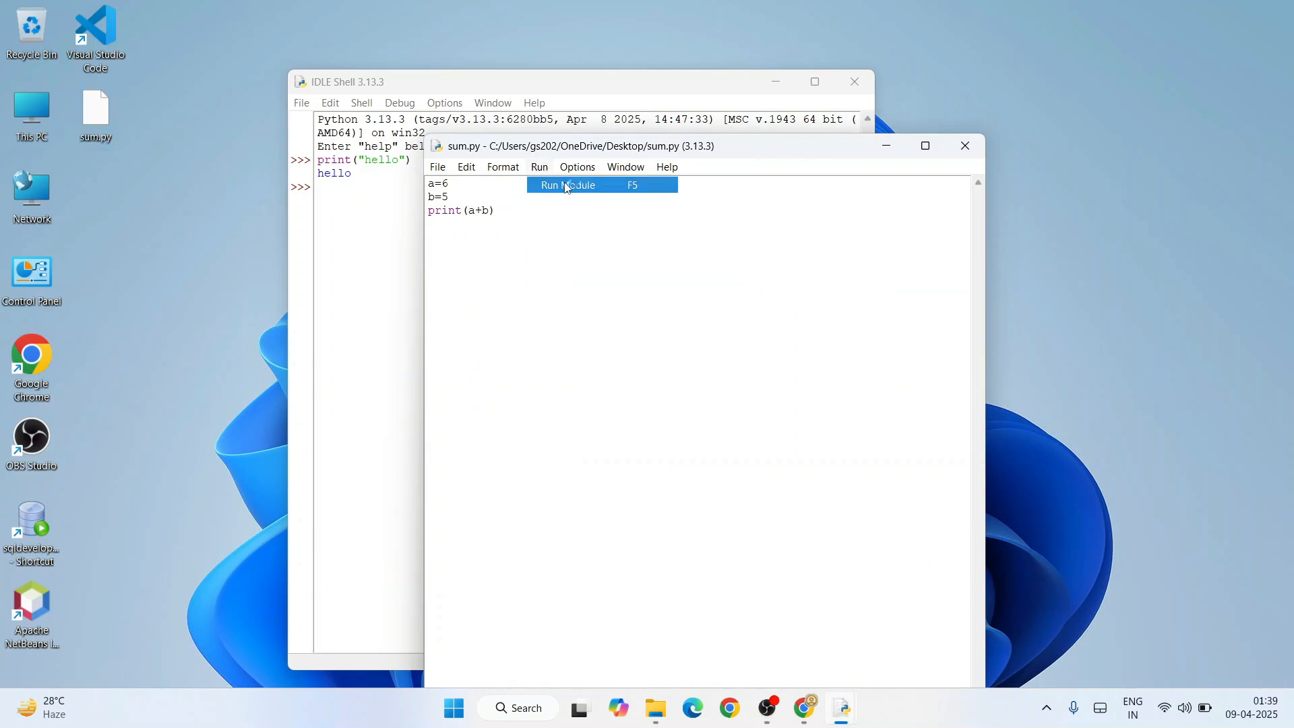
{"action": "left_click", "coordinate": [567, 185]}
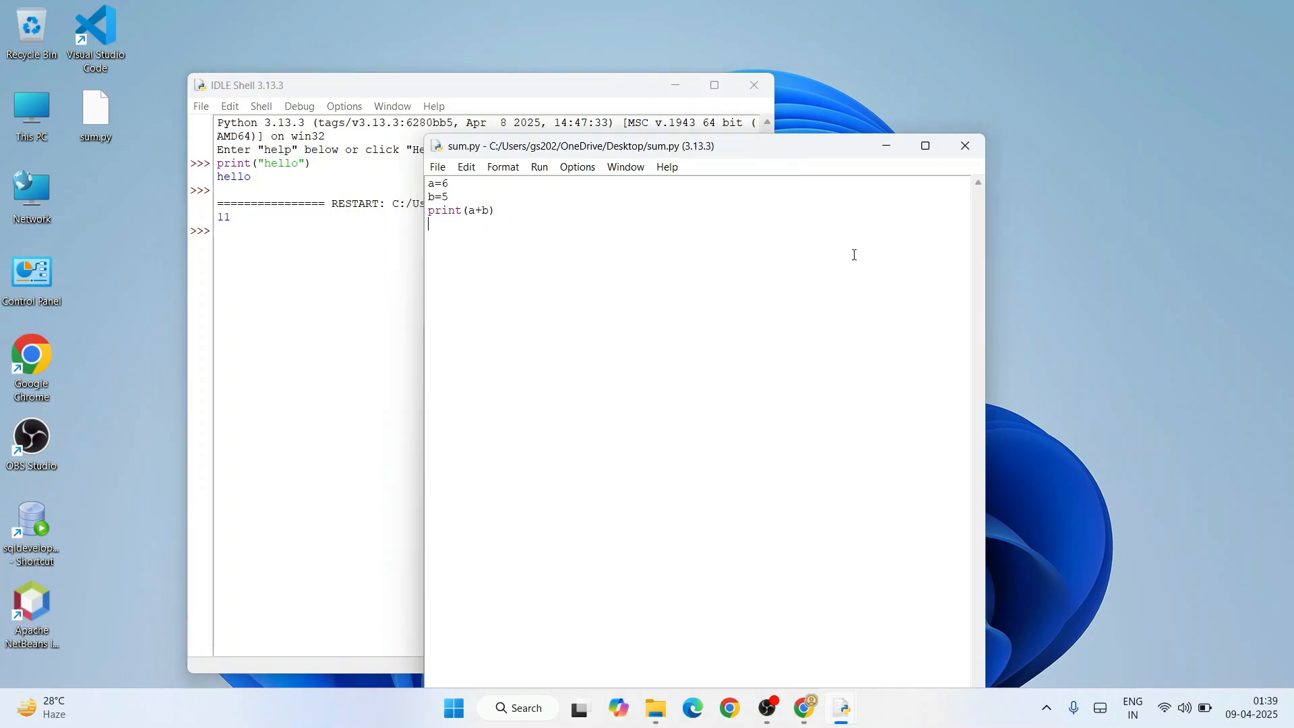
{"action": "mouse_move", "coordinate": [840, 279]}
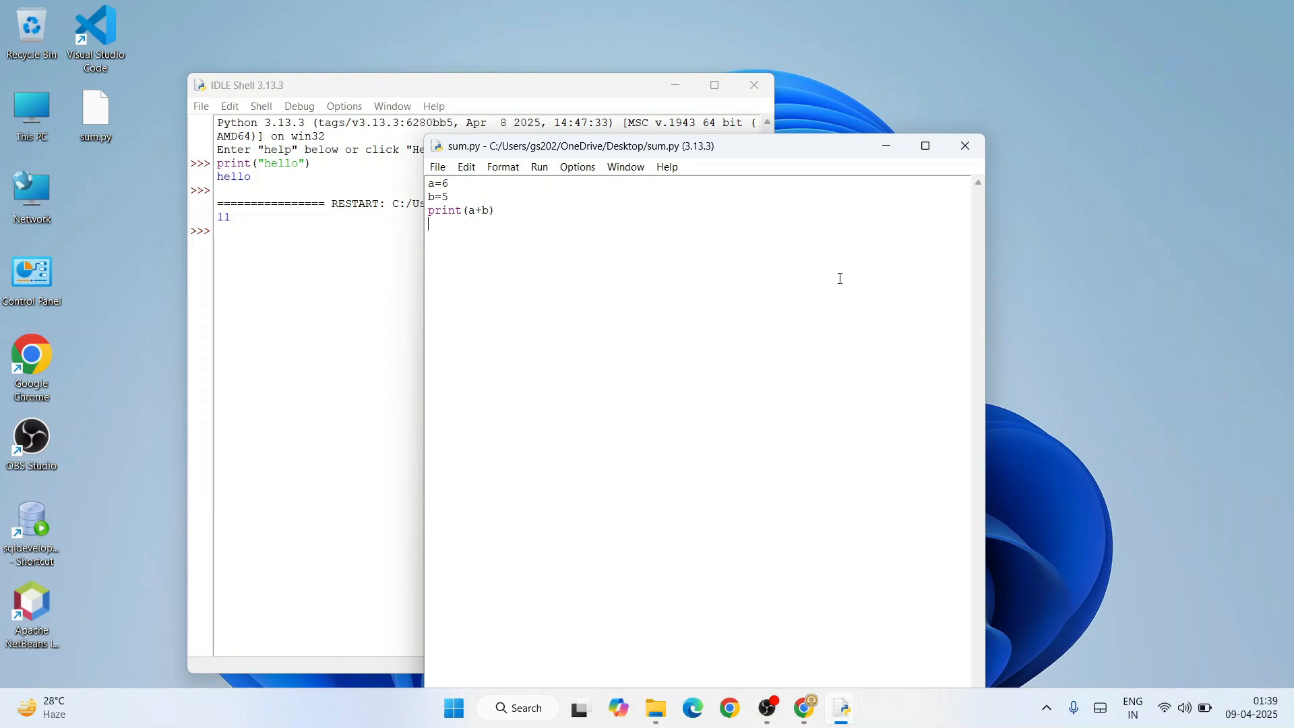
{"action": "mouse_move", "coordinate": [305, 250]}
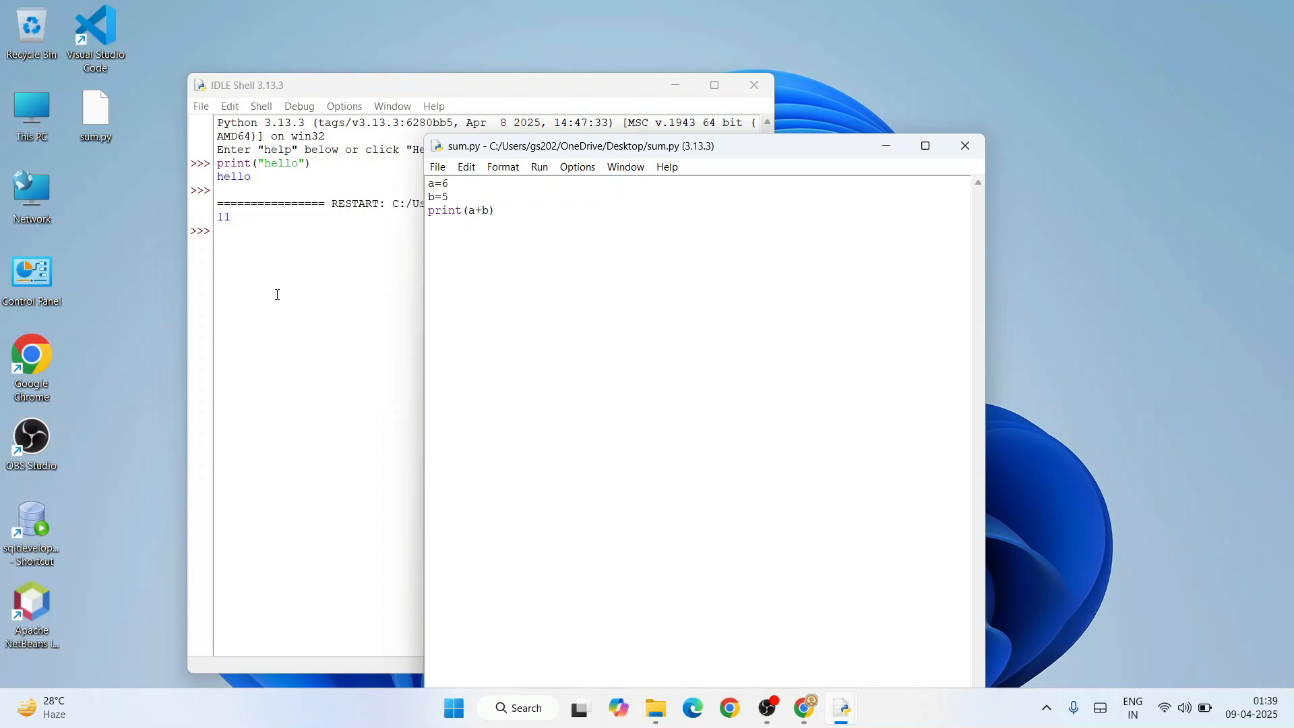
{"action": "mouse_move", "coordinate": [683, 431]}
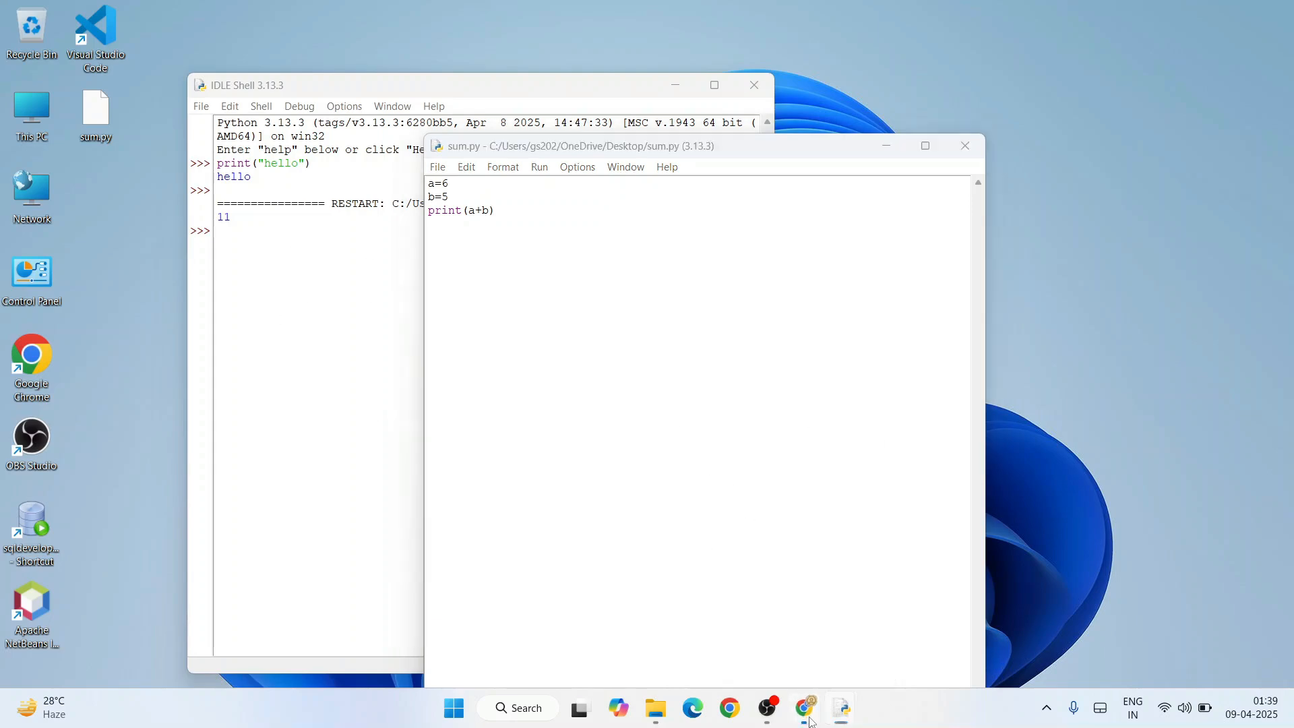
{"action": "left_click", "coordinate": [804, 707]}
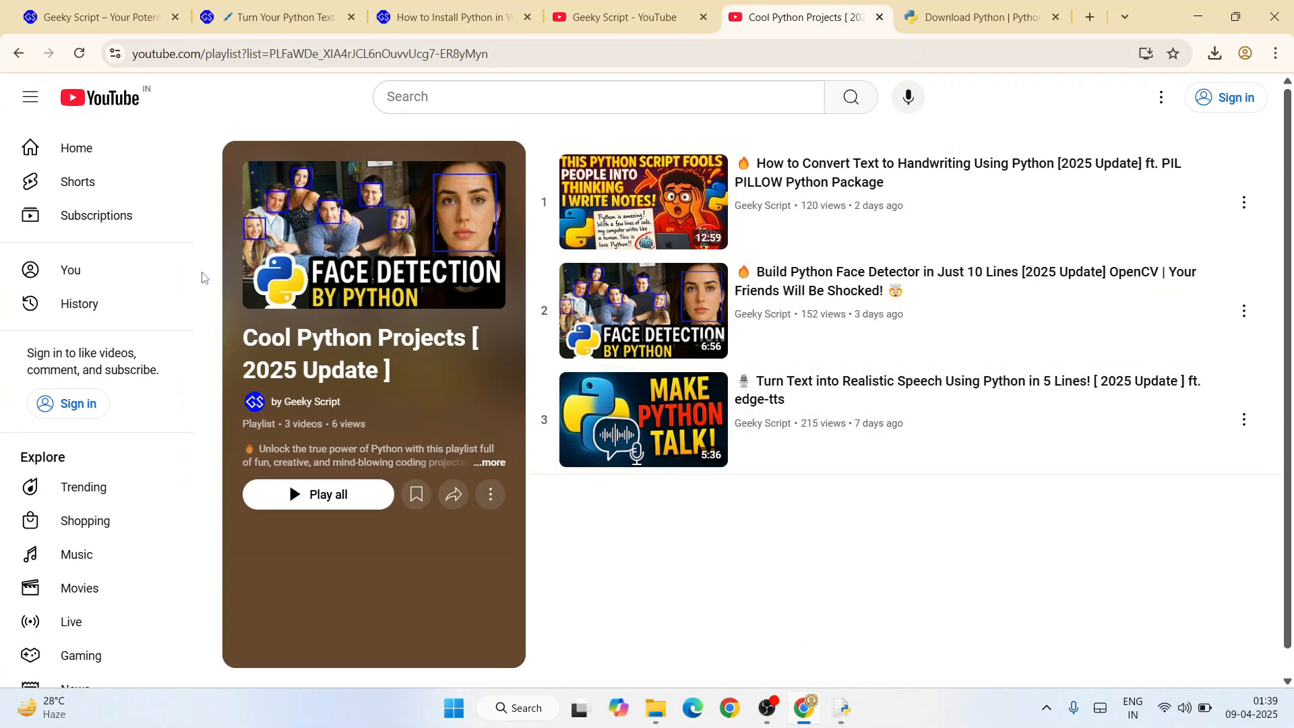
{"action": "mouse_move", "coordinate": [684, 560]}
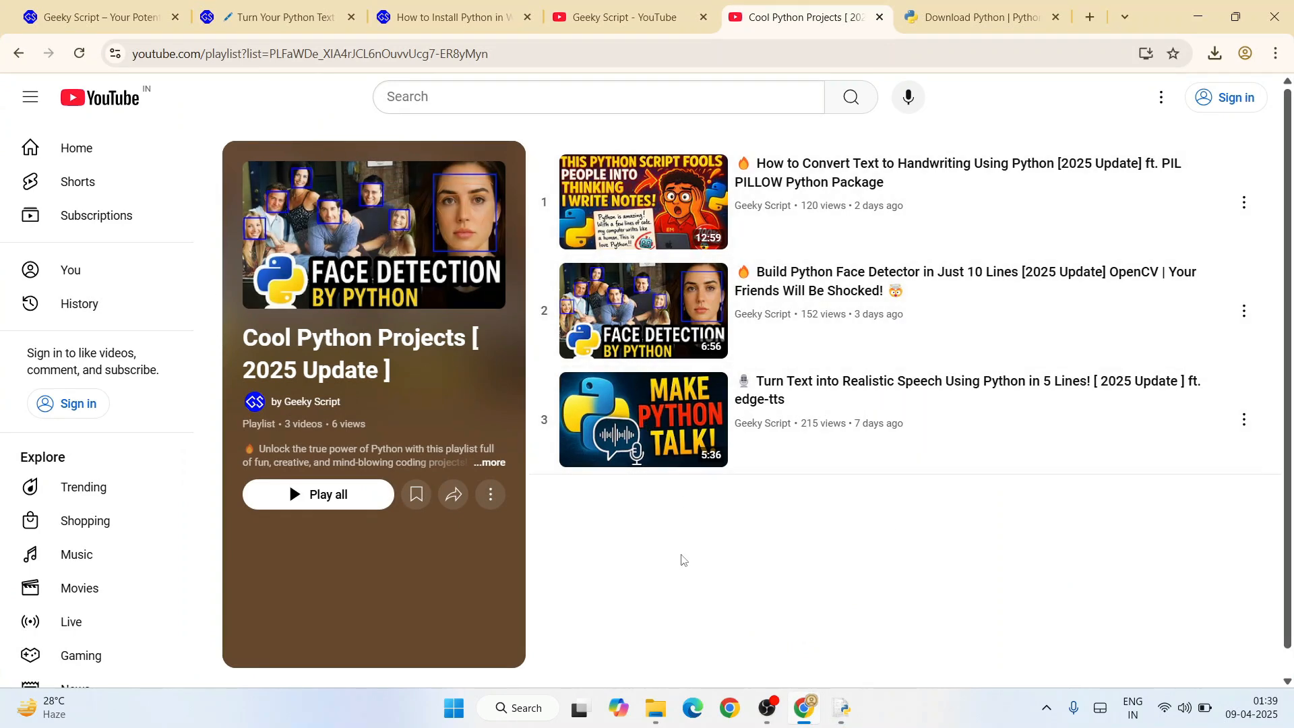
{"action": "left_click", "coordinate": [95, 17]}
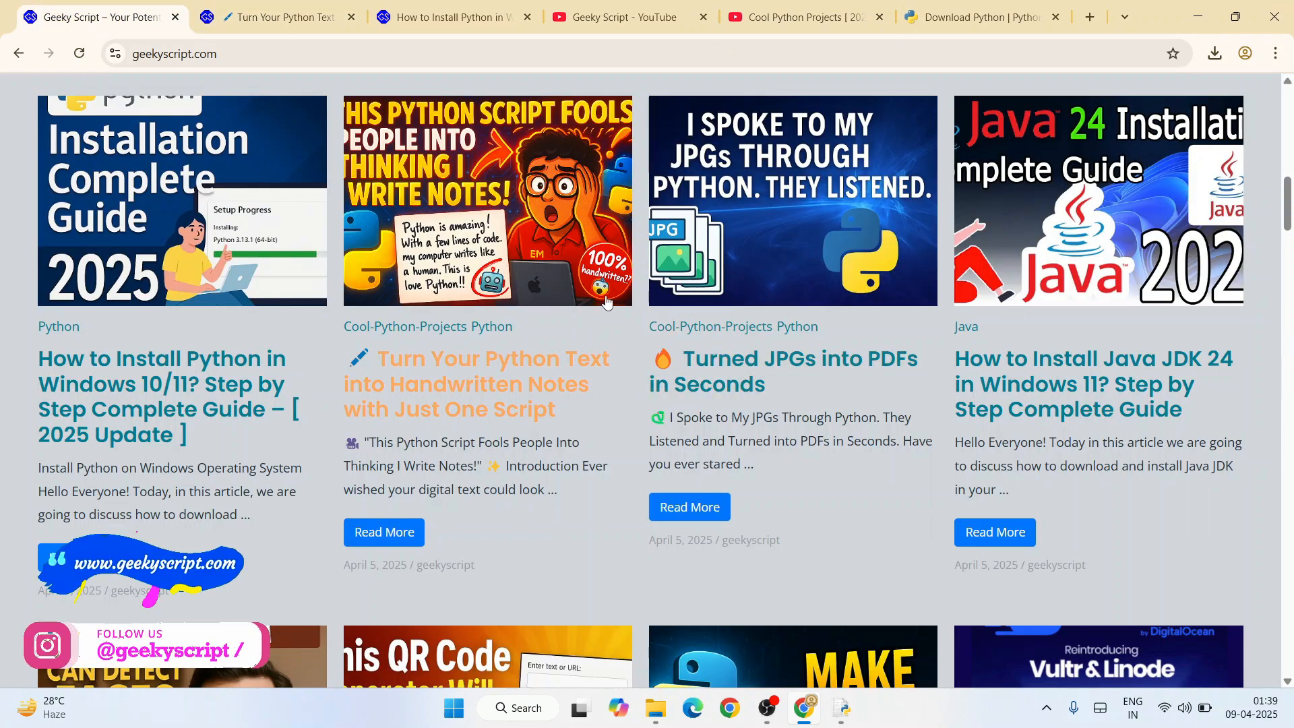
{"action": "scroll", "scroll_direction": "down", "scroll_amount": 3}
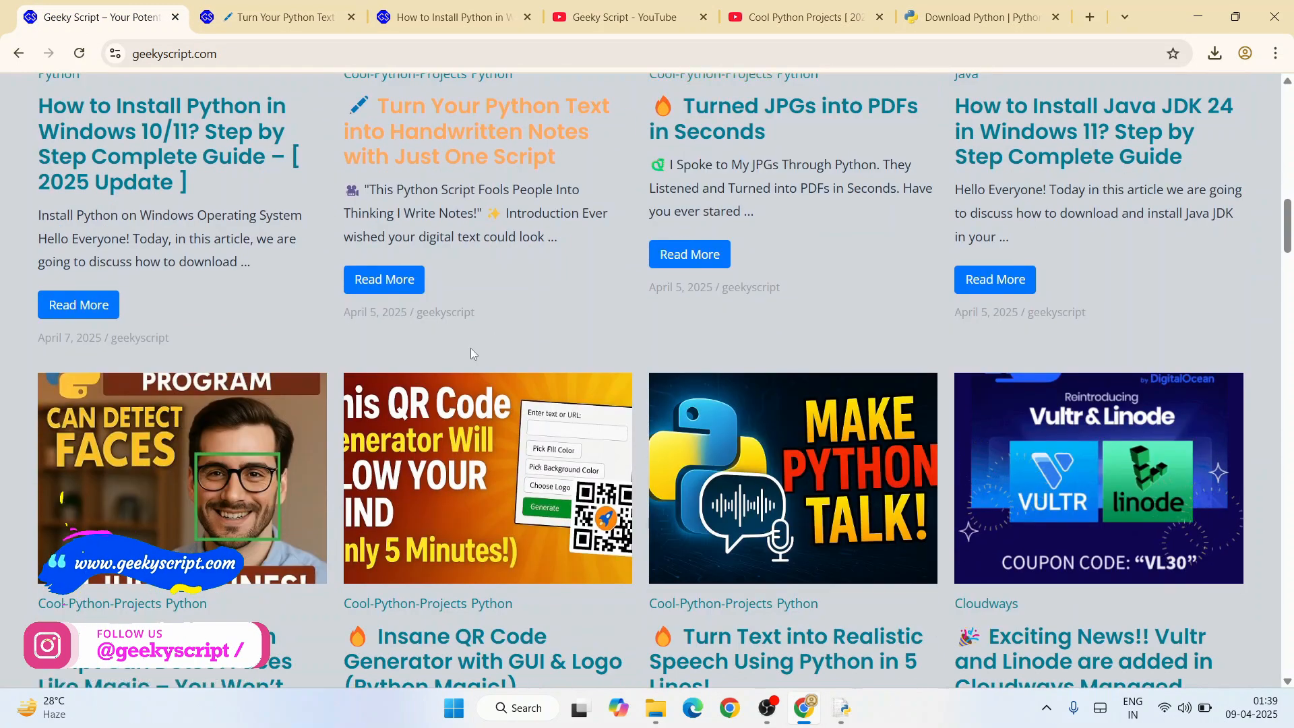
{"action": "scroll", "scroll_direction": "down", "scroll_amount": 3}
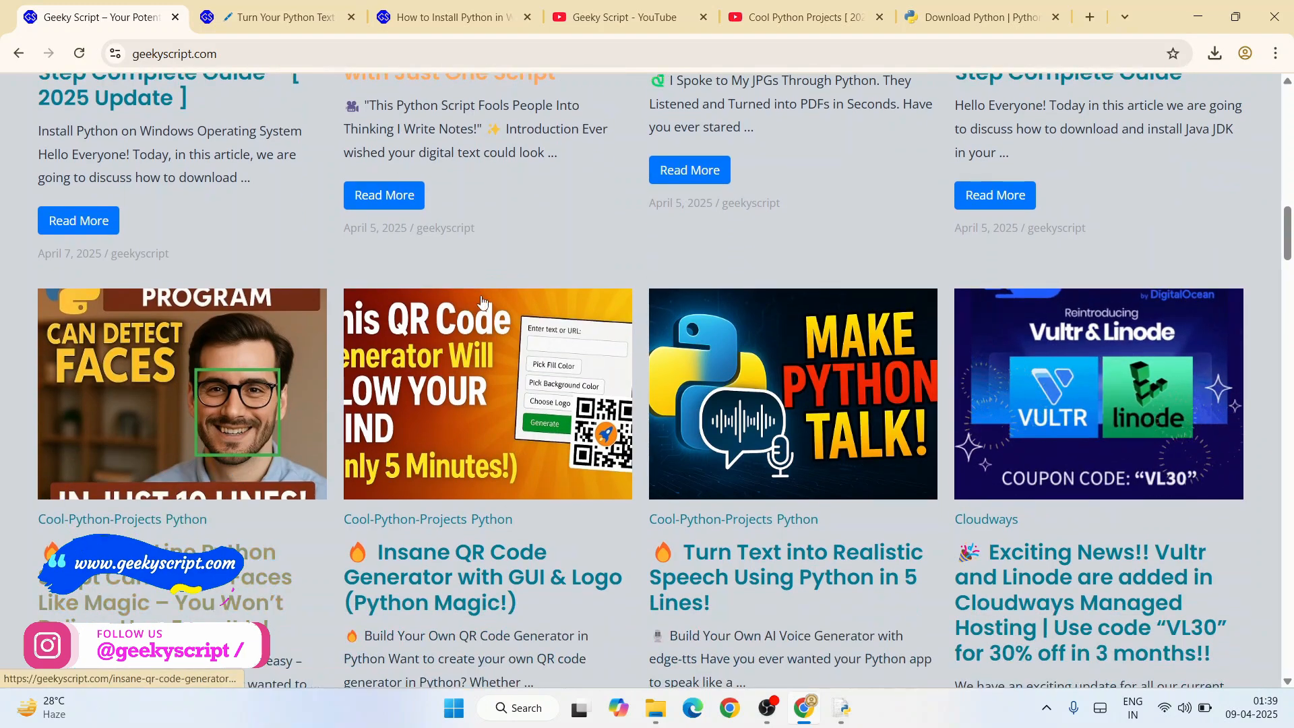
{"action": "left_click", "coordinate": [285, 17]}
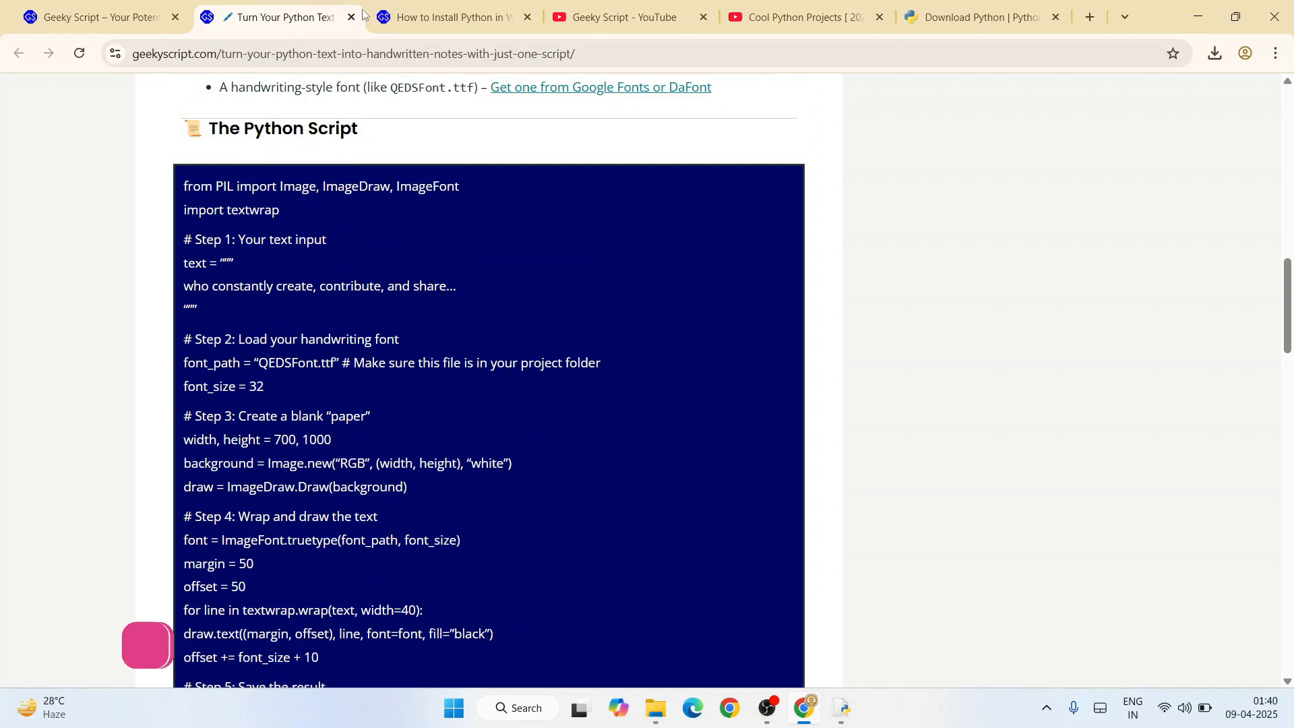
{"action": "left_click", "coordinate": [453, 17]}
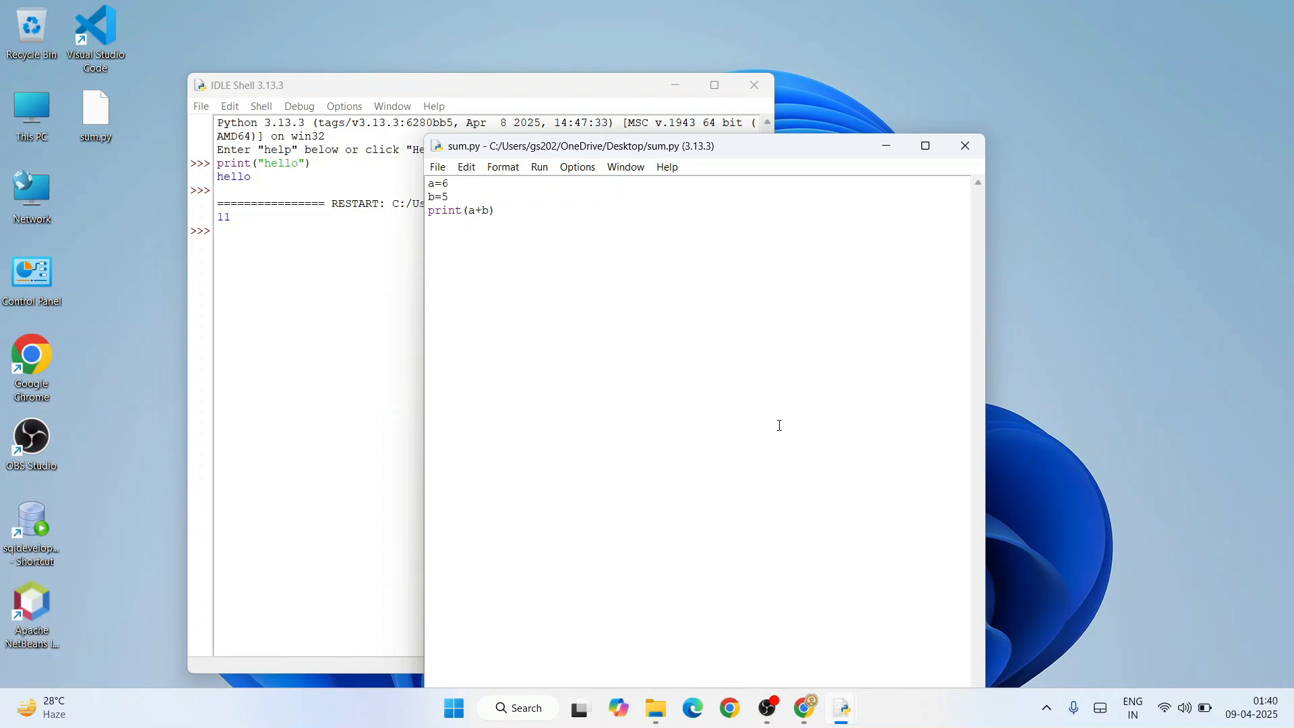
{"action": "key", "text": "Return"}
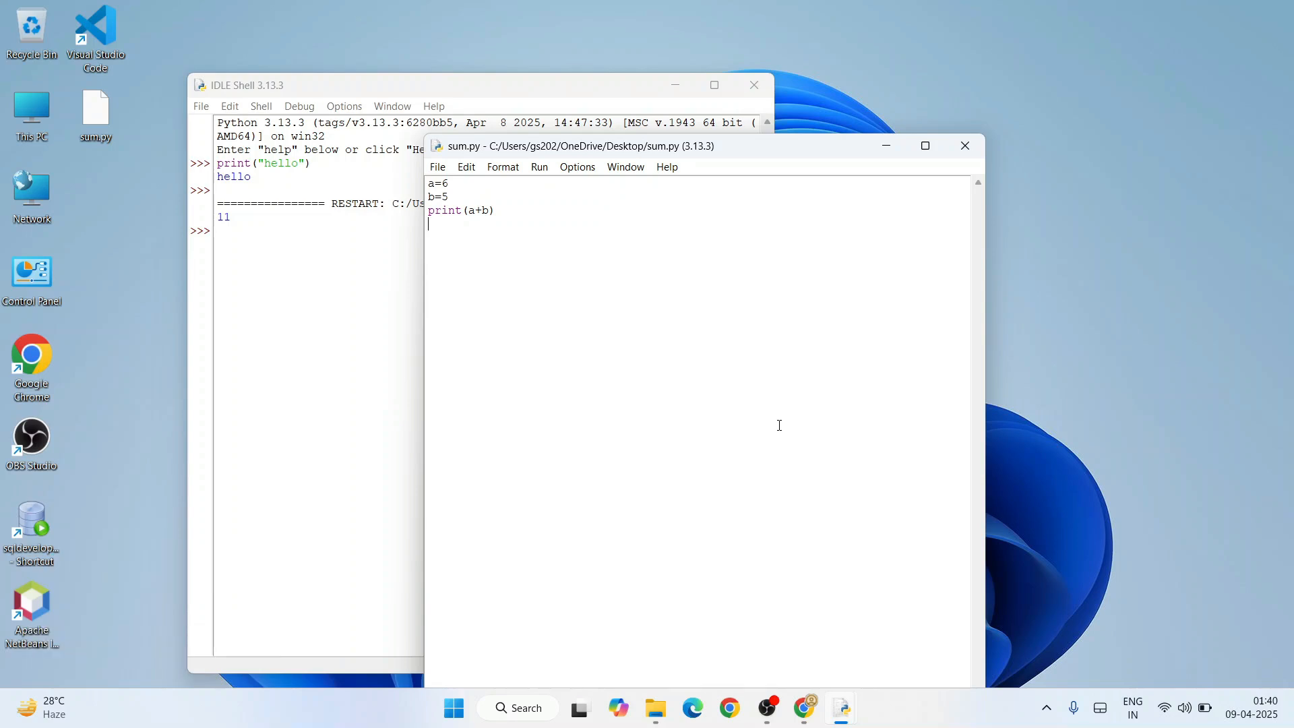